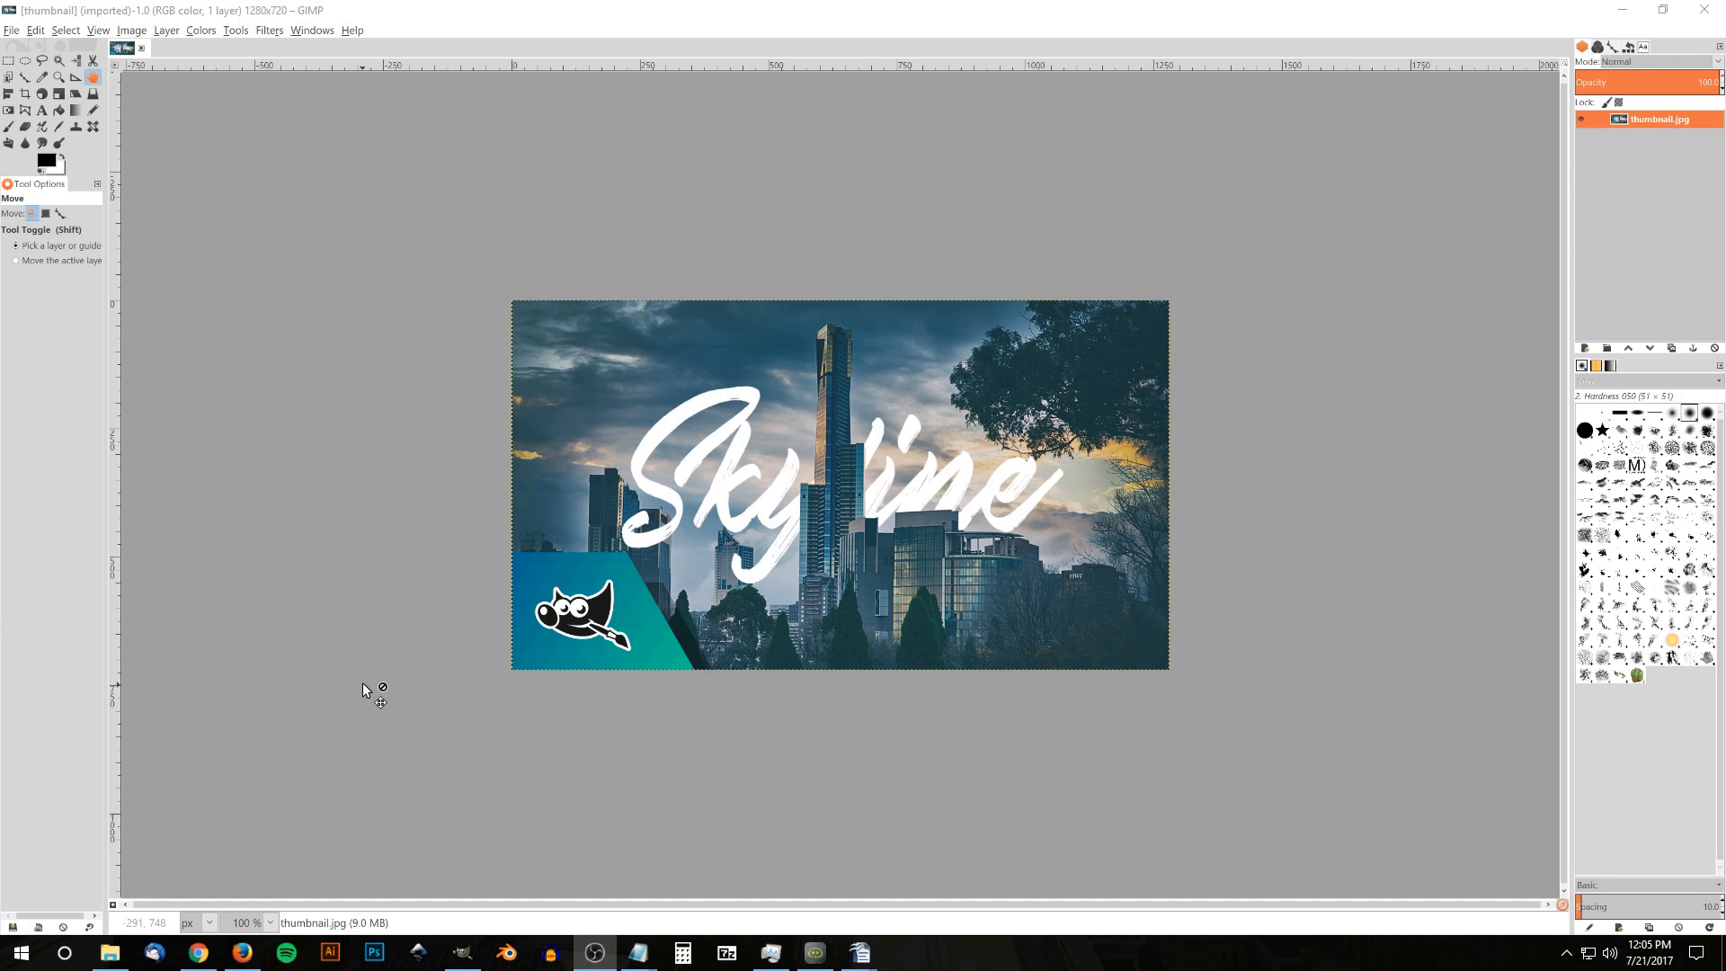
pyautogui.moveTo(991, 789)
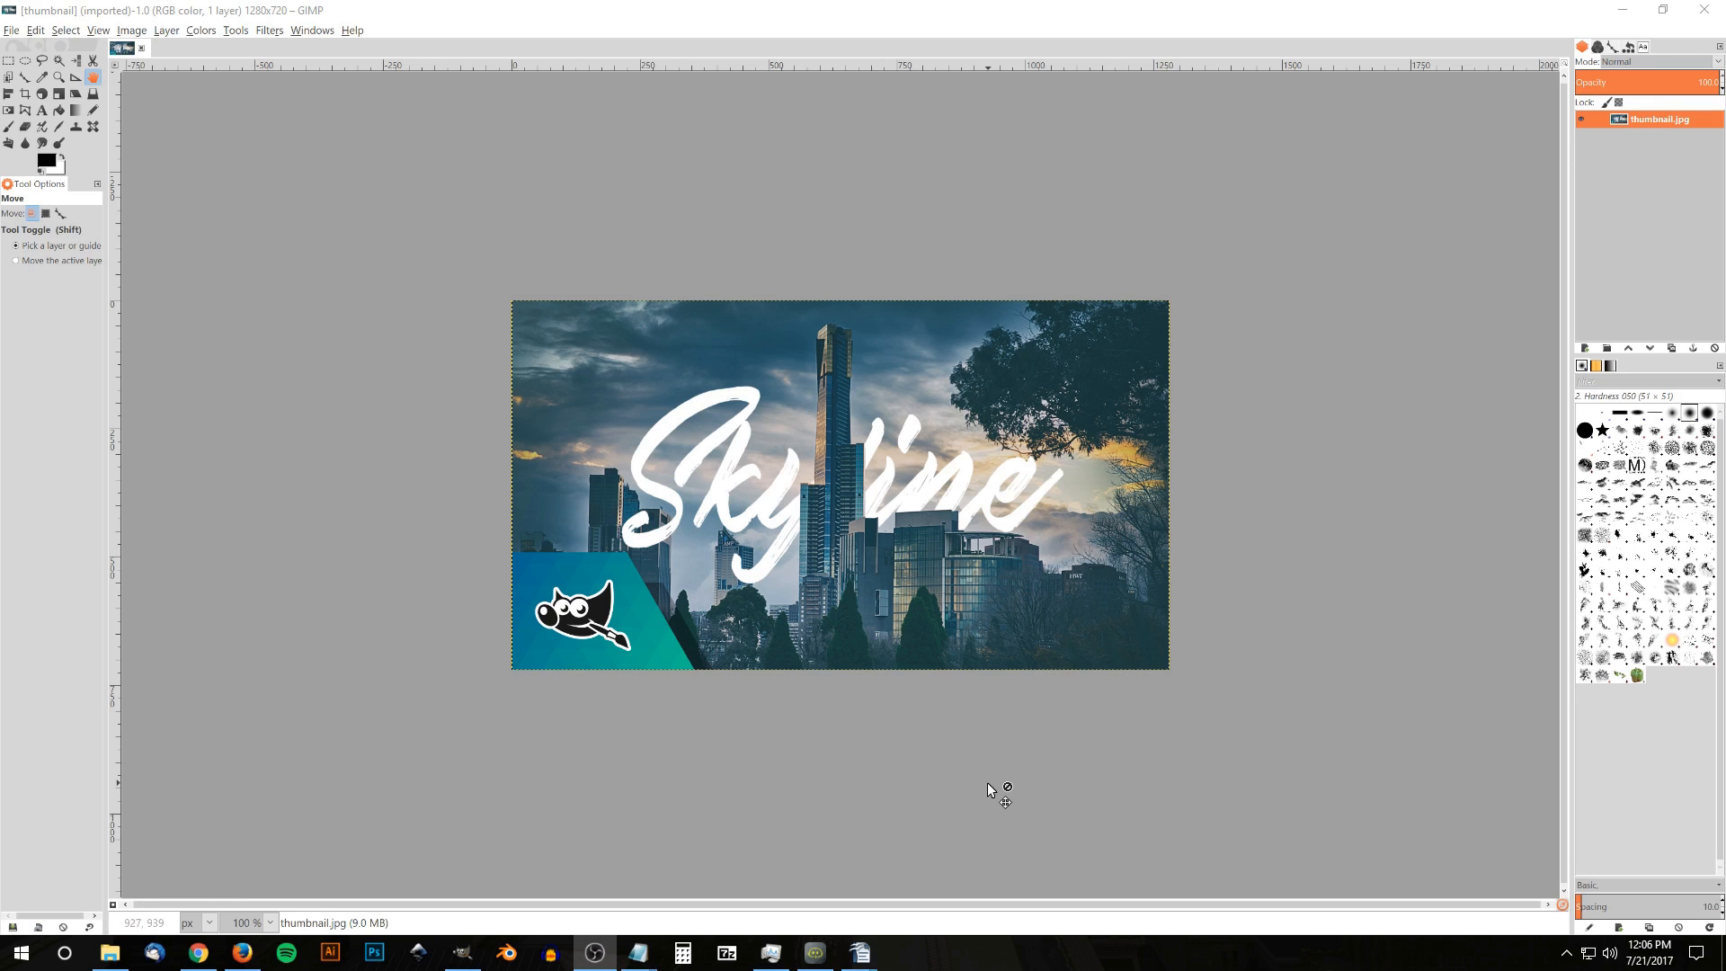
pyautogui.moveTo(718, 451)
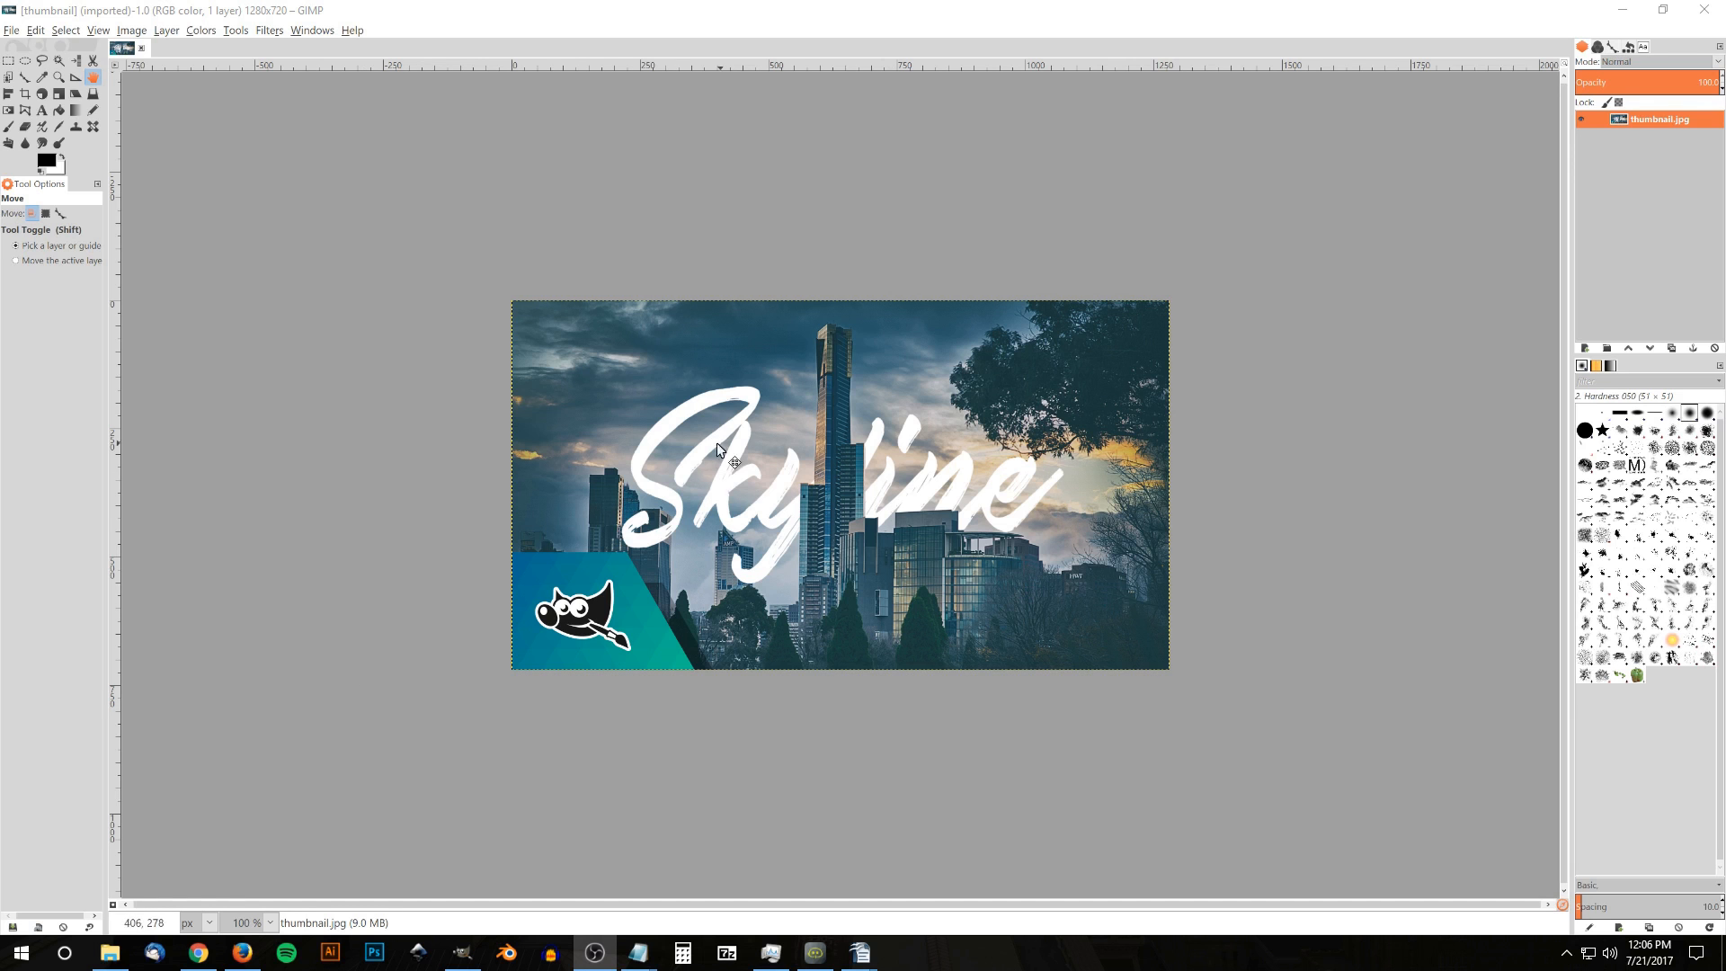
pyautogui.moveTo(642, 445)
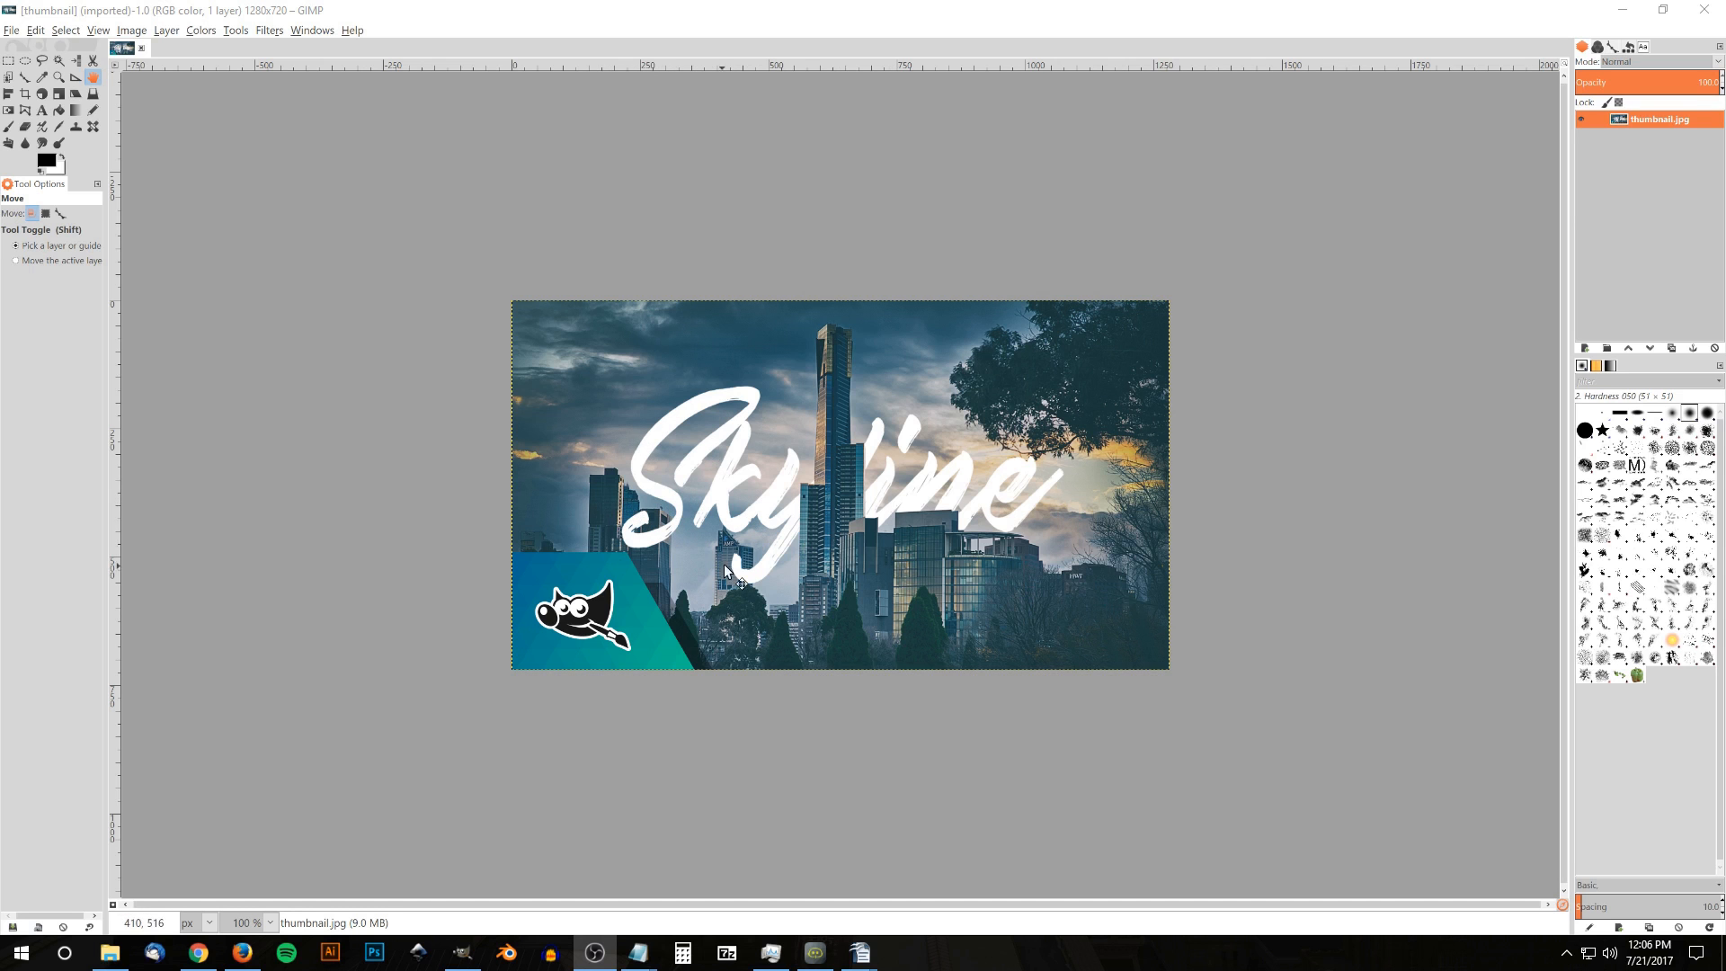
pyautogui.moveTo(870, 518)
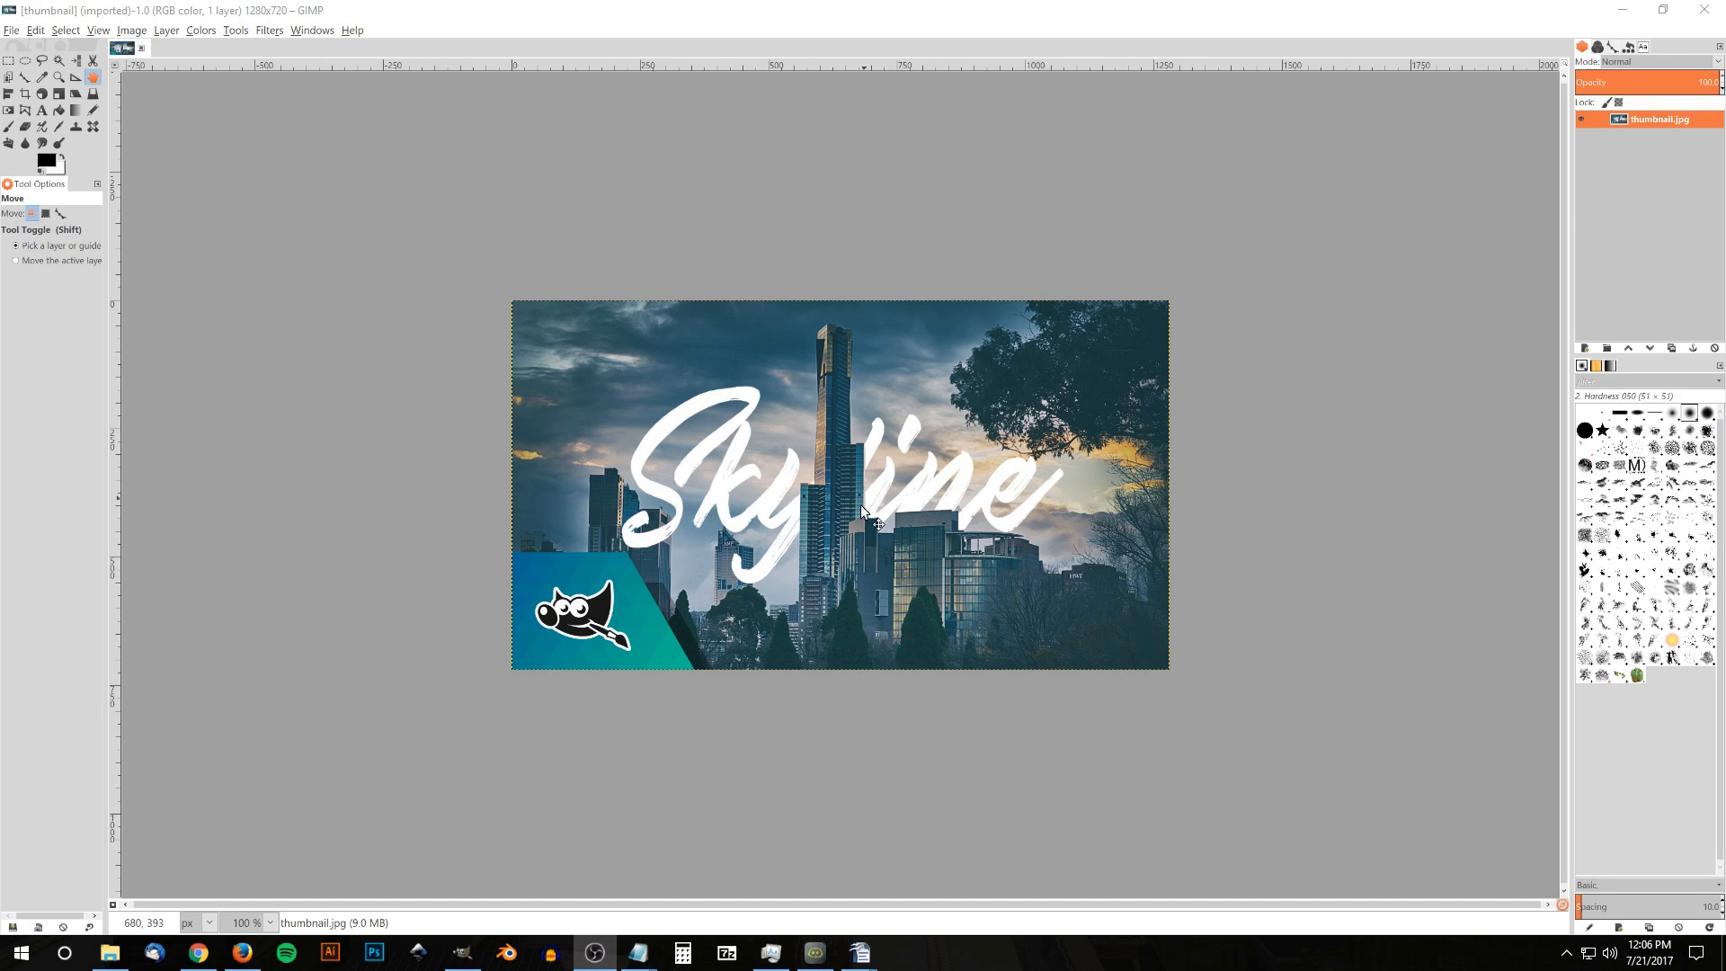
pyautogui.moveTo(618, 422)
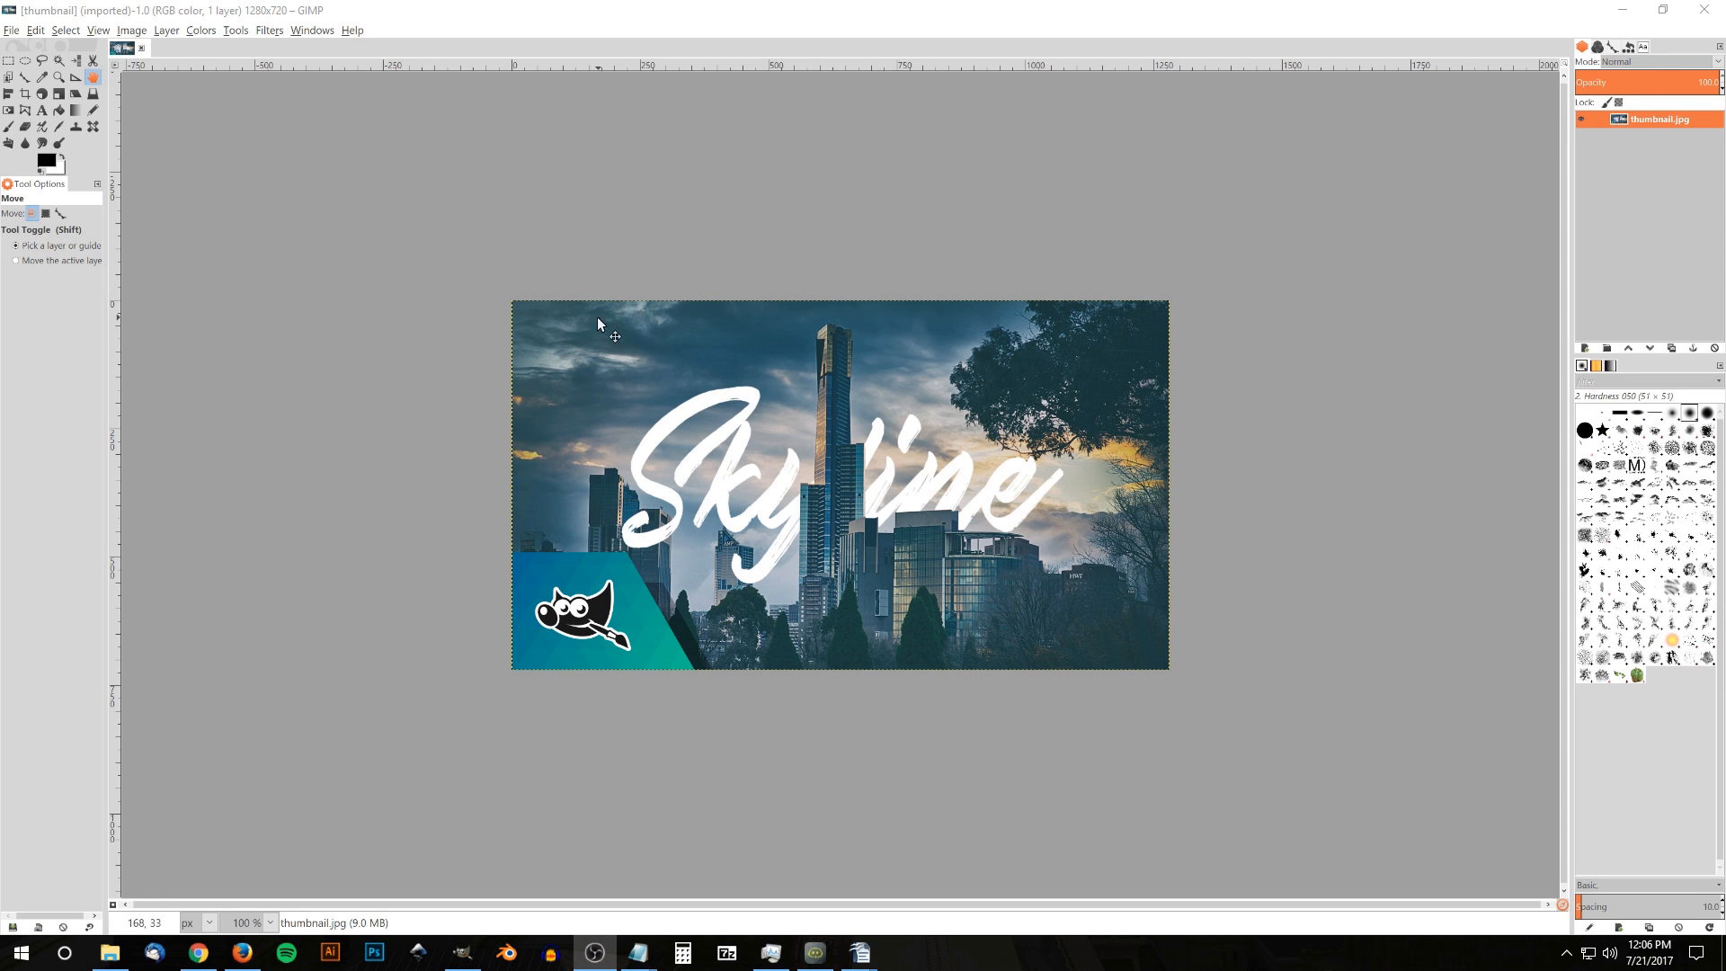
pyautogui.moveTo(892, 710)
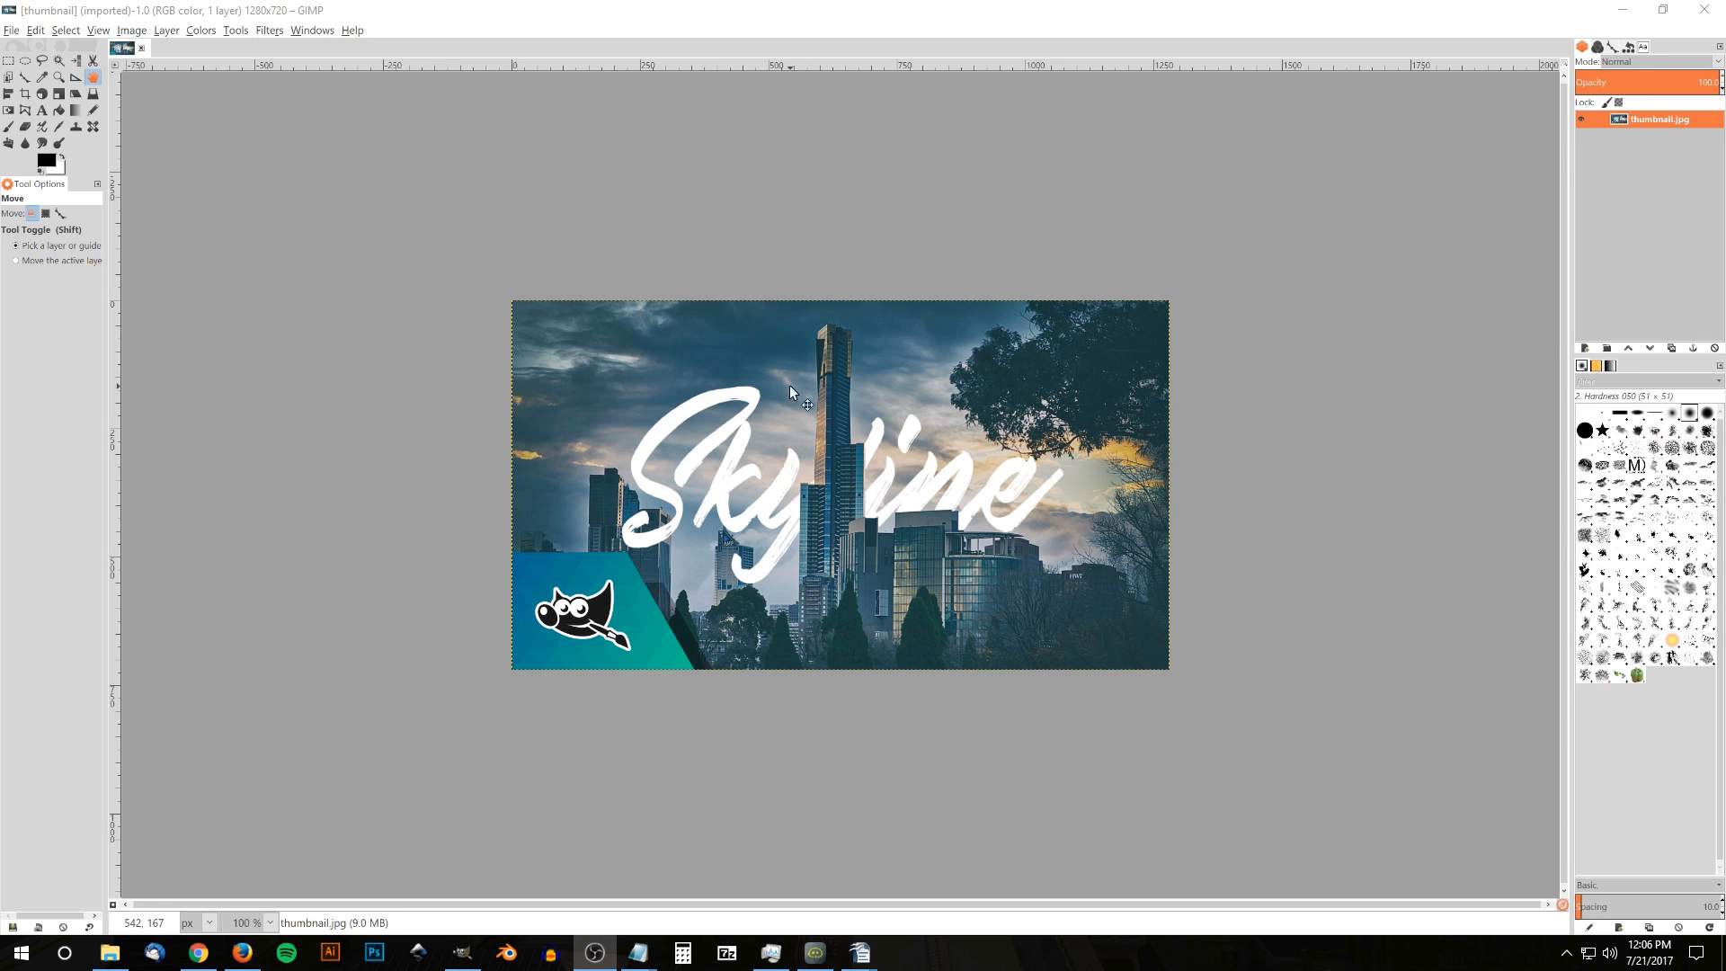
pyautogui.moveTo(757, 446)
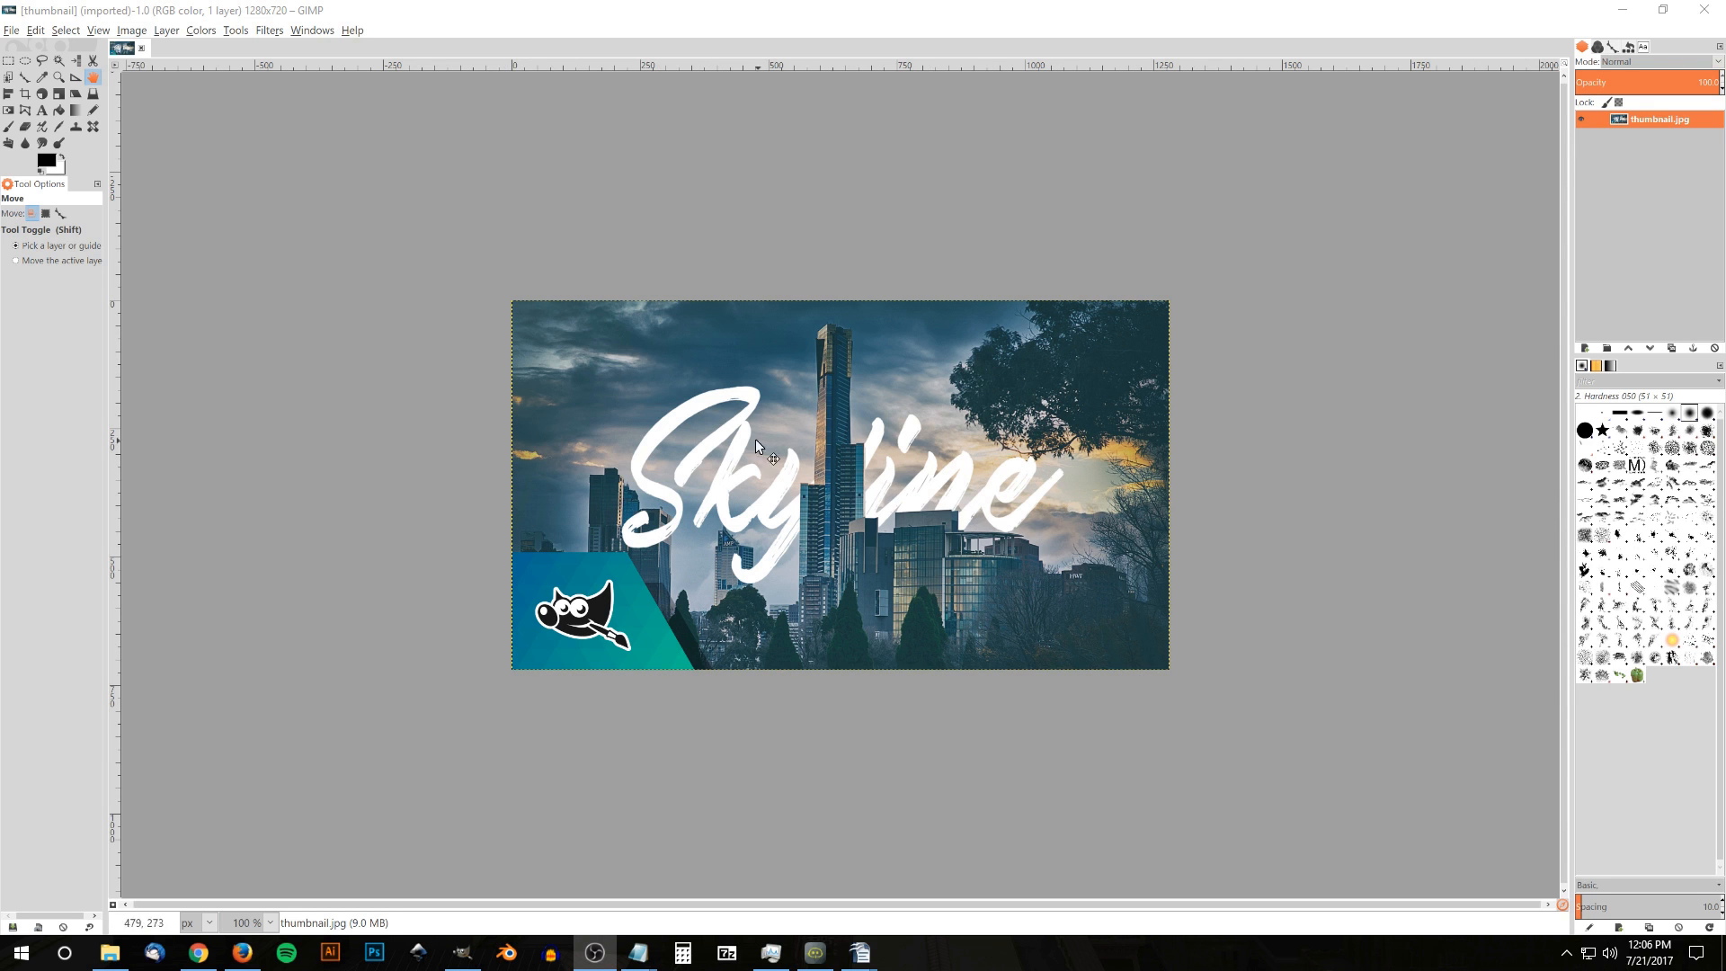
pyautogui.moveTo(1142, 511)
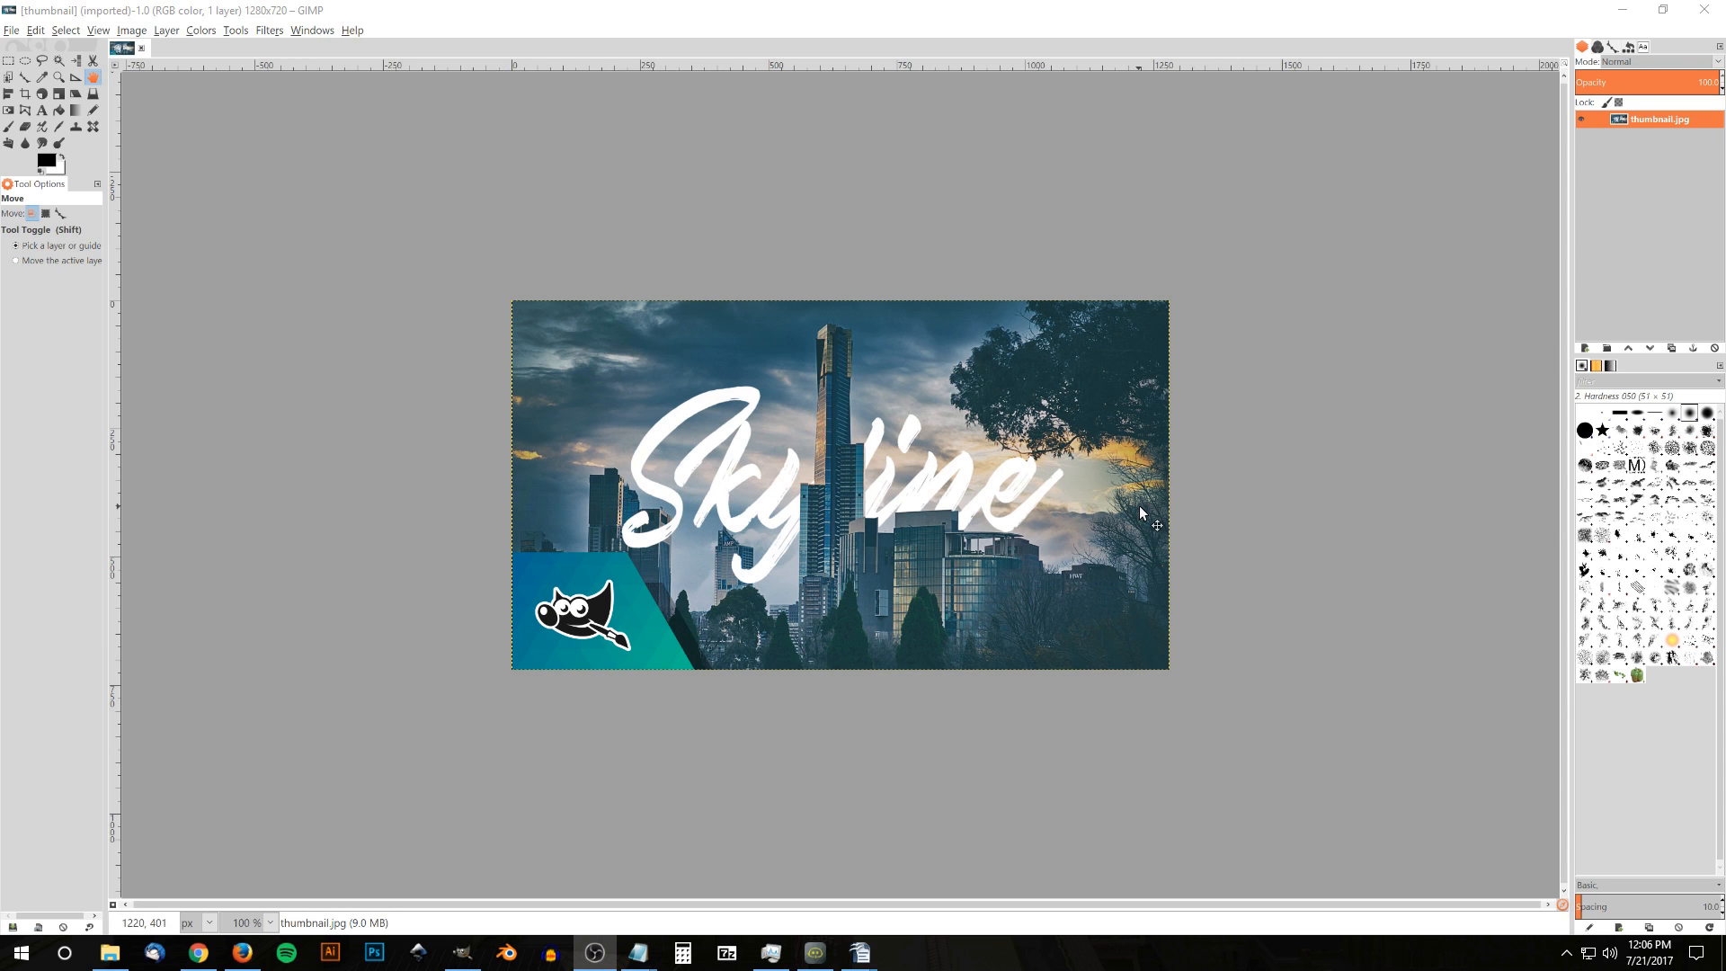
pyautogui.moveTo(1054, 502)
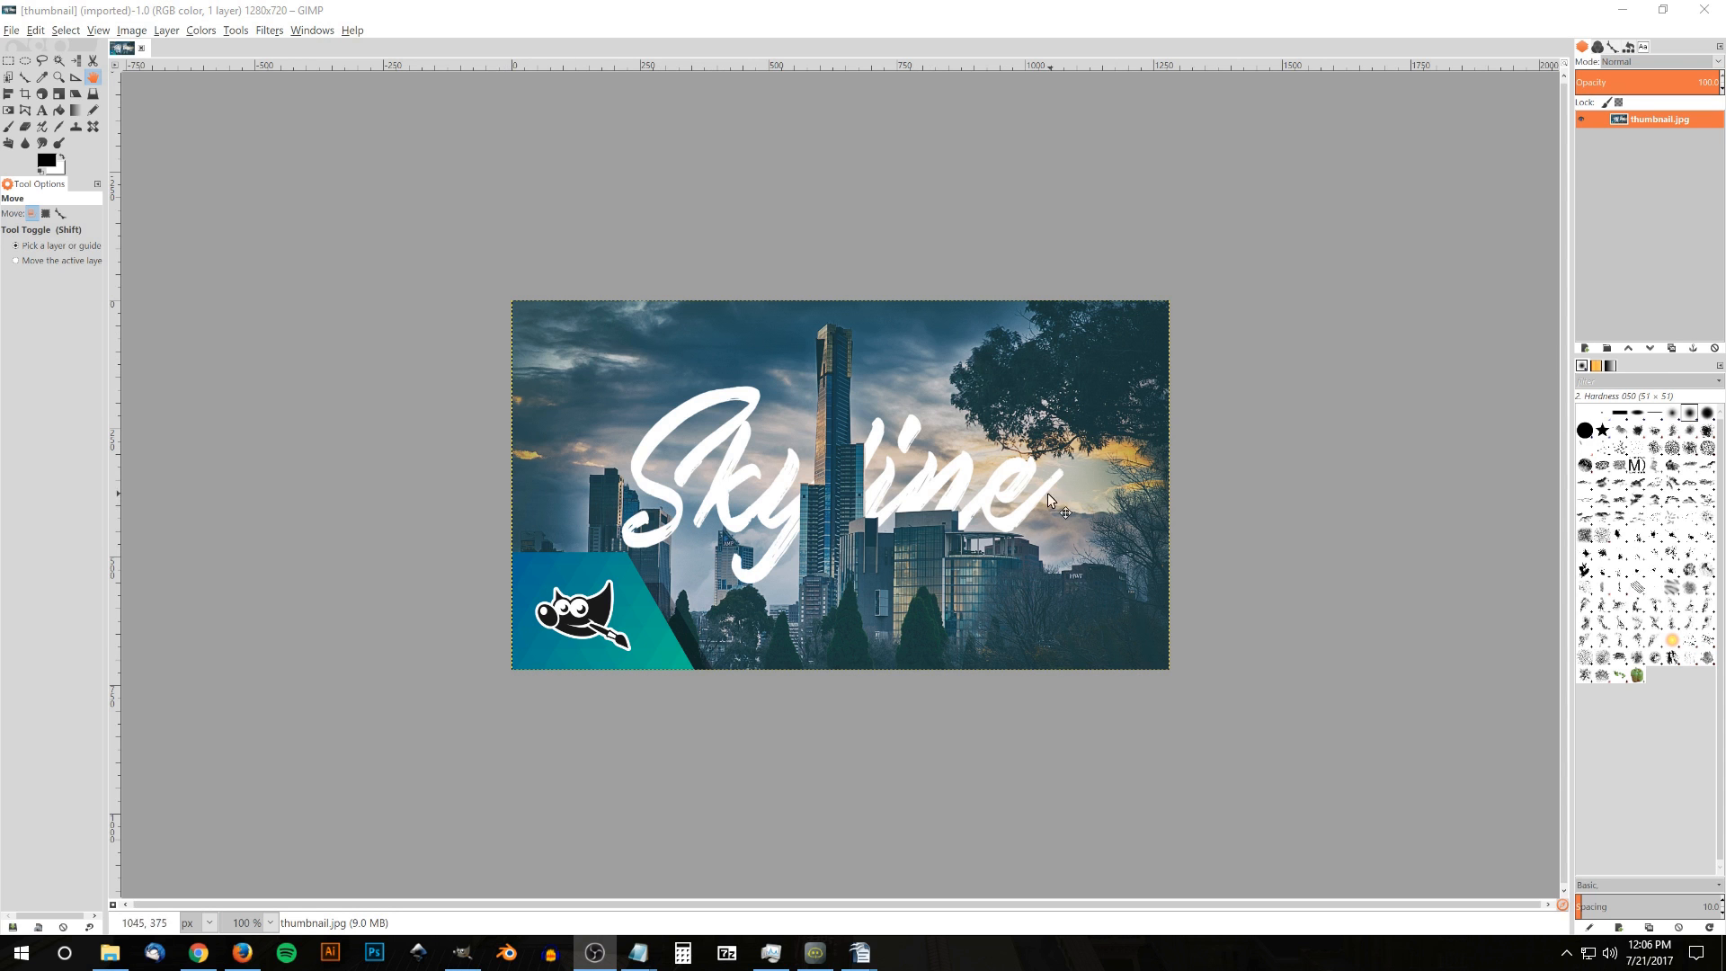
pyautogui.moveTo(1040, 505)
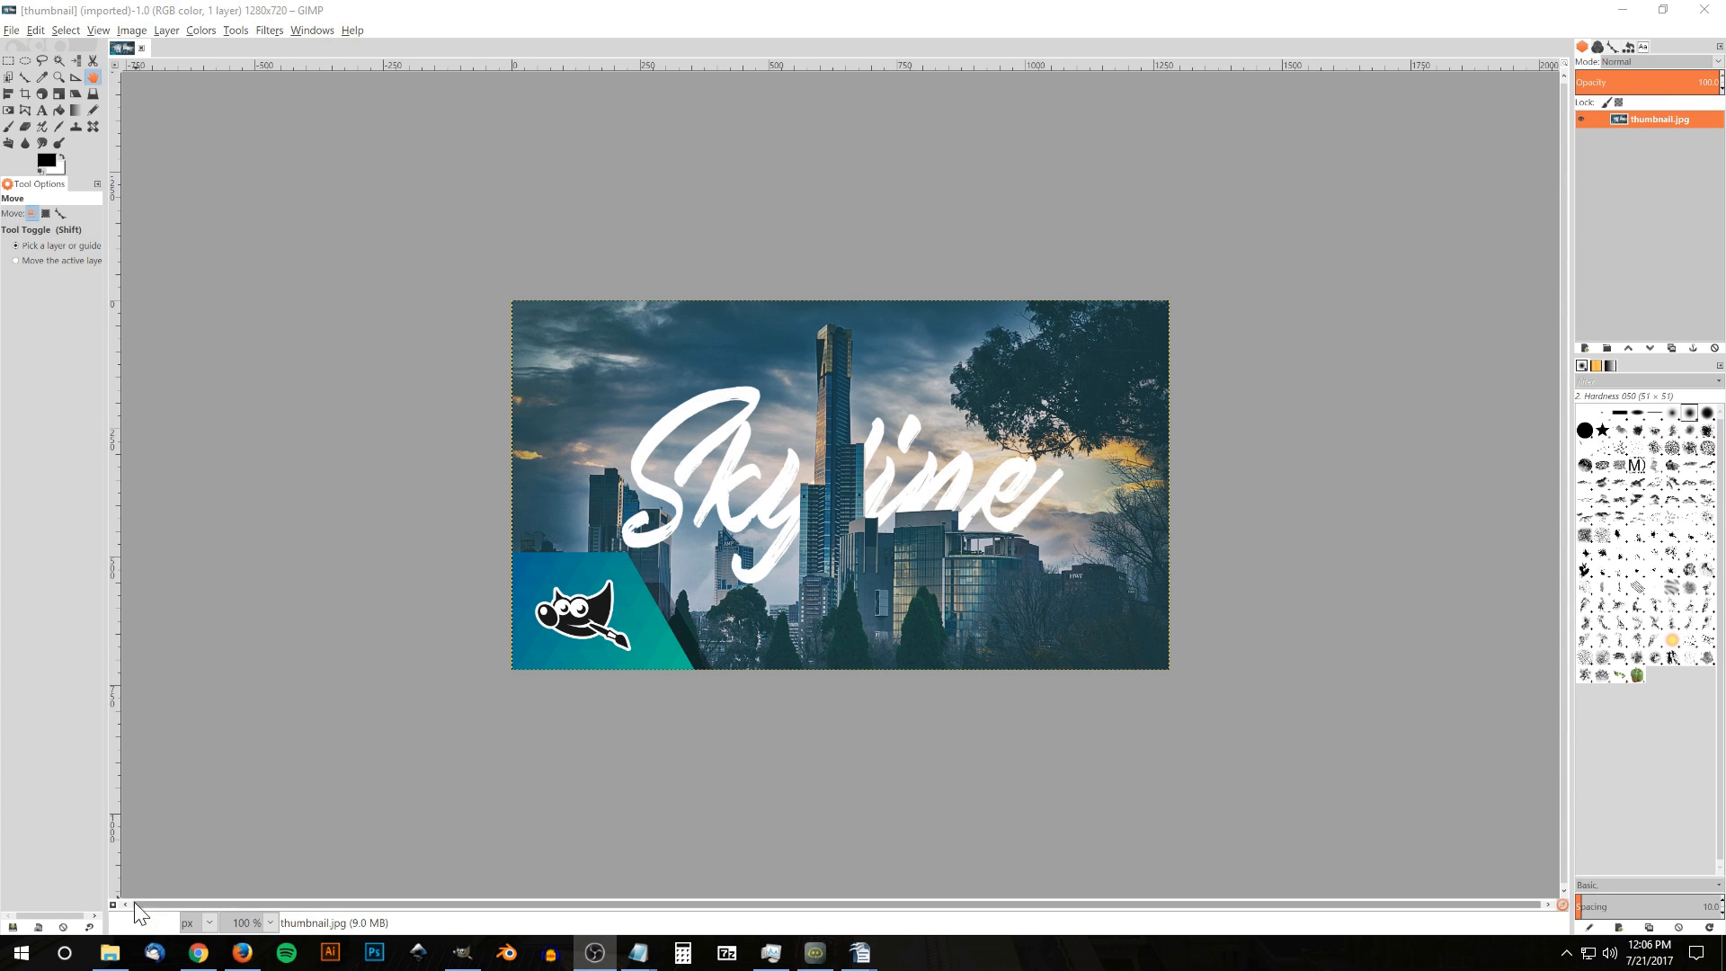
# Switch to the Melbourne skyline photo and swap the colour swatches so white is foreground.
pyautogui.rightClick(733, 198)
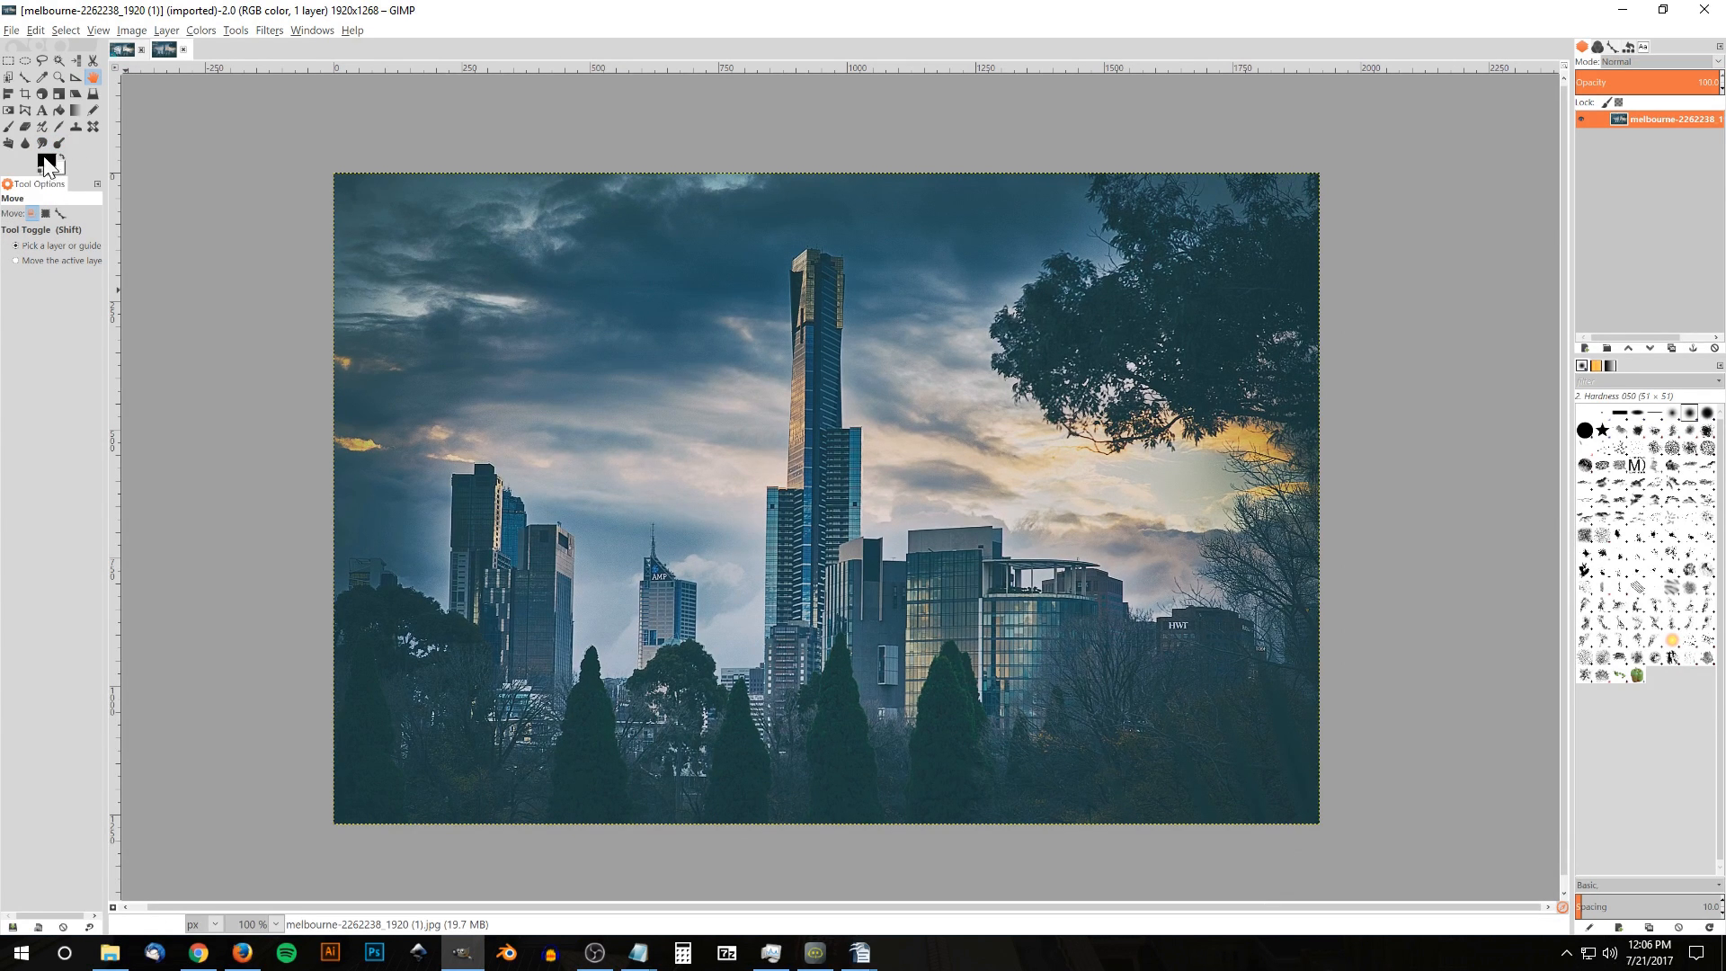
pyautogui.moveTo(55, 182)
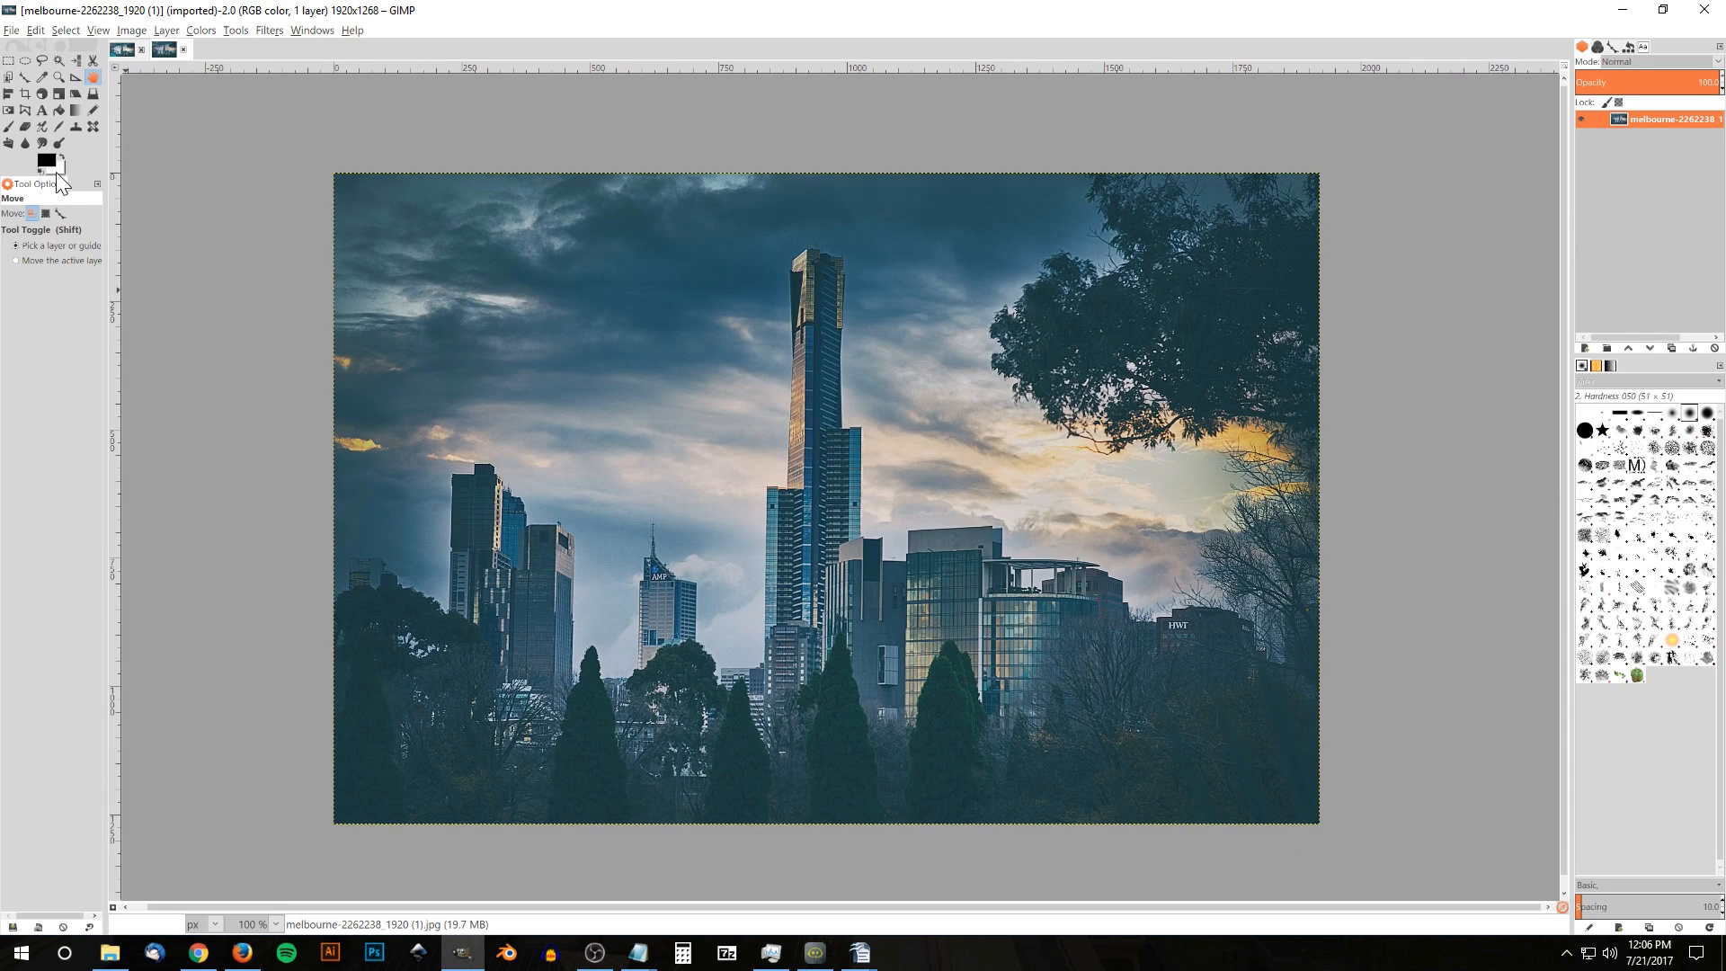
pyautogui.moveTo(45, 160)
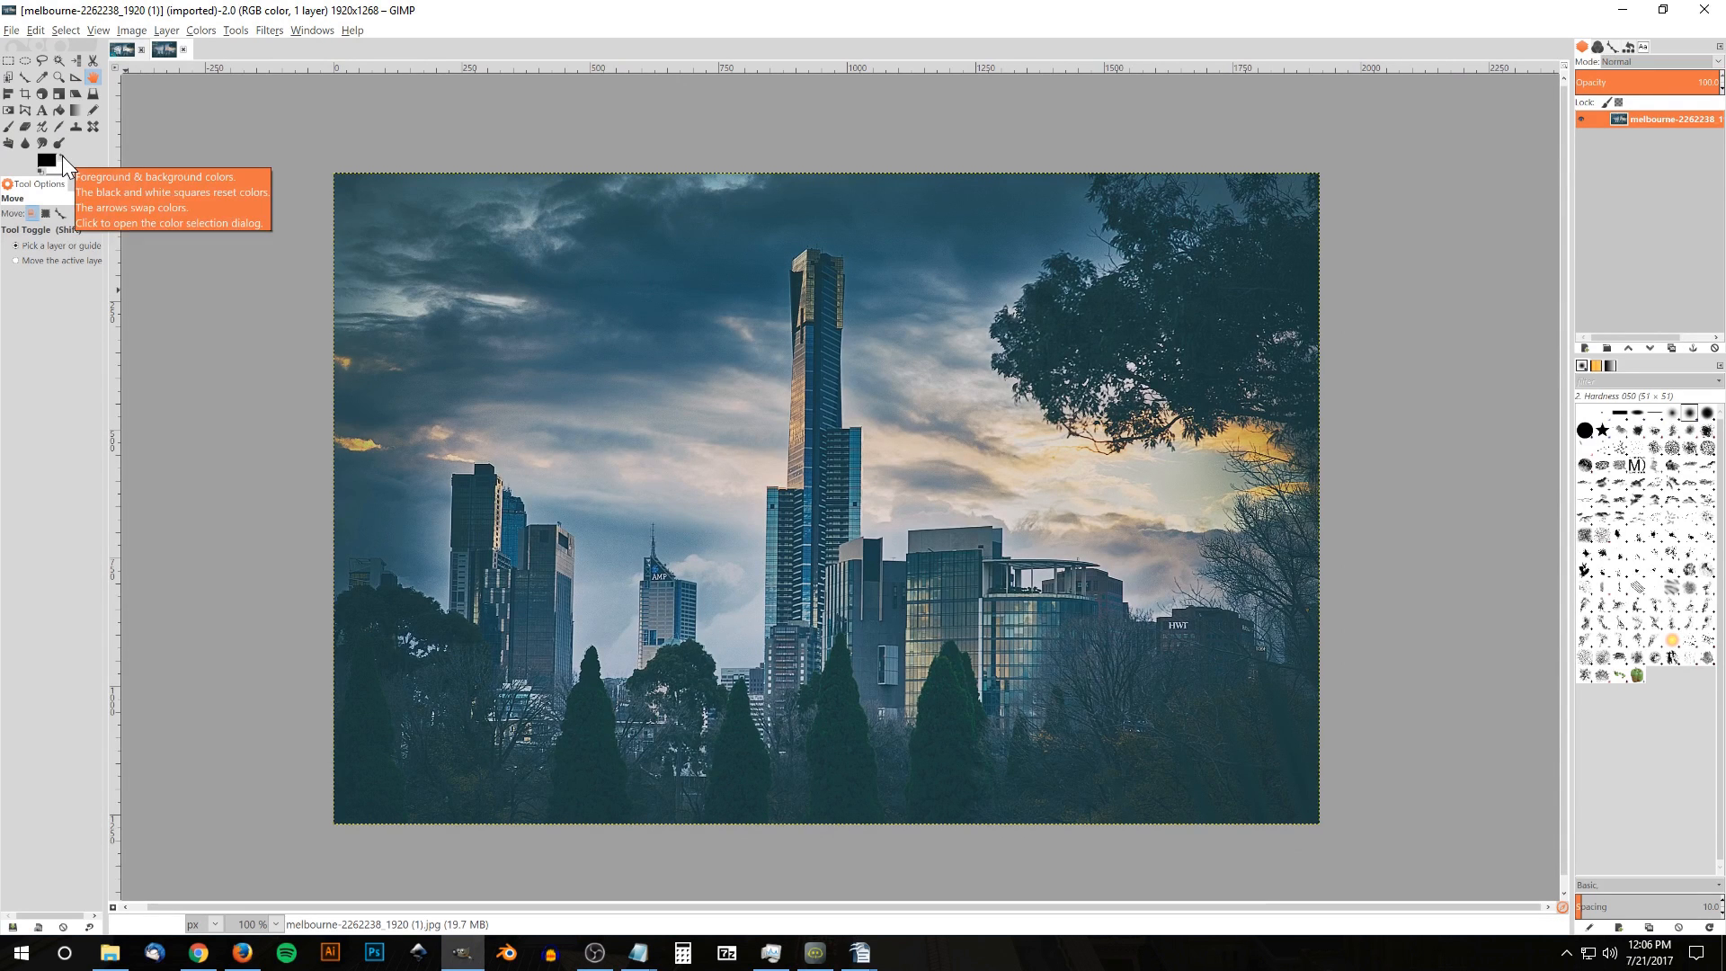
pyautogui.moveTo(44, 163)
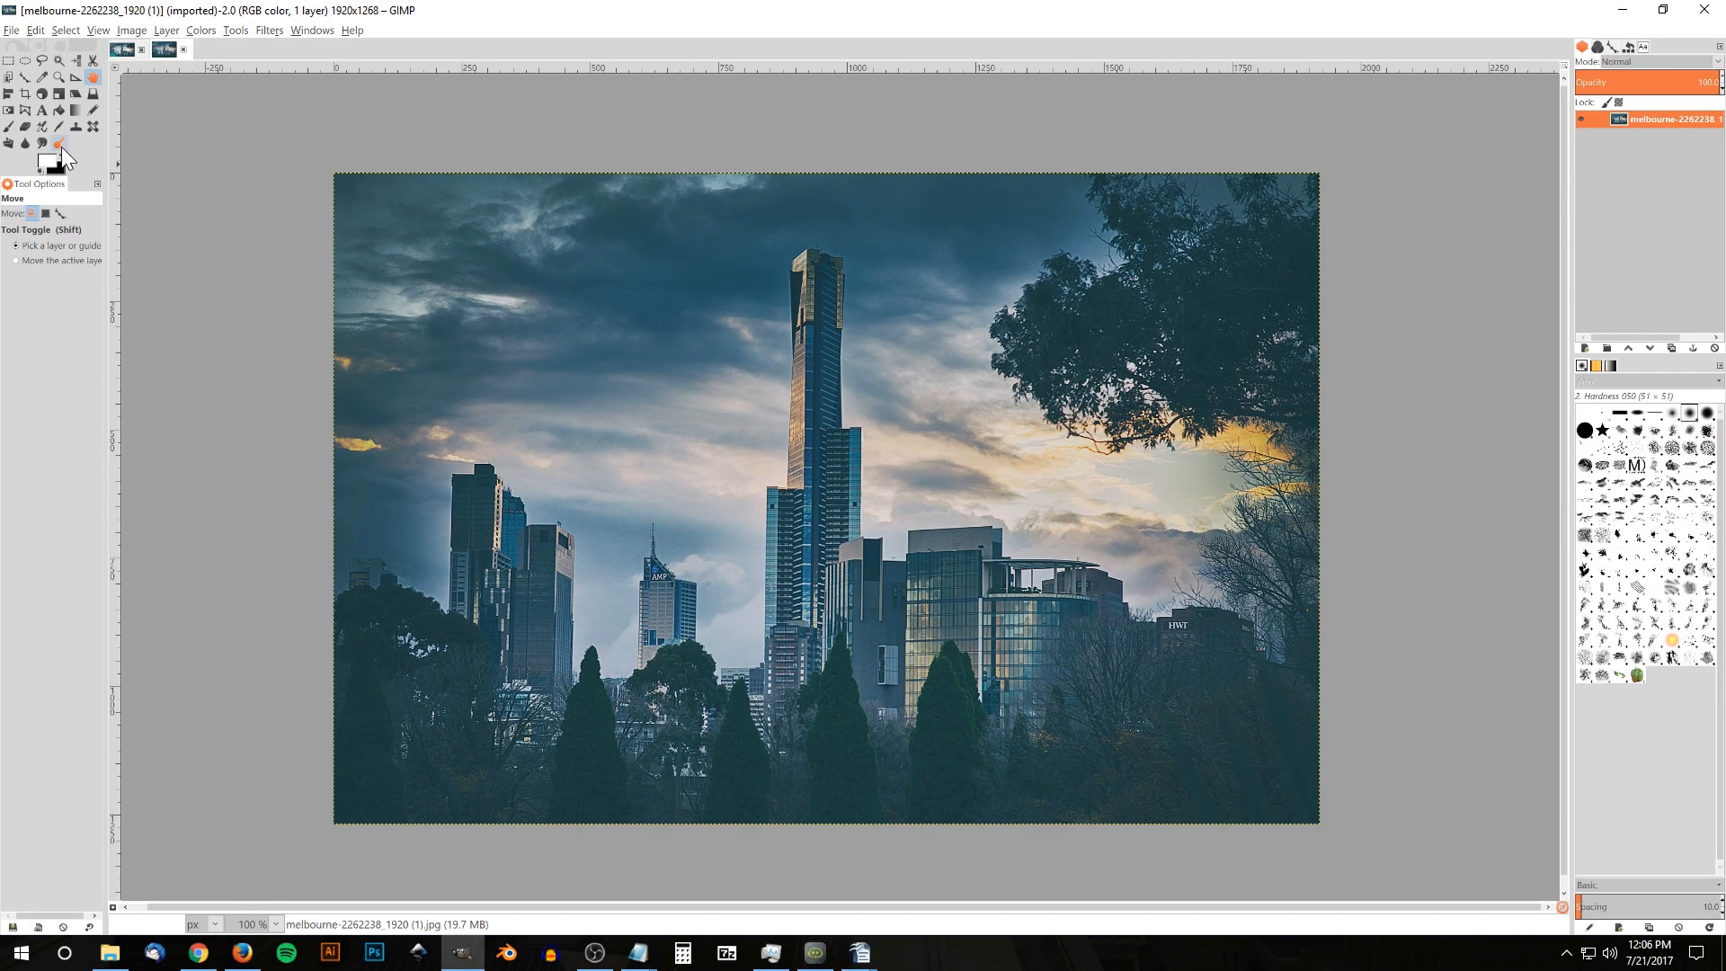
pyautogui.click(161, 50)
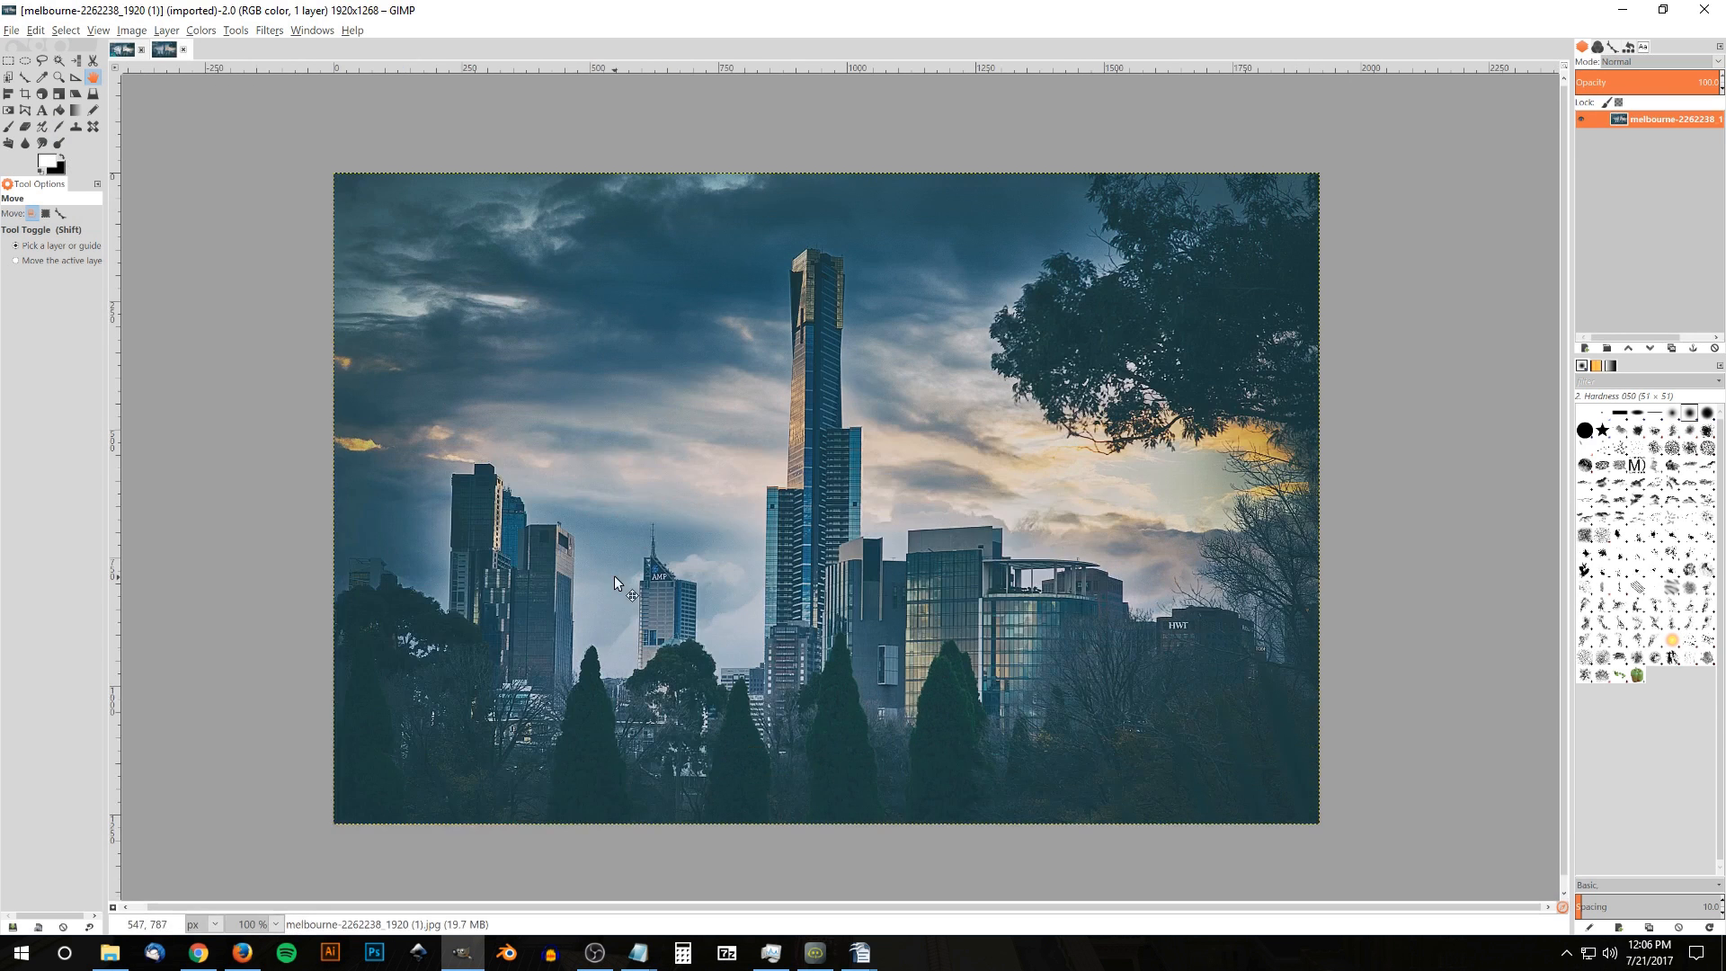
# Type 'Skyline' on the photo in the Skywalker font at size 377.
pyautogui.click(44, 110)
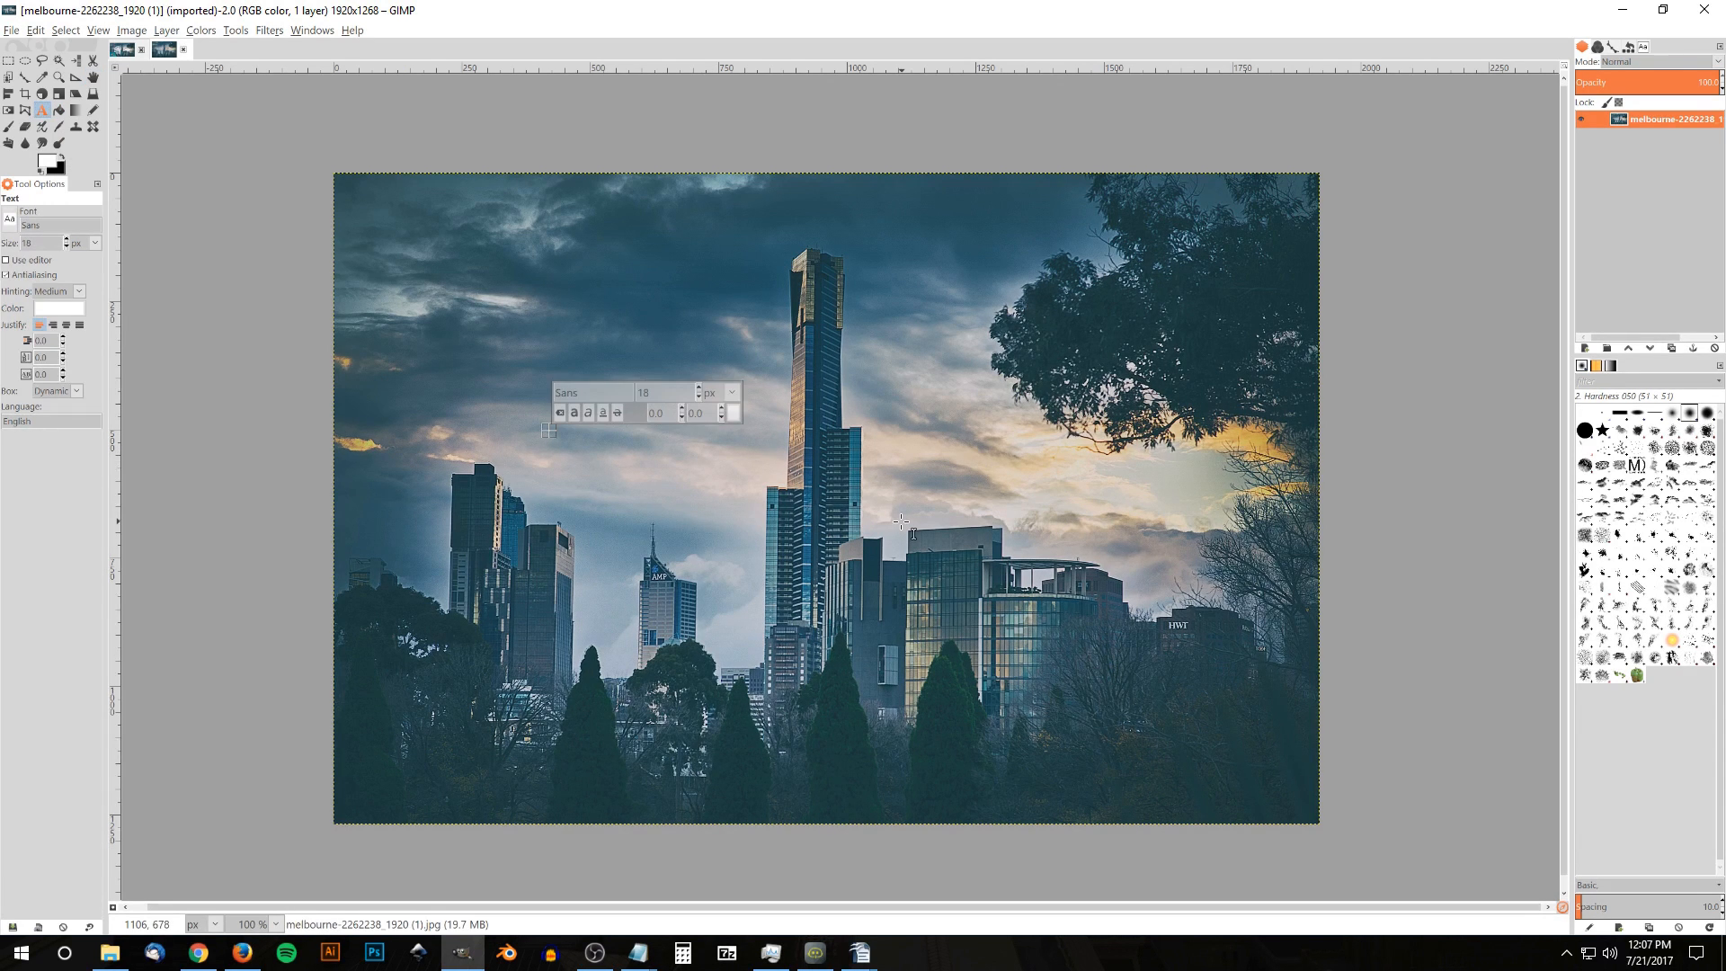
pyautogui.write('Skyline')
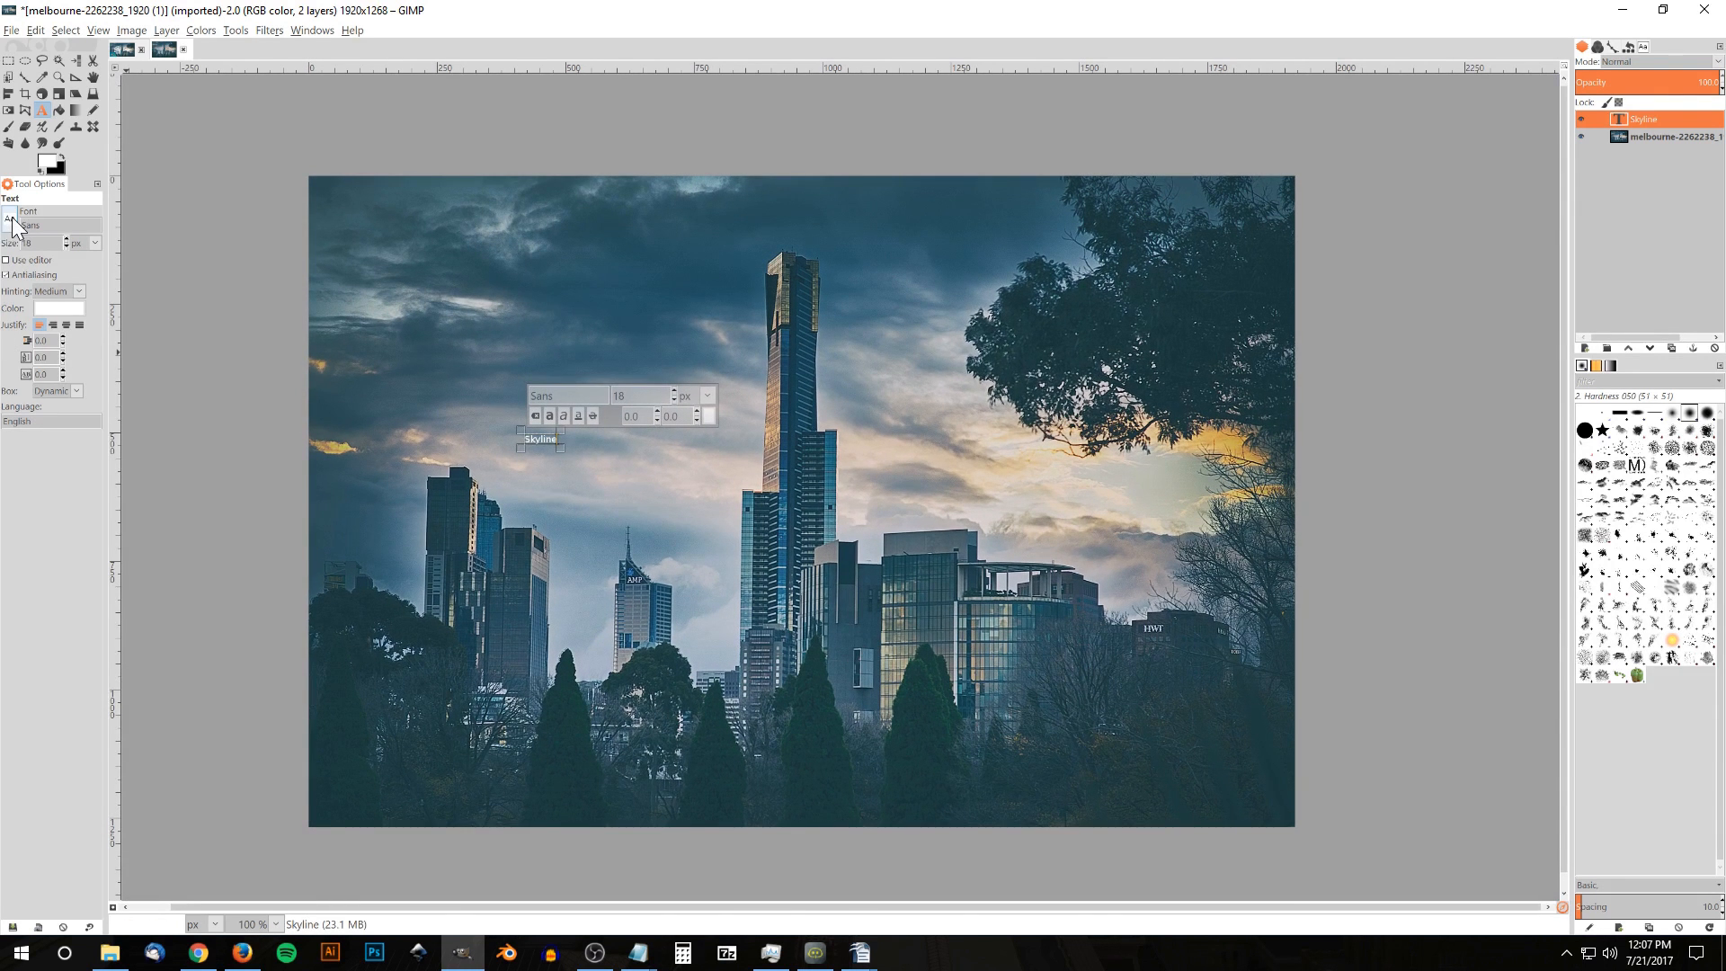
pyautogui.click(10, 217)
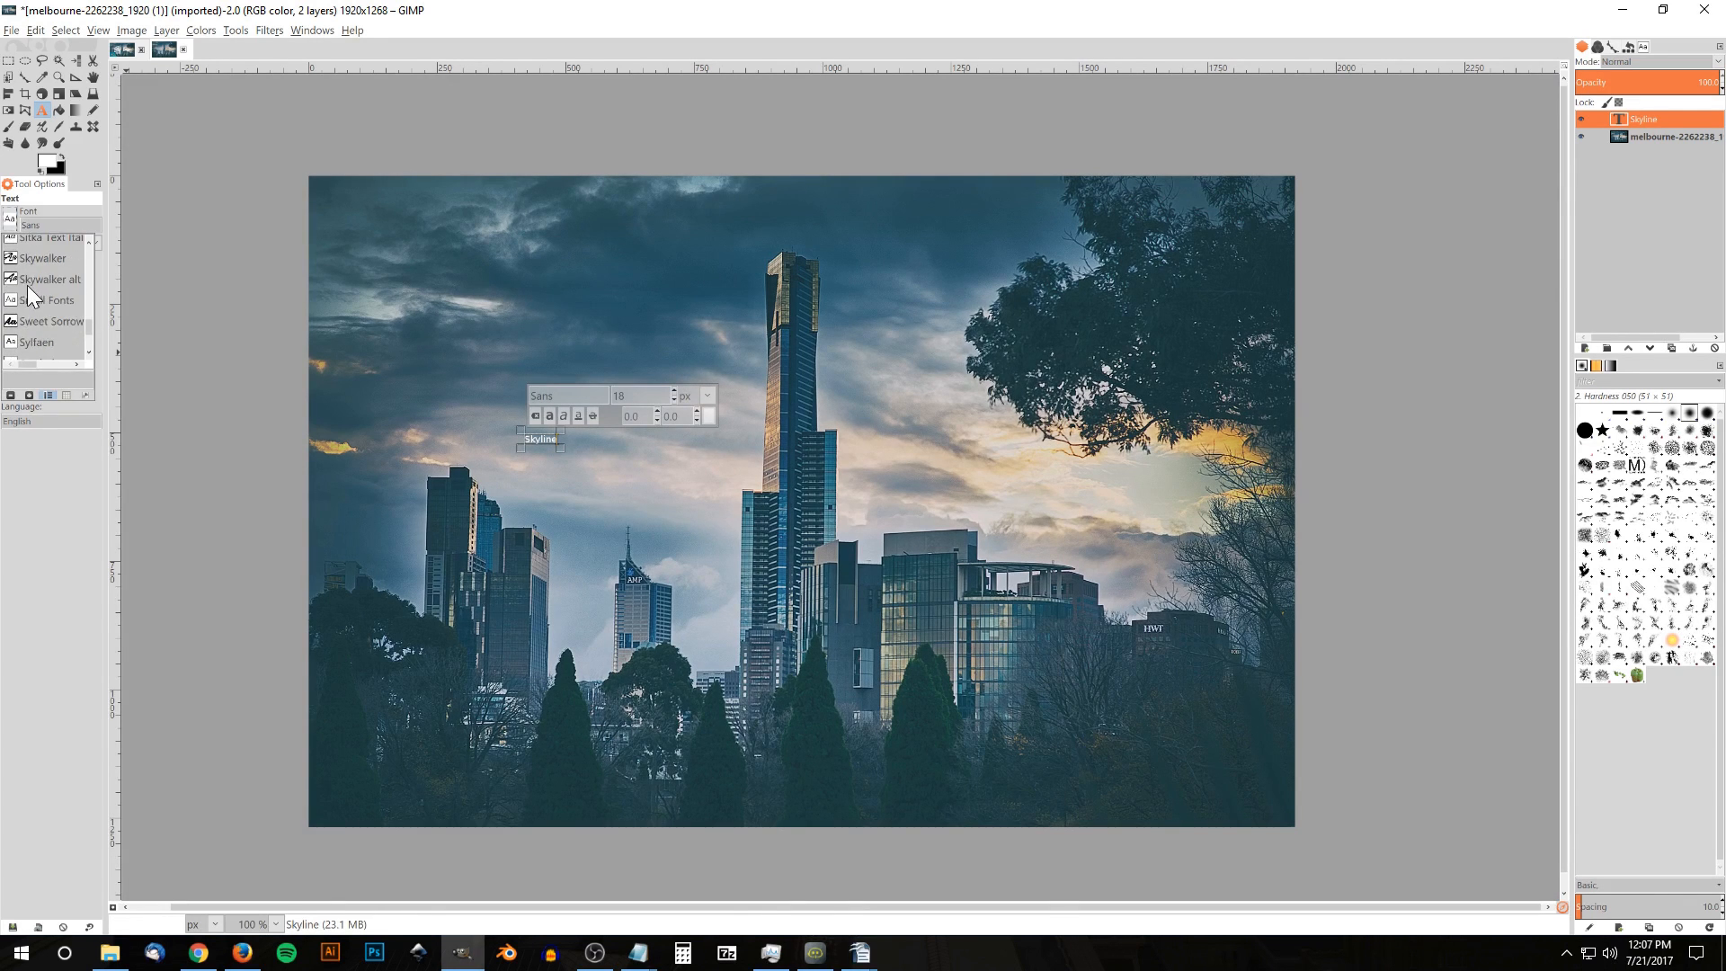
pyautogui.click(43, 258)
pyautogui.write('90')
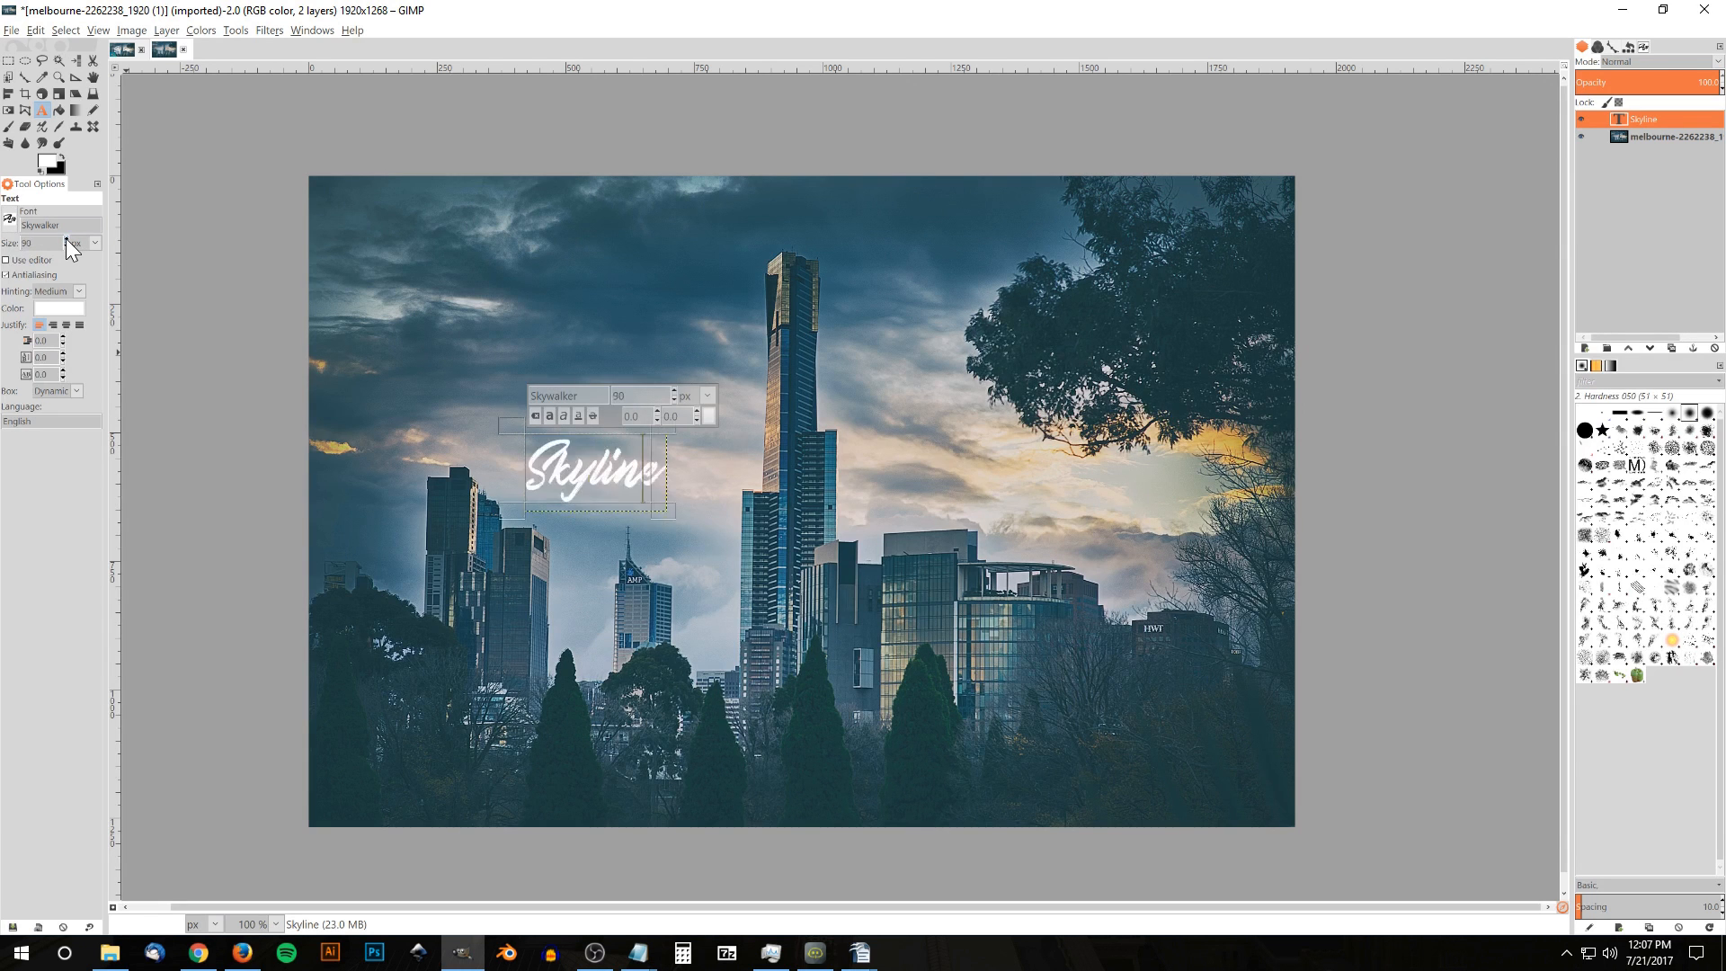
pyautogui.write('377')
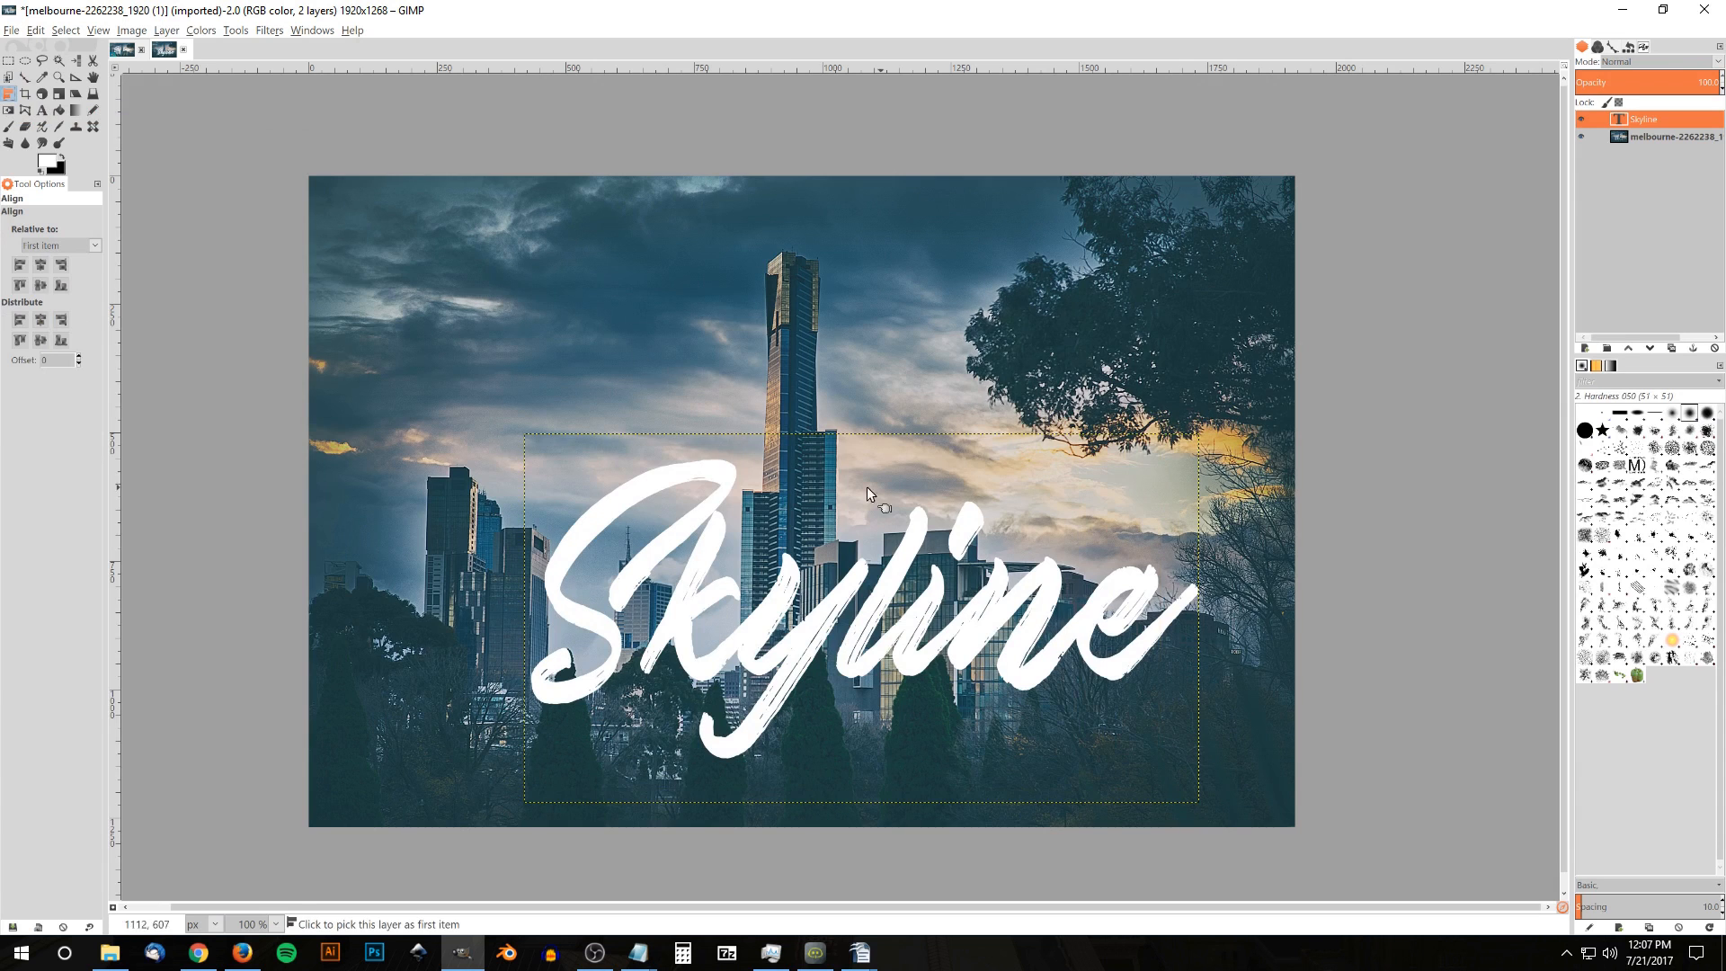
pyautogui.moveTo(492, 409)
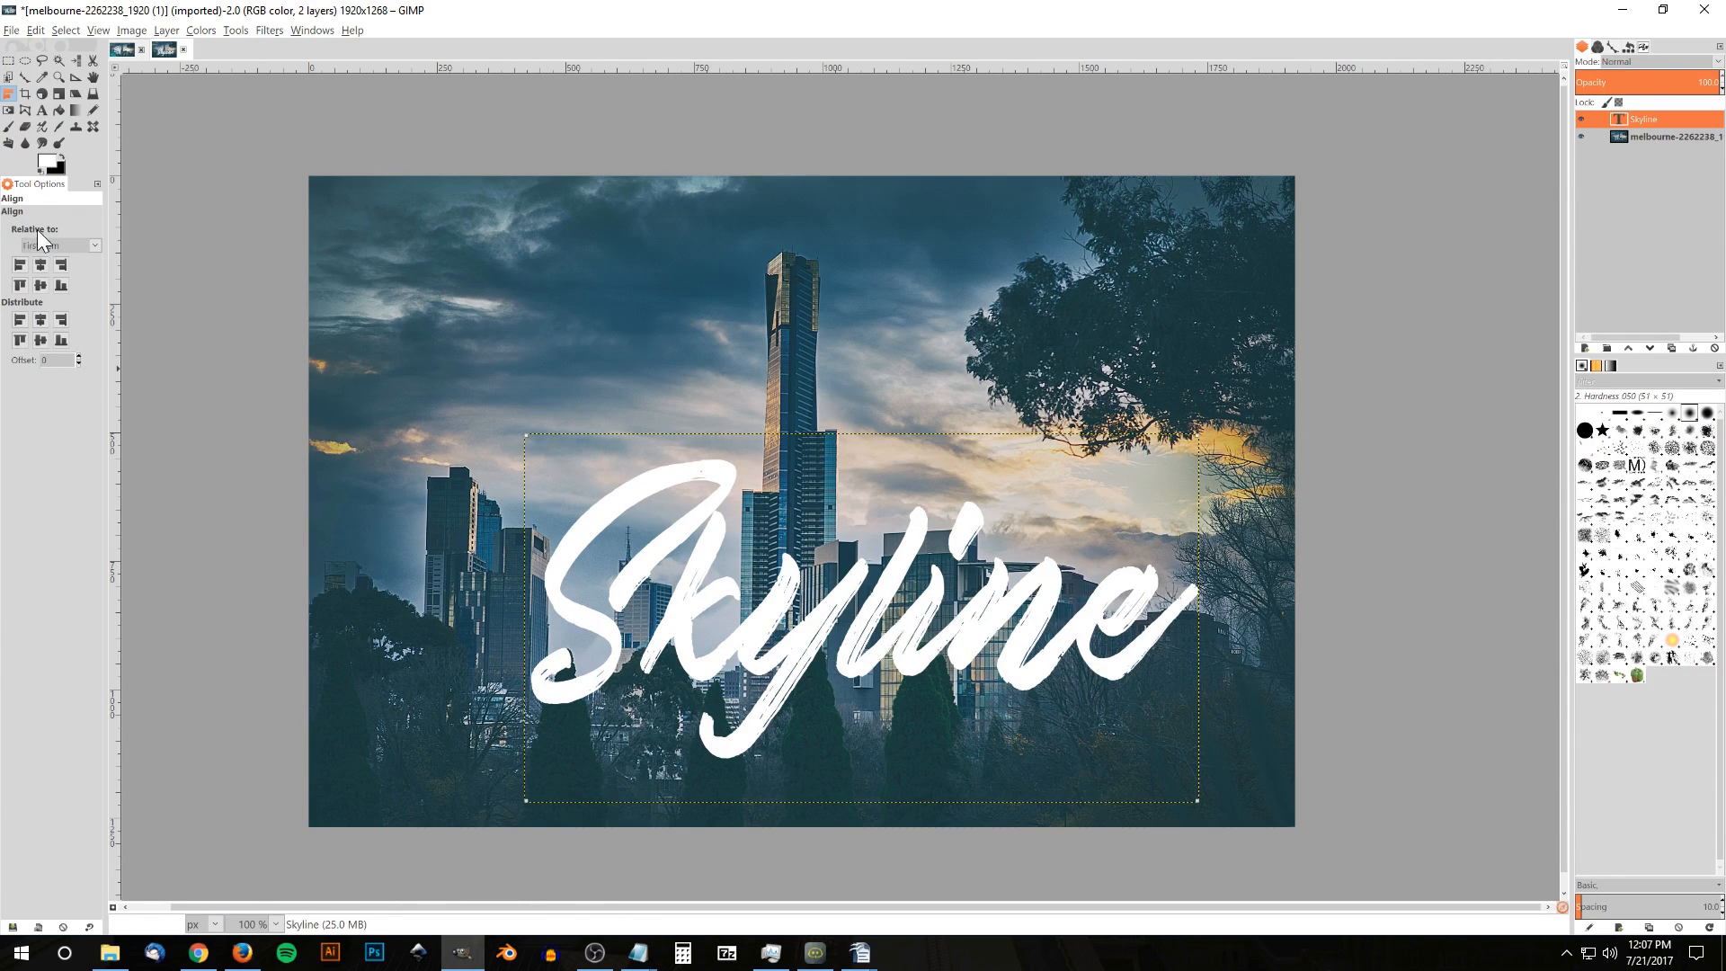
# Align the Skyline text relative to the image, centred horizontally and vertically.
pyautogui.click(59, 245)
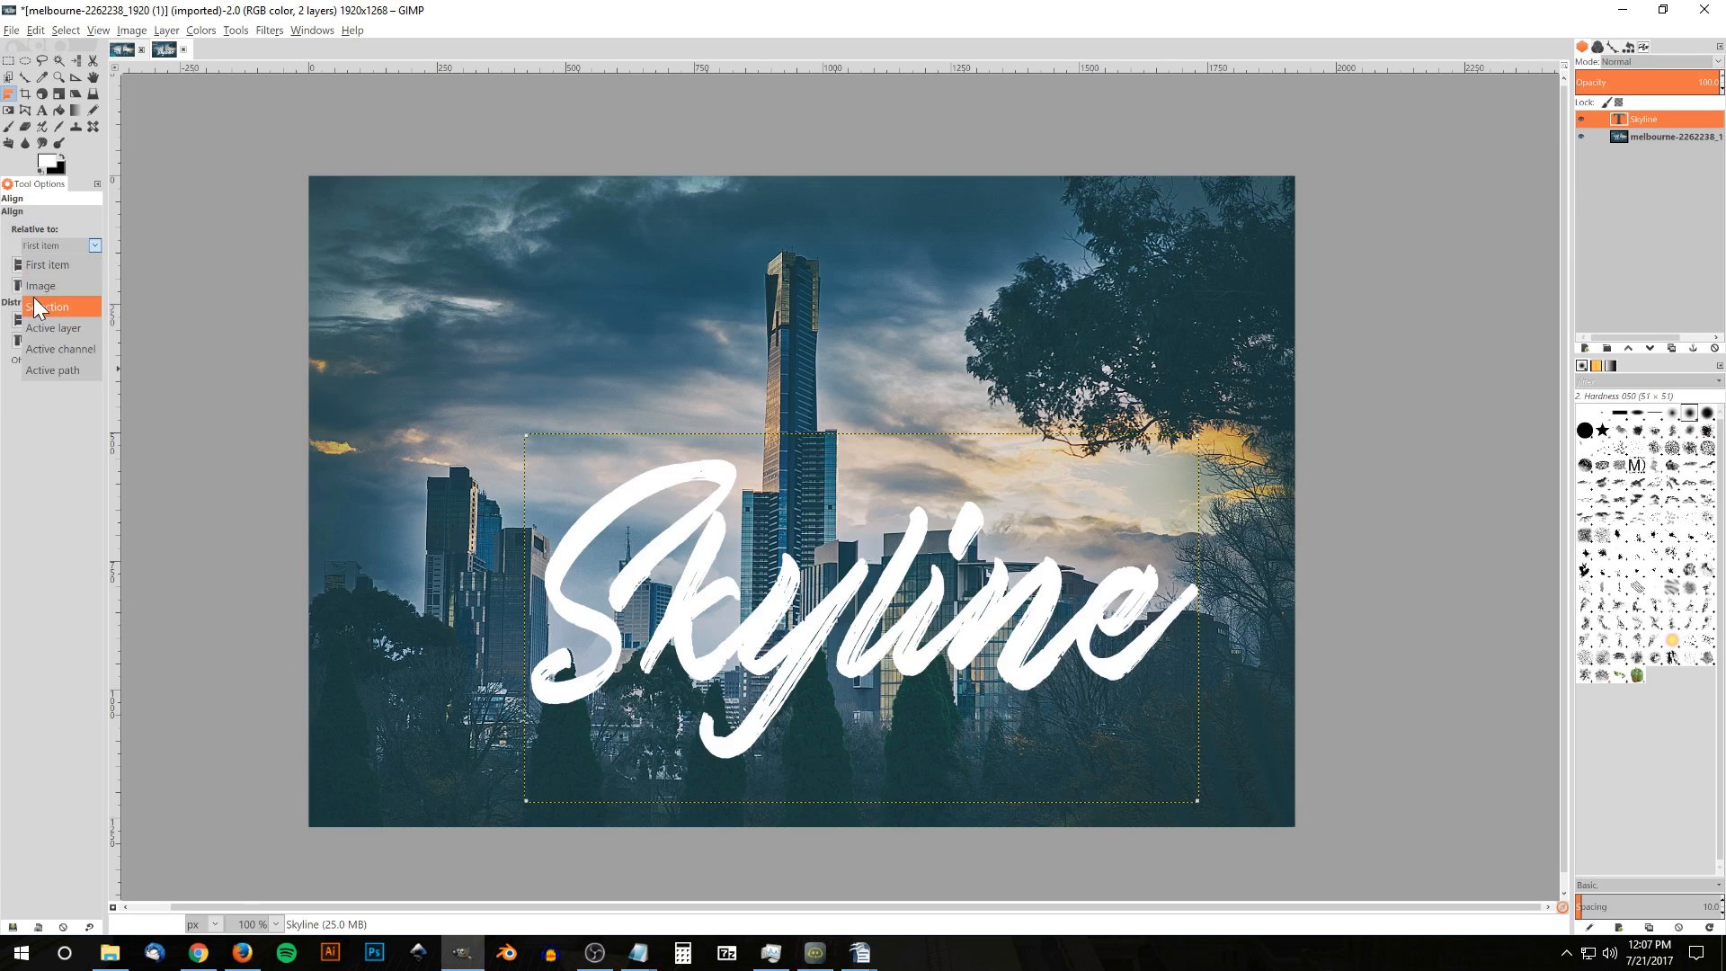
pyautogui.click(40, 285)
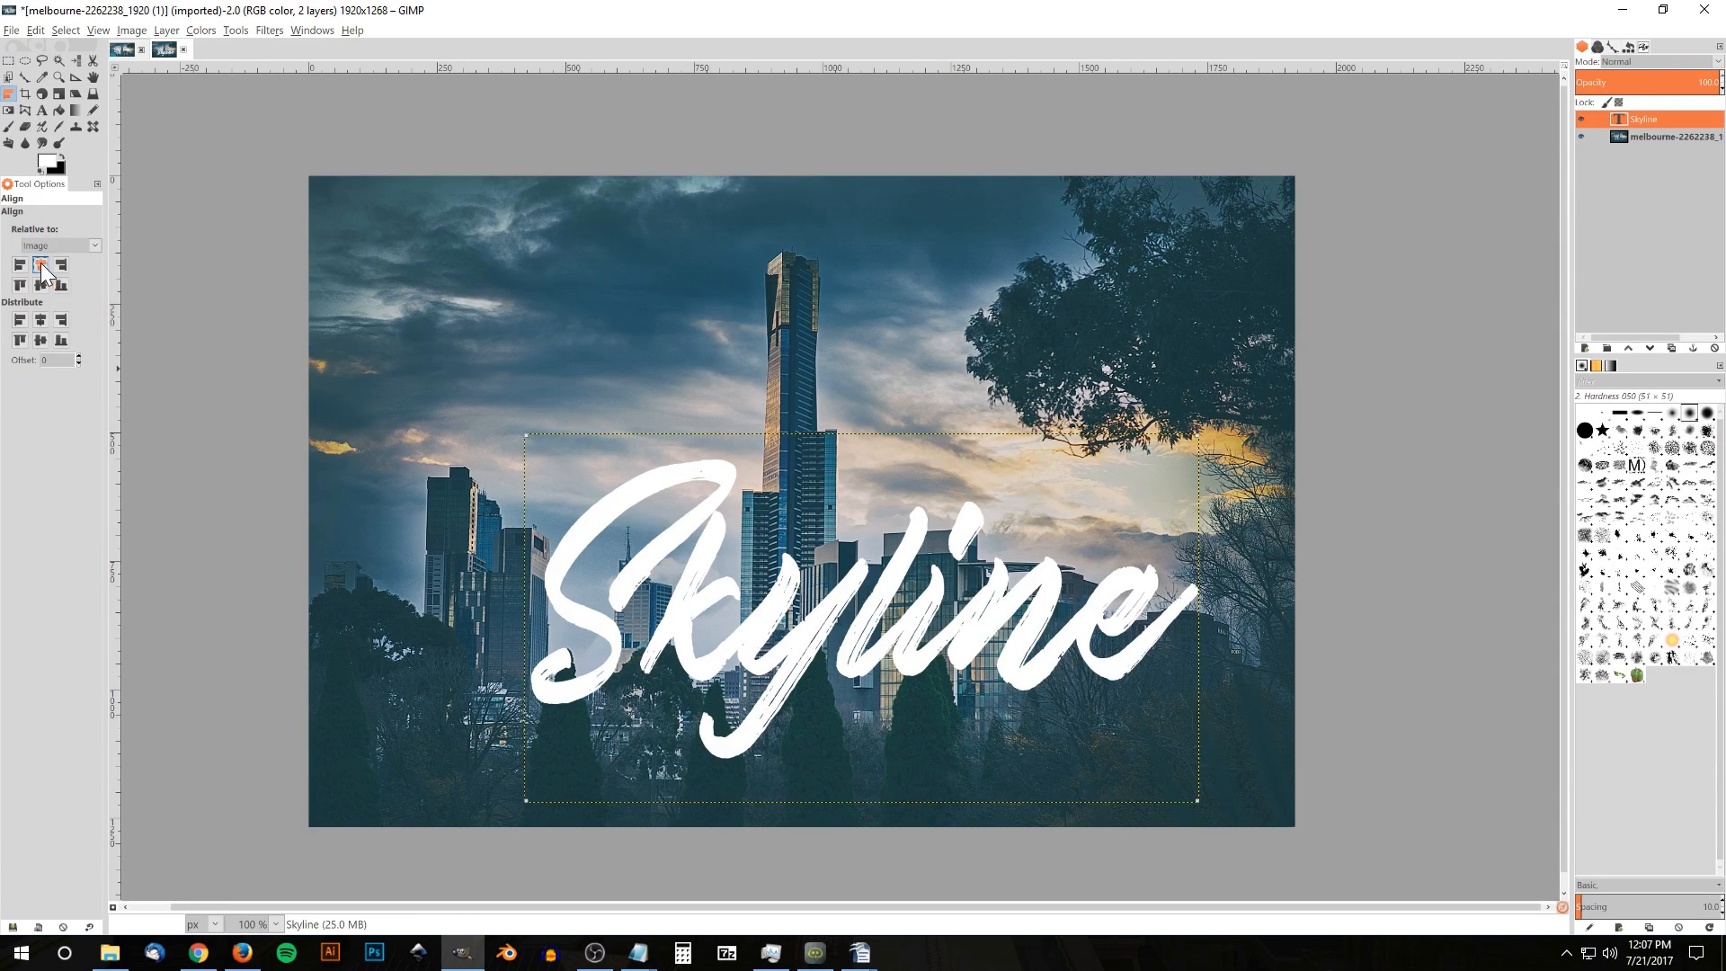
pyautogui.click(40, 284)
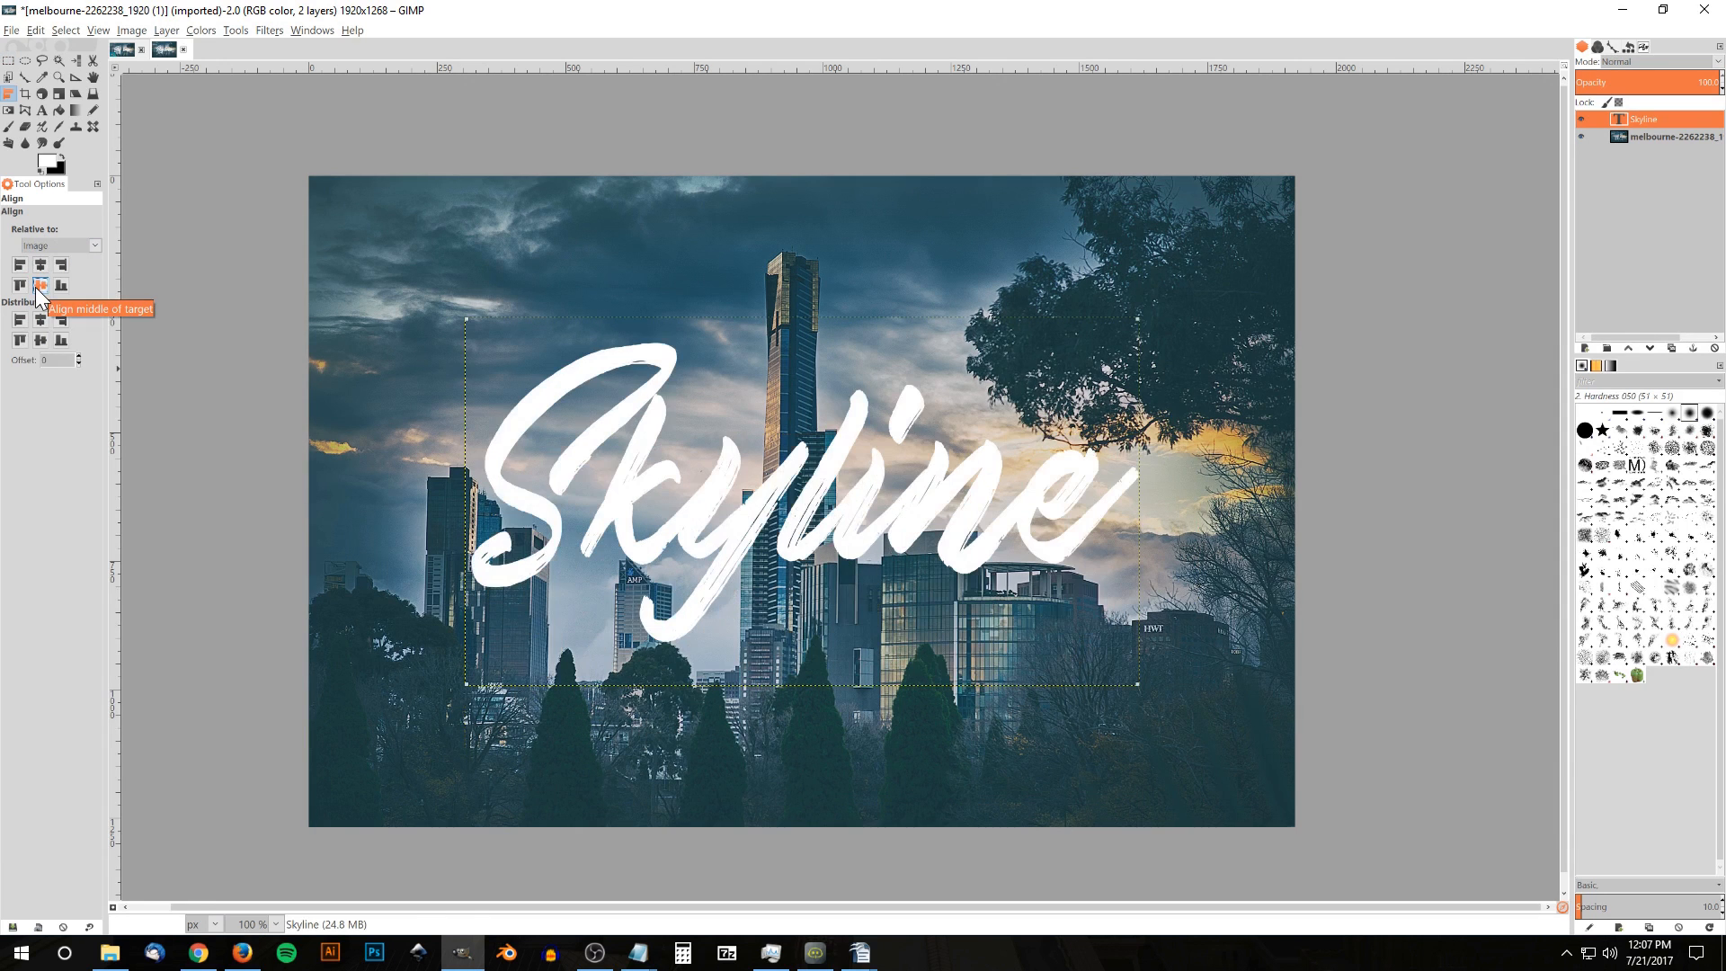
pyautogui.click(39, 265)
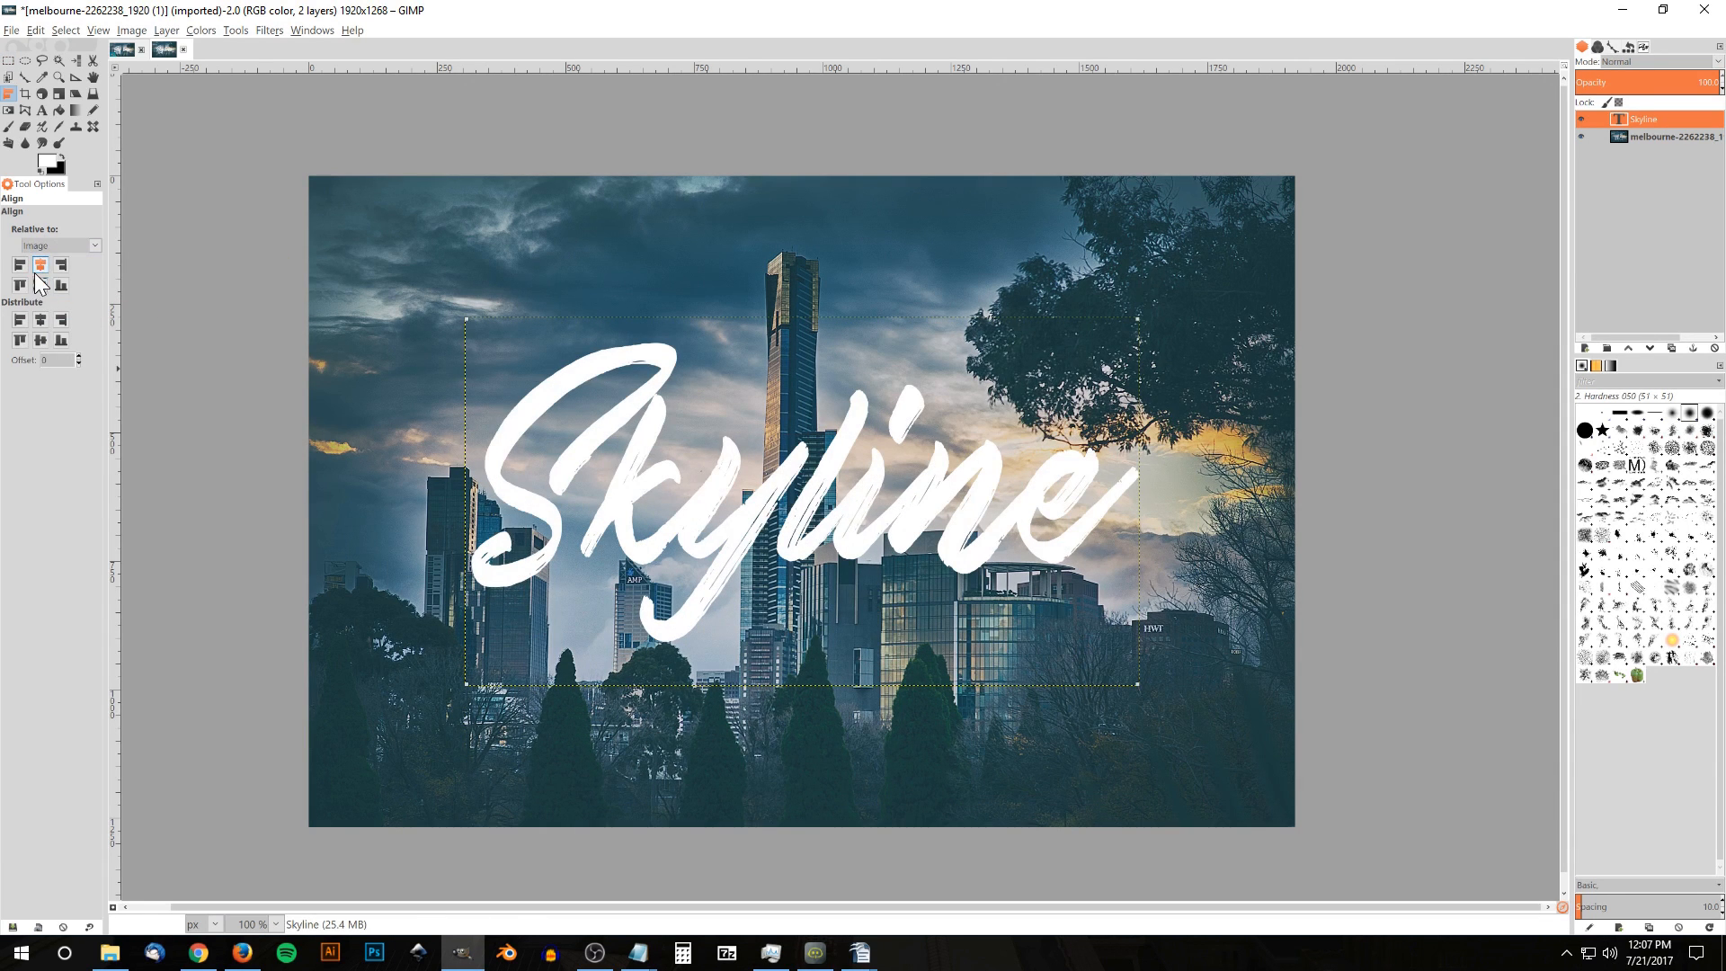
pyautogui.moveTo(686, 523)
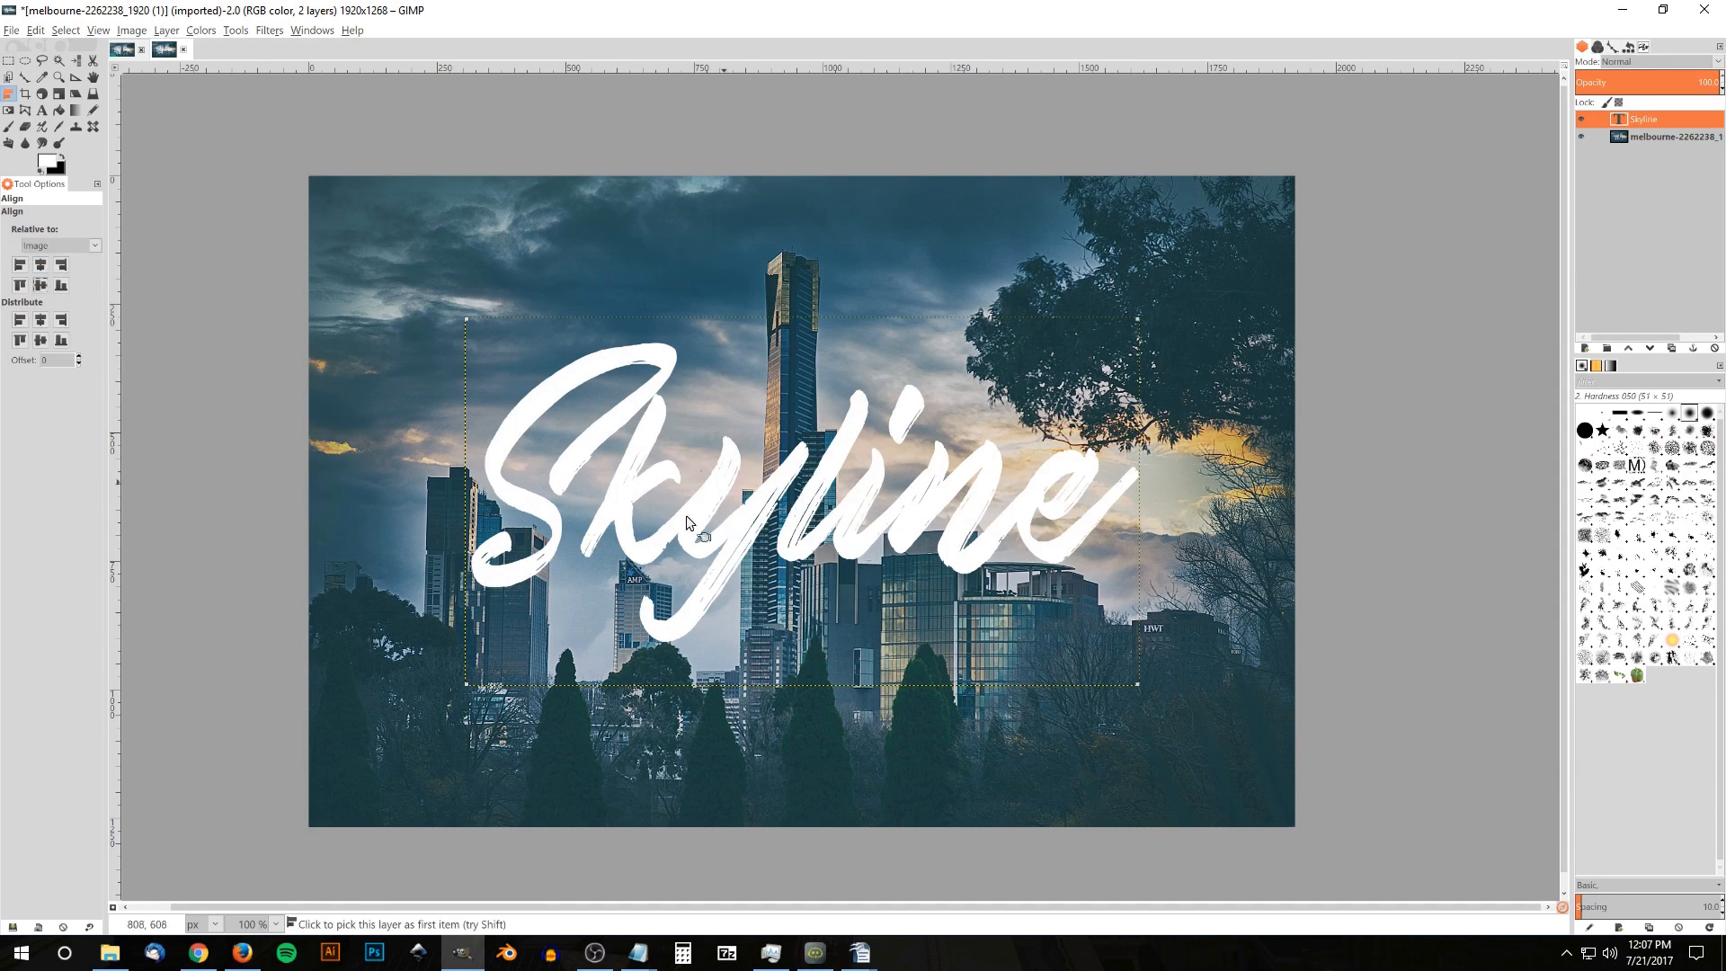
pyautogui.moveTo(809, 567)
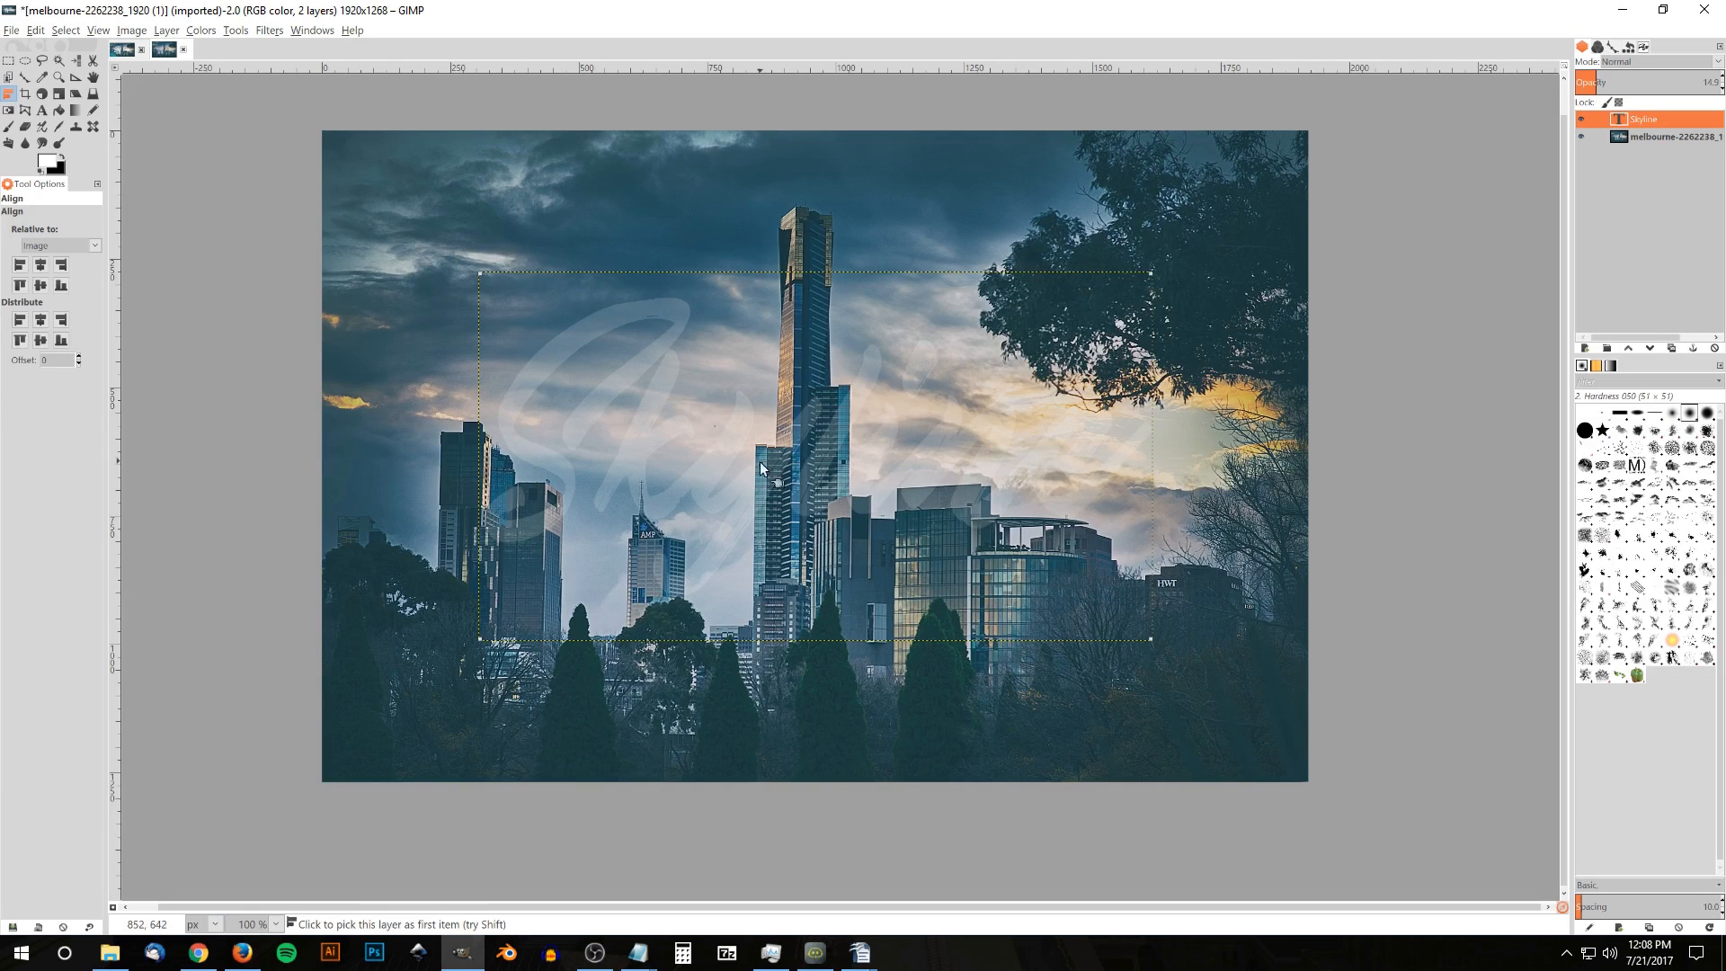
pyautogui.moveTo(813, 416)
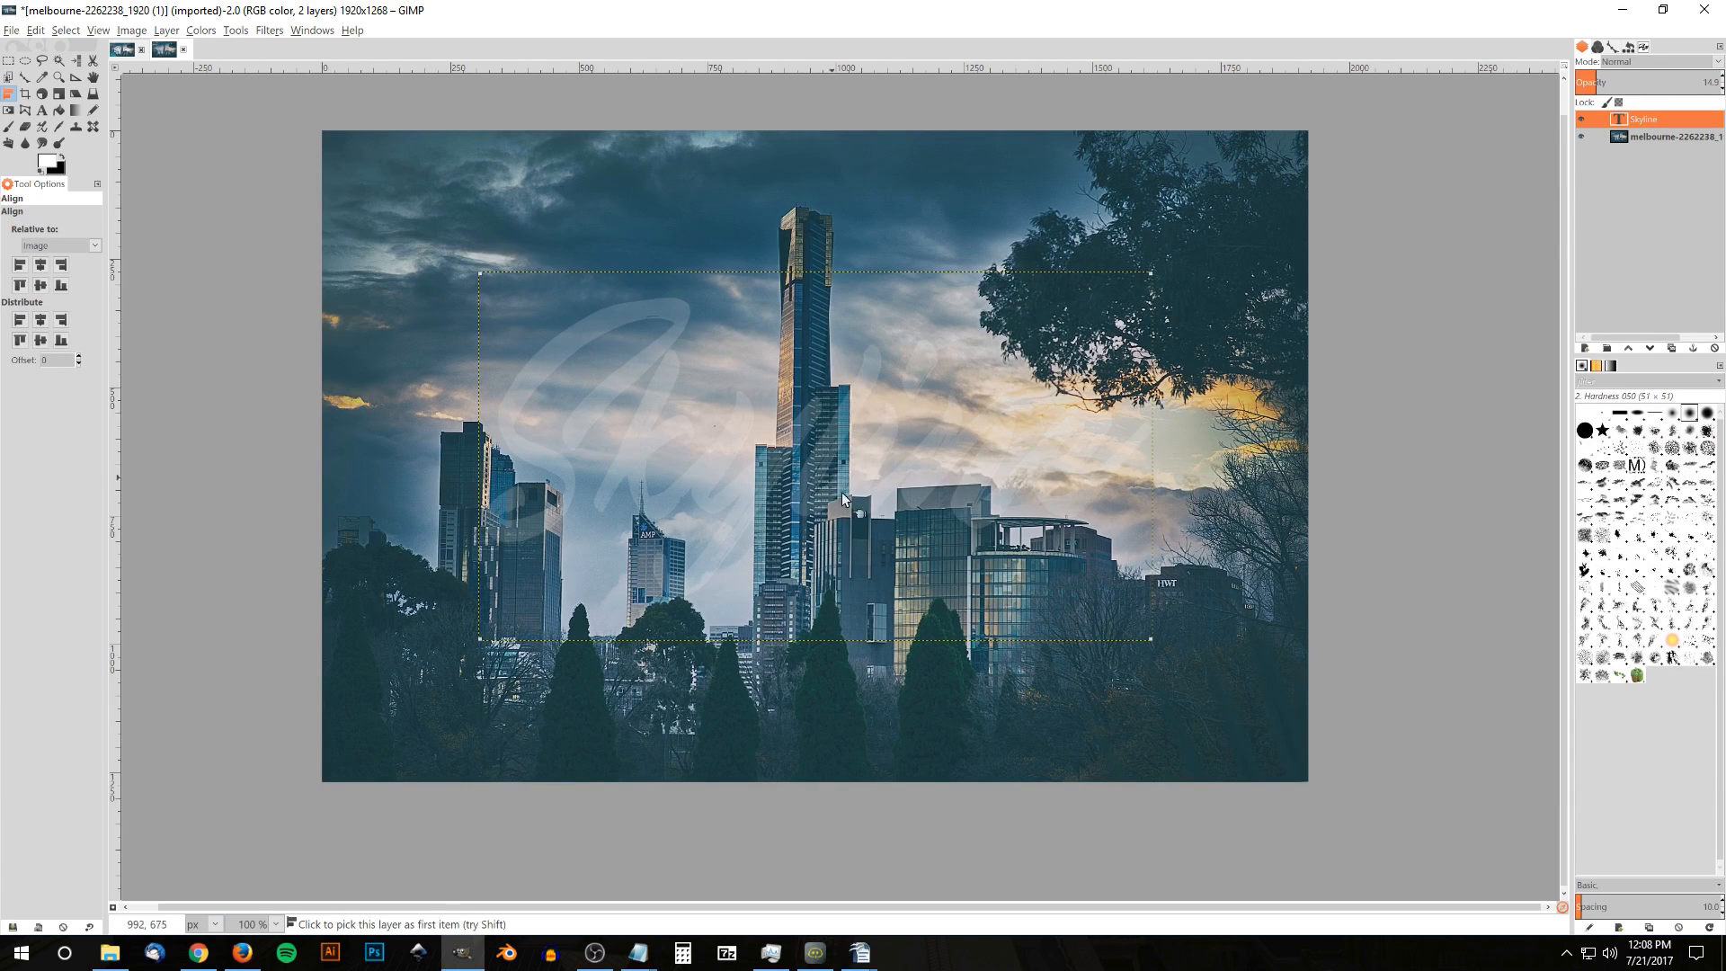
# Return to the Melbourne image and lower the Skyline layer opacity to about 23.
pyautogui.click(162, 49)
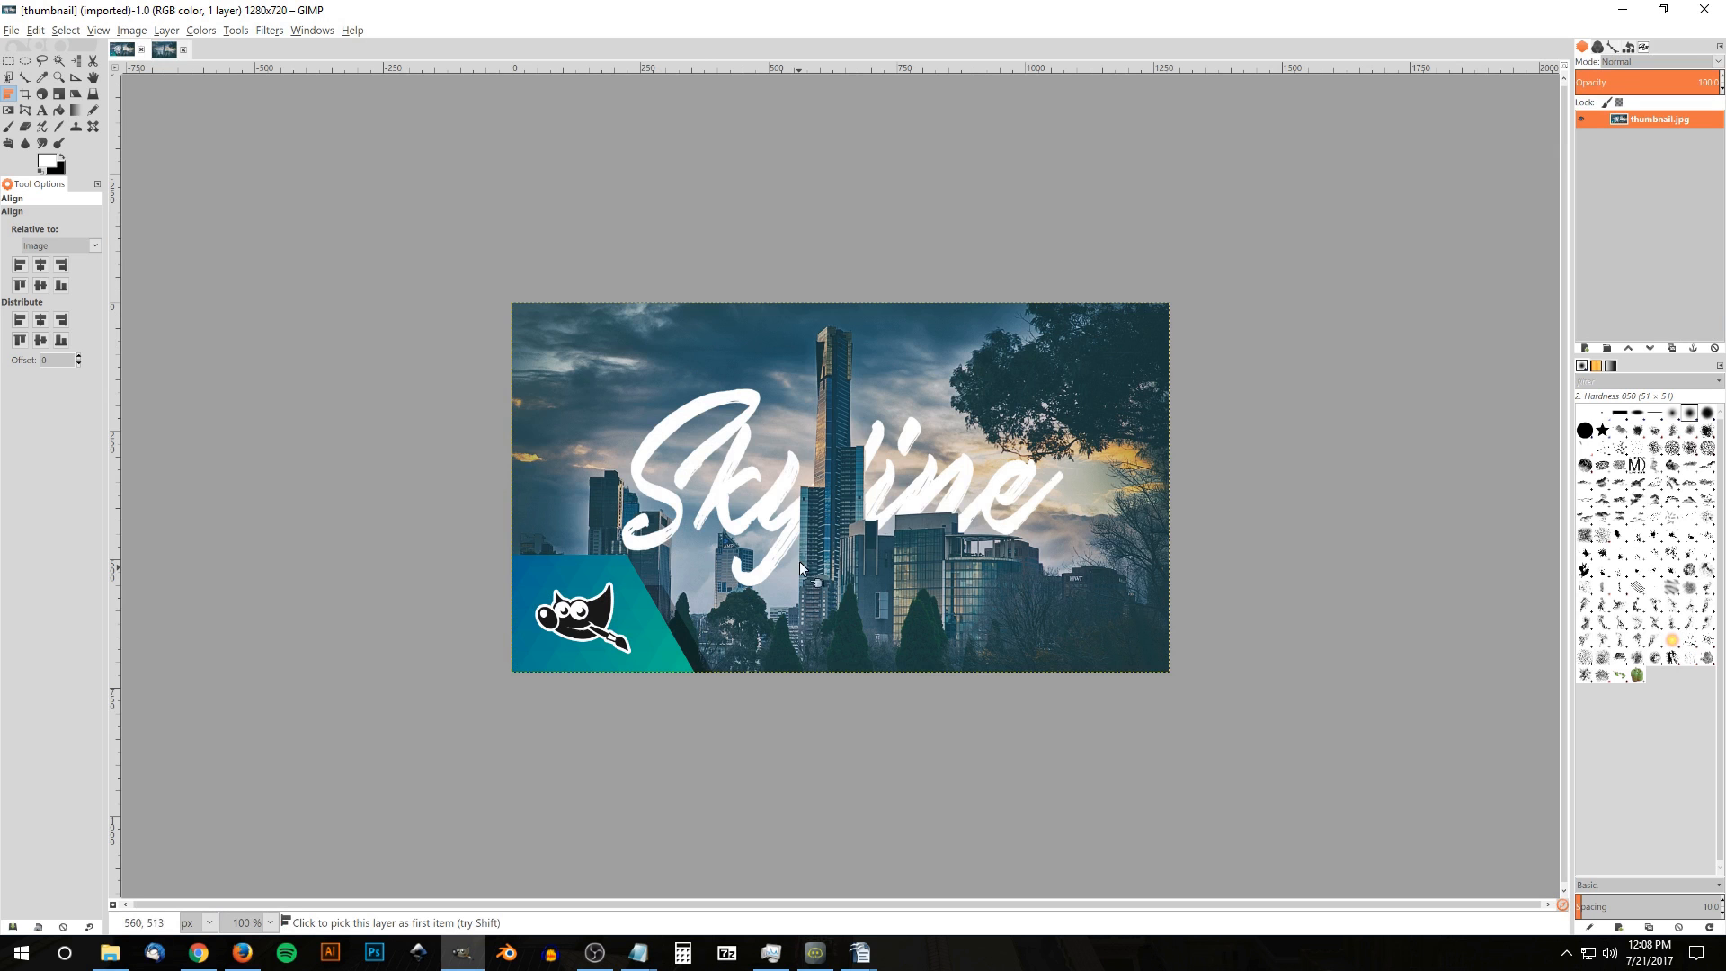
pyautogui.moveTo(848, 435)
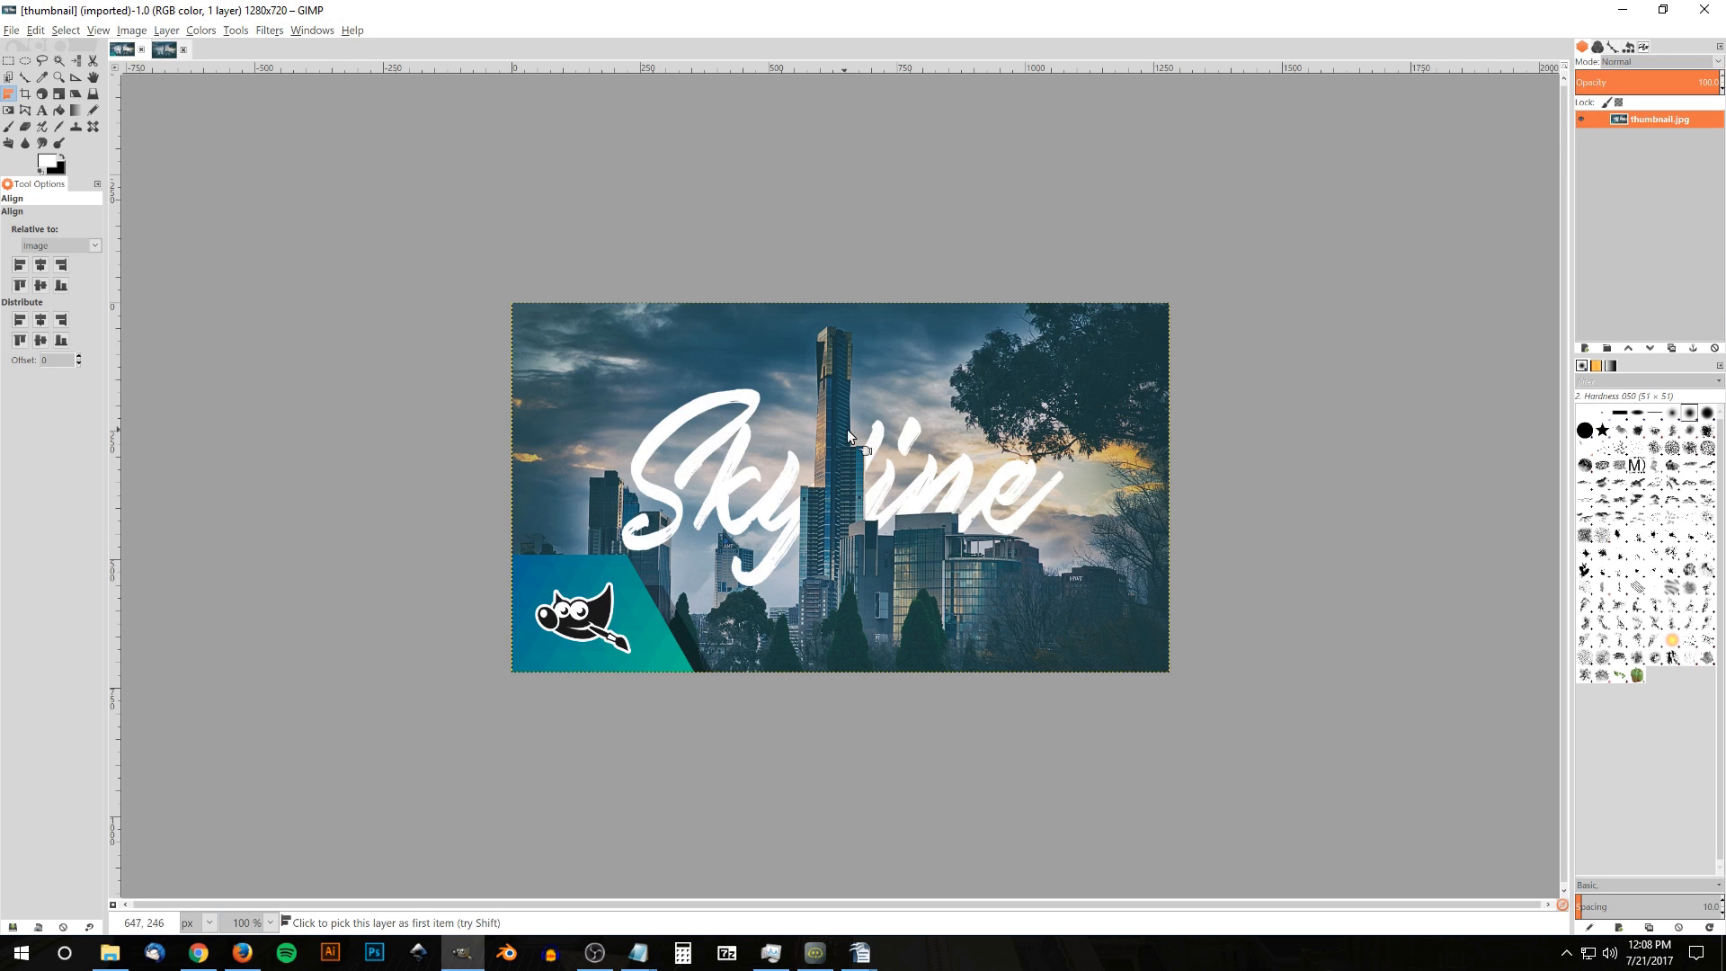
pyautogui.moveTo(788, 462)
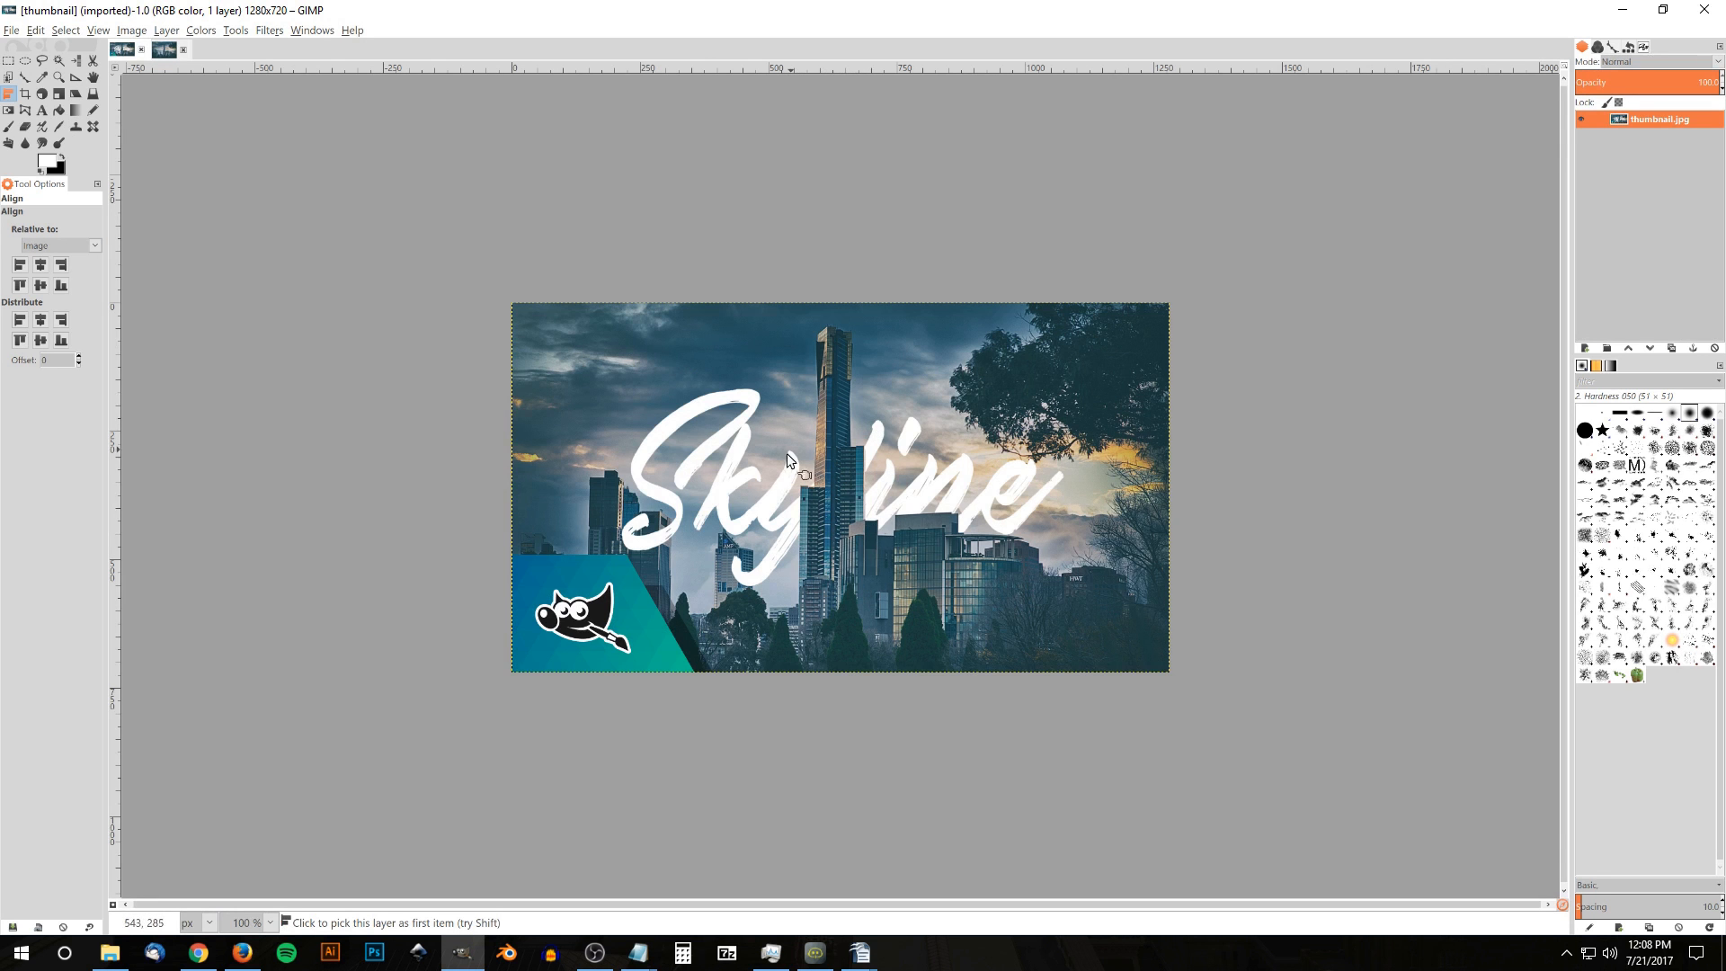
pyautogui.moveTo(886, 438)
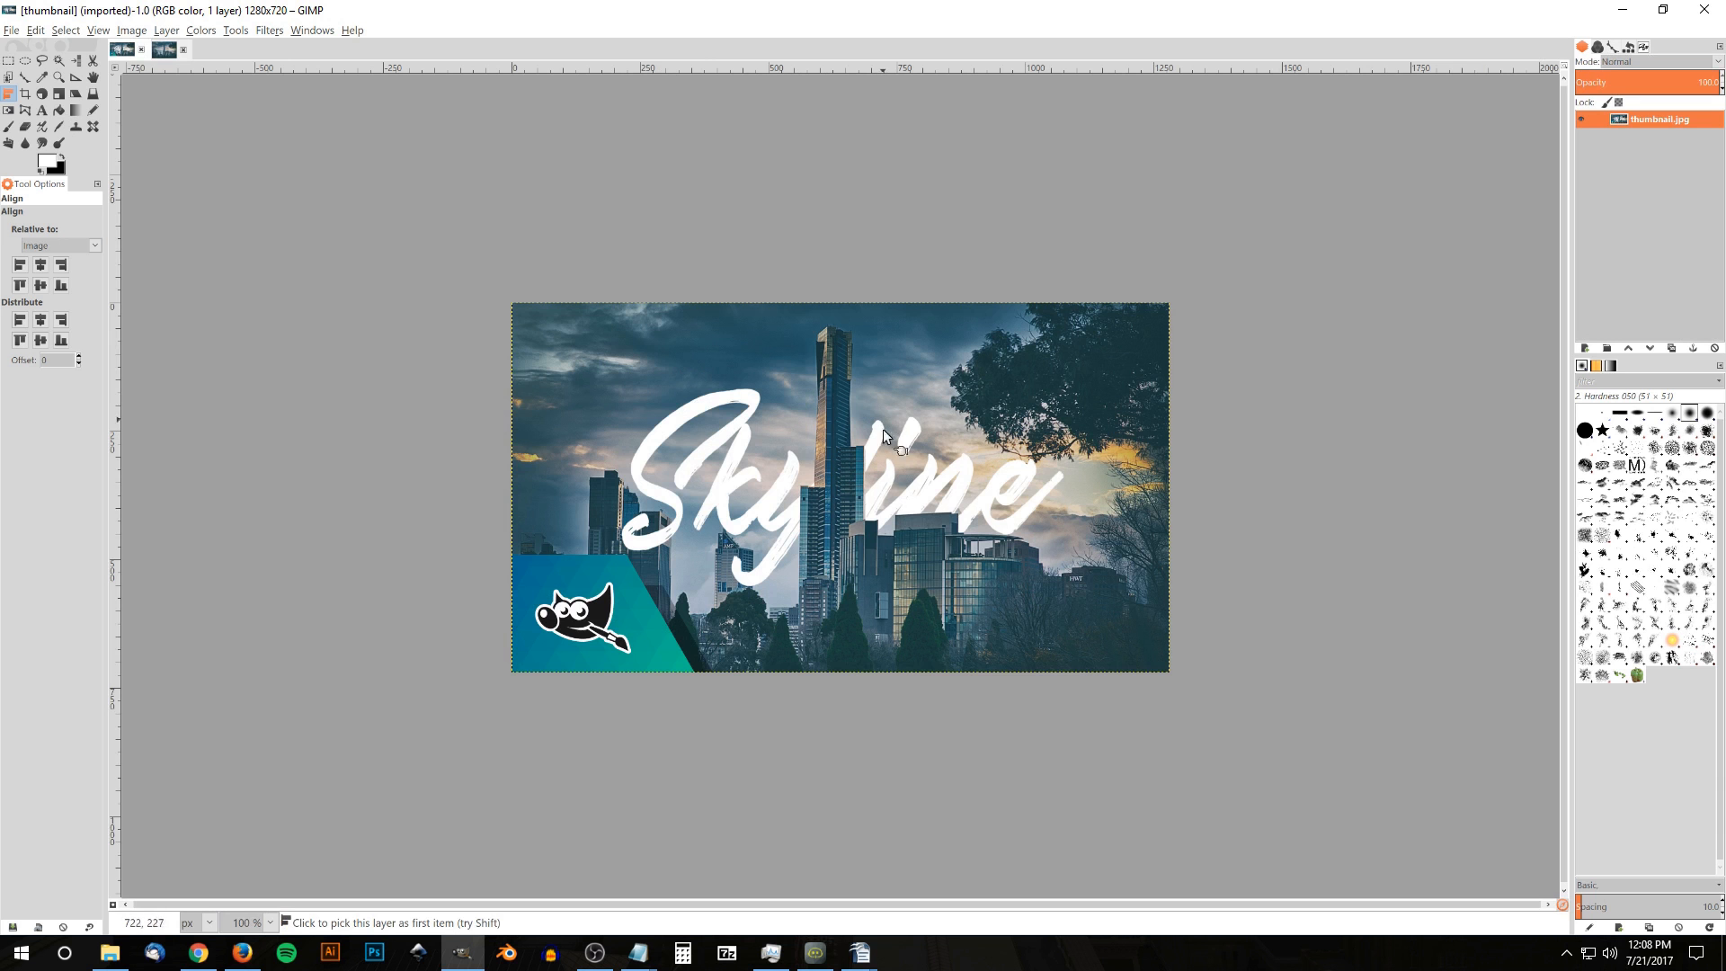
pyautogui.click(161, 50)
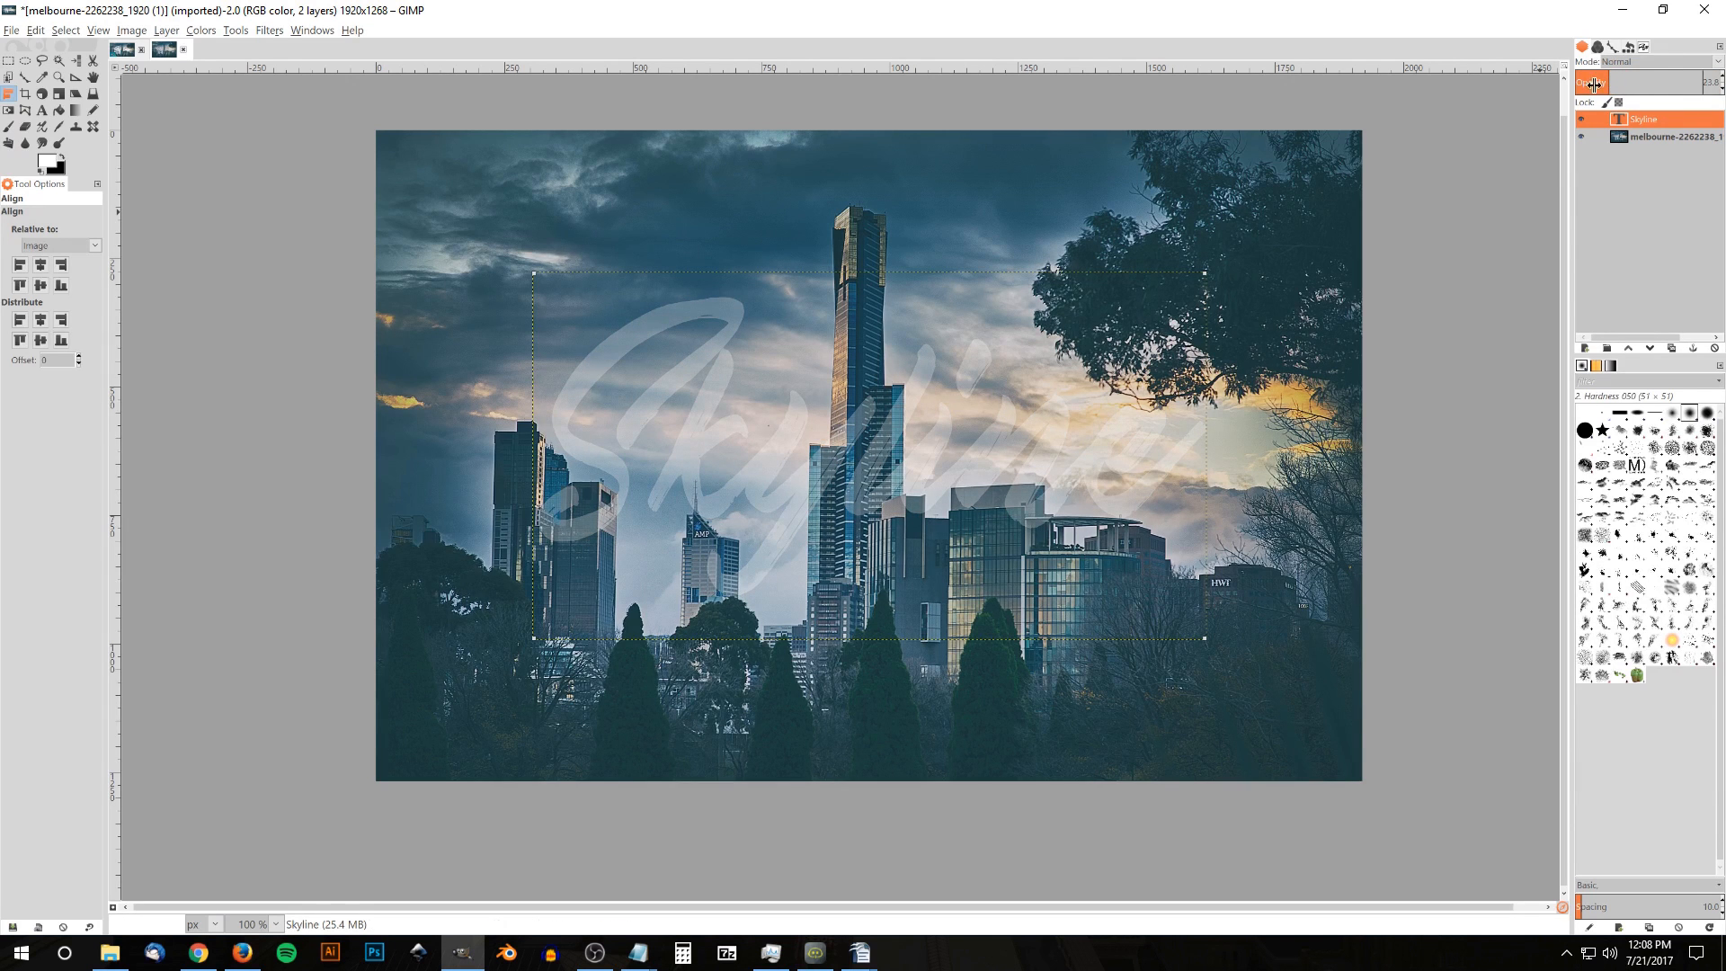
pyautogui.moveTo(878, 452)
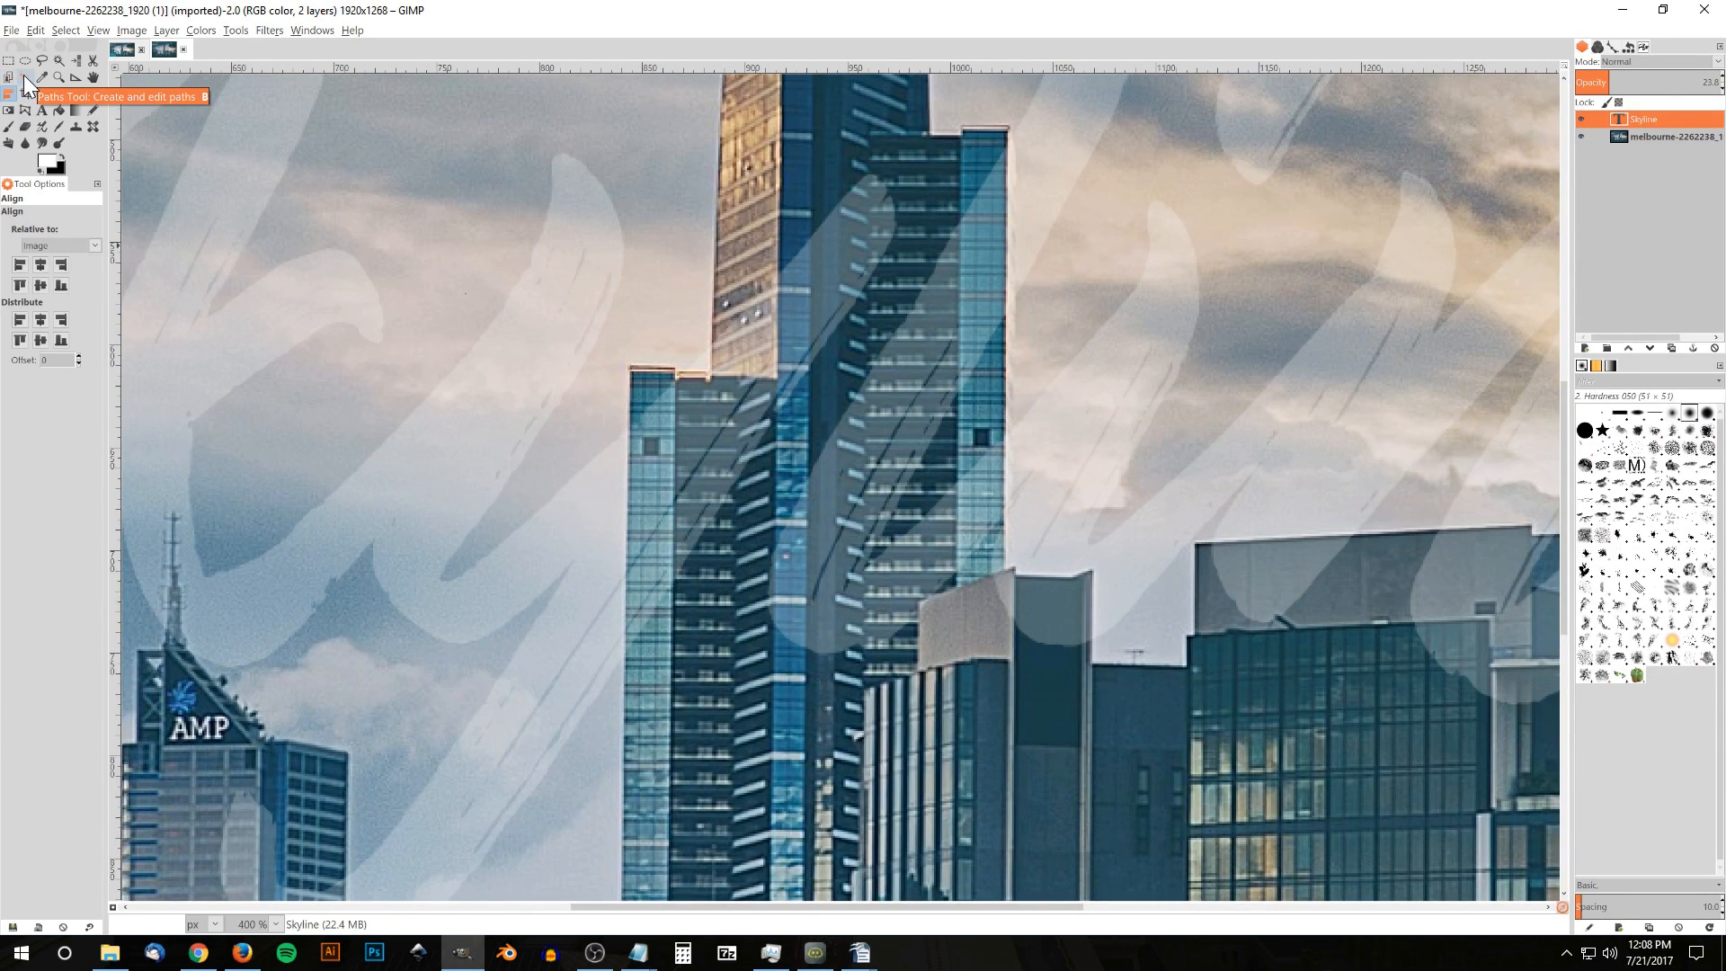
# Place Paths tool anchors along the central tower's edges, zooming in as needed.
pyautogui.click(25, 93)
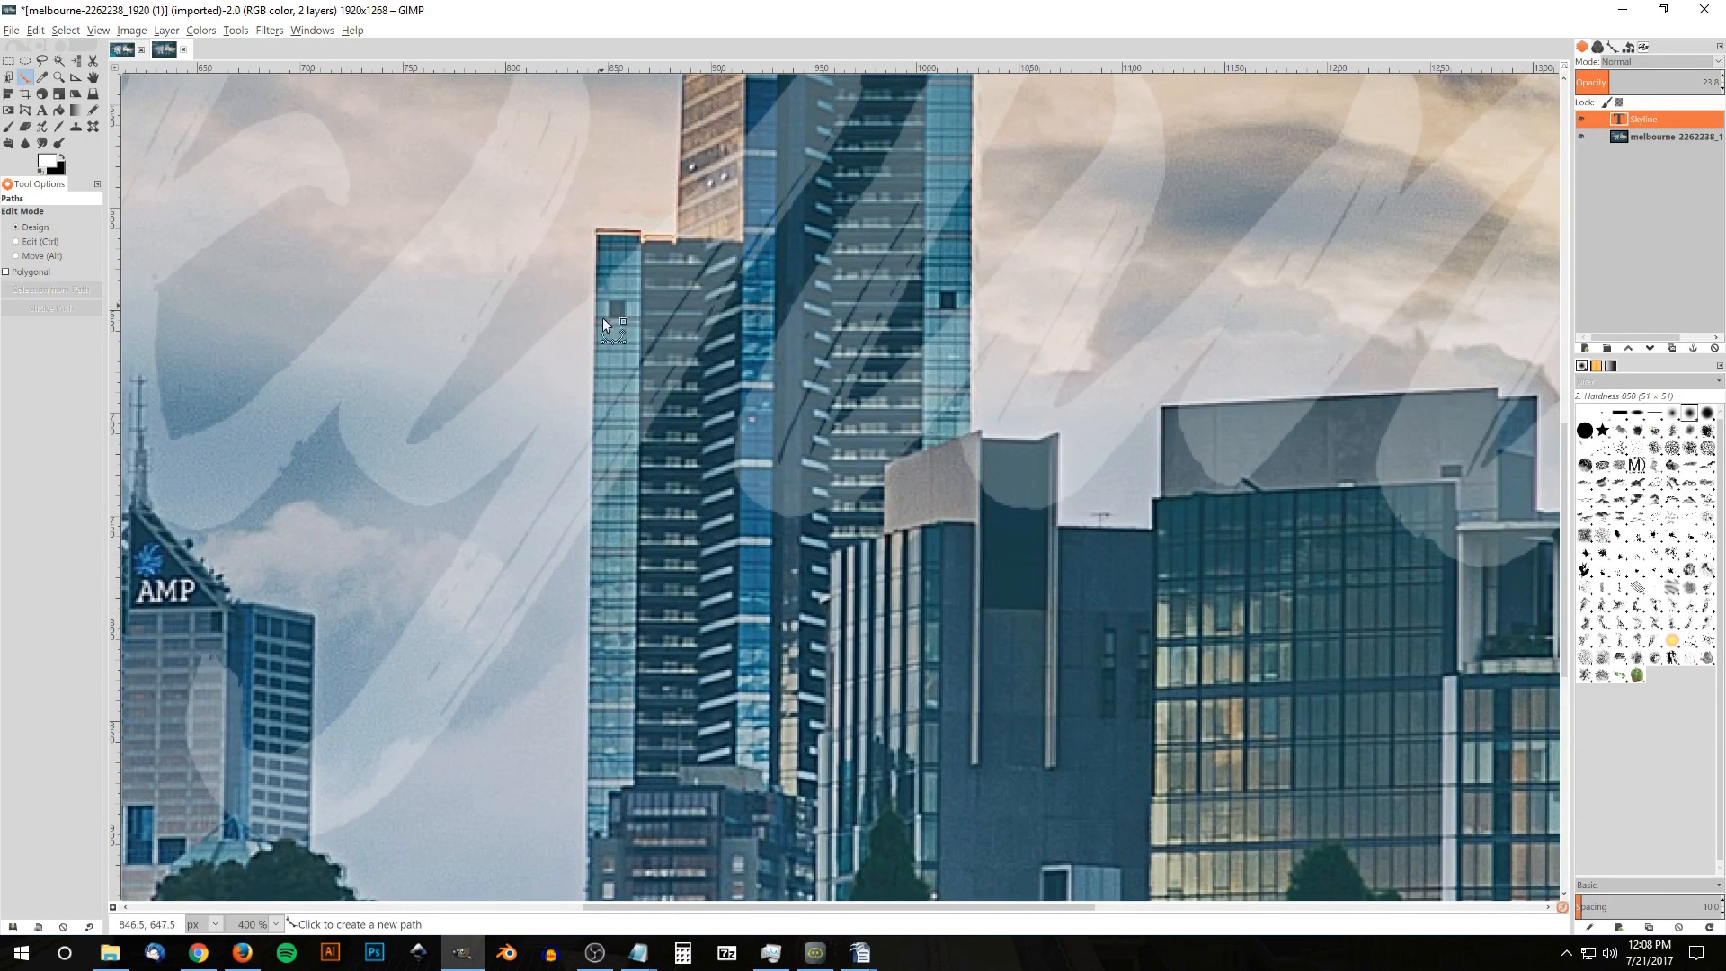
pyautogui.moveTo(603, 762)
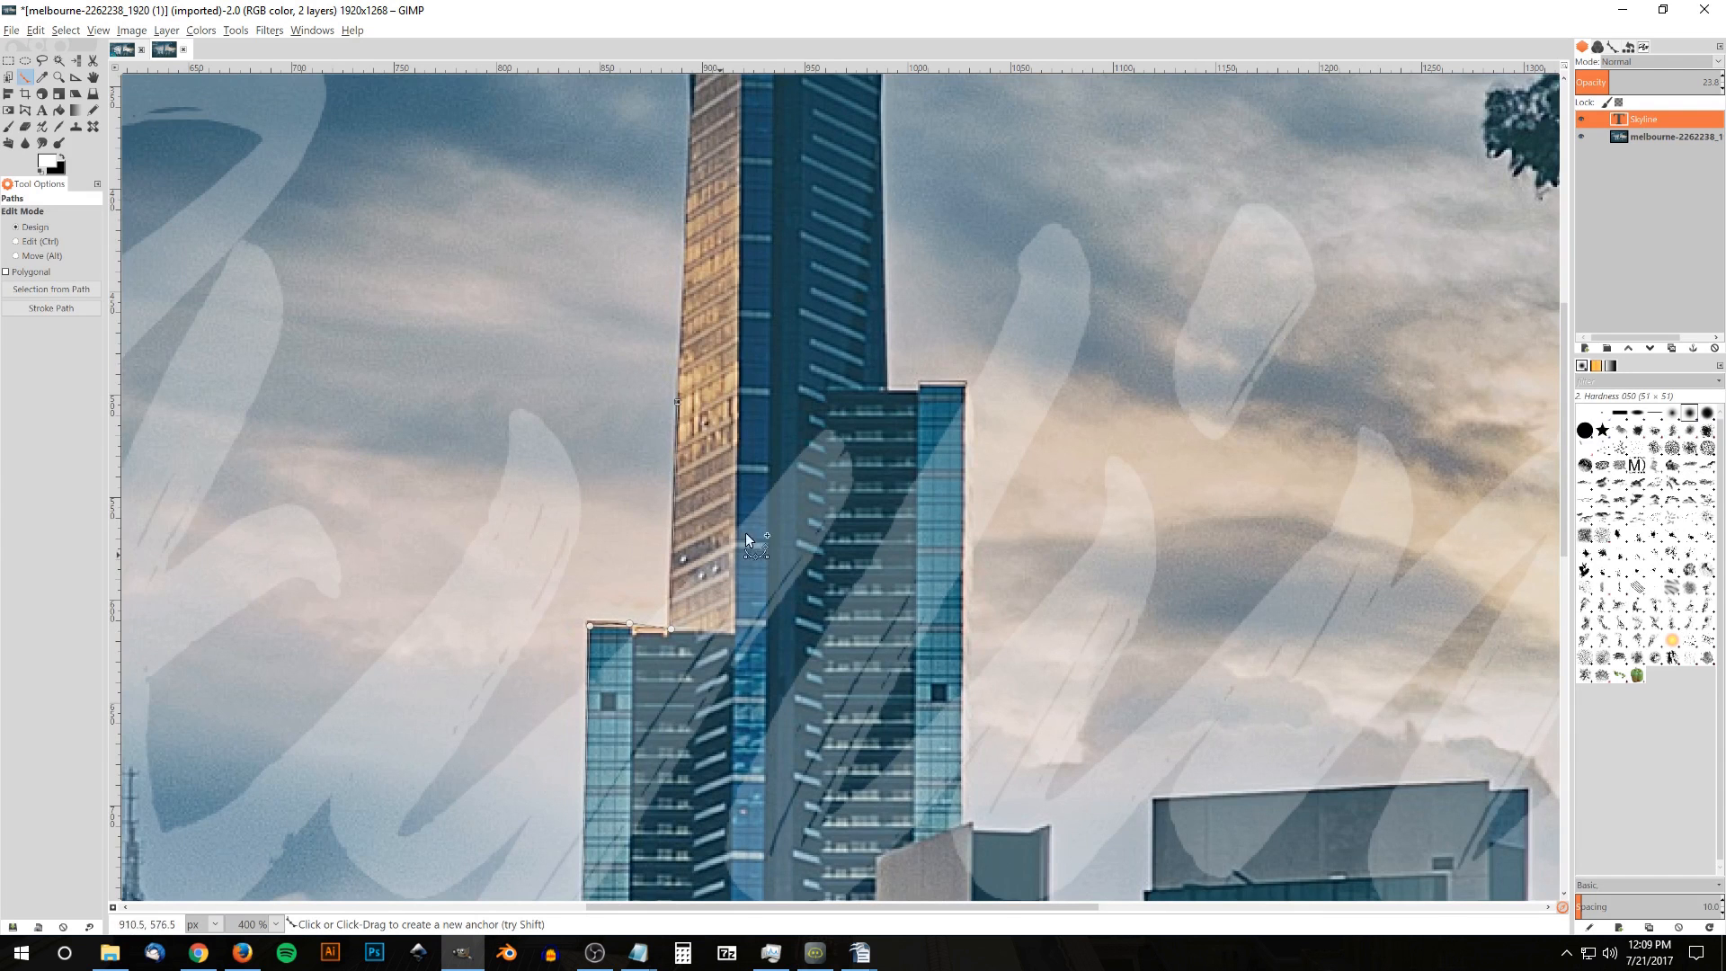
pyautogui.moveTo(760, 520)
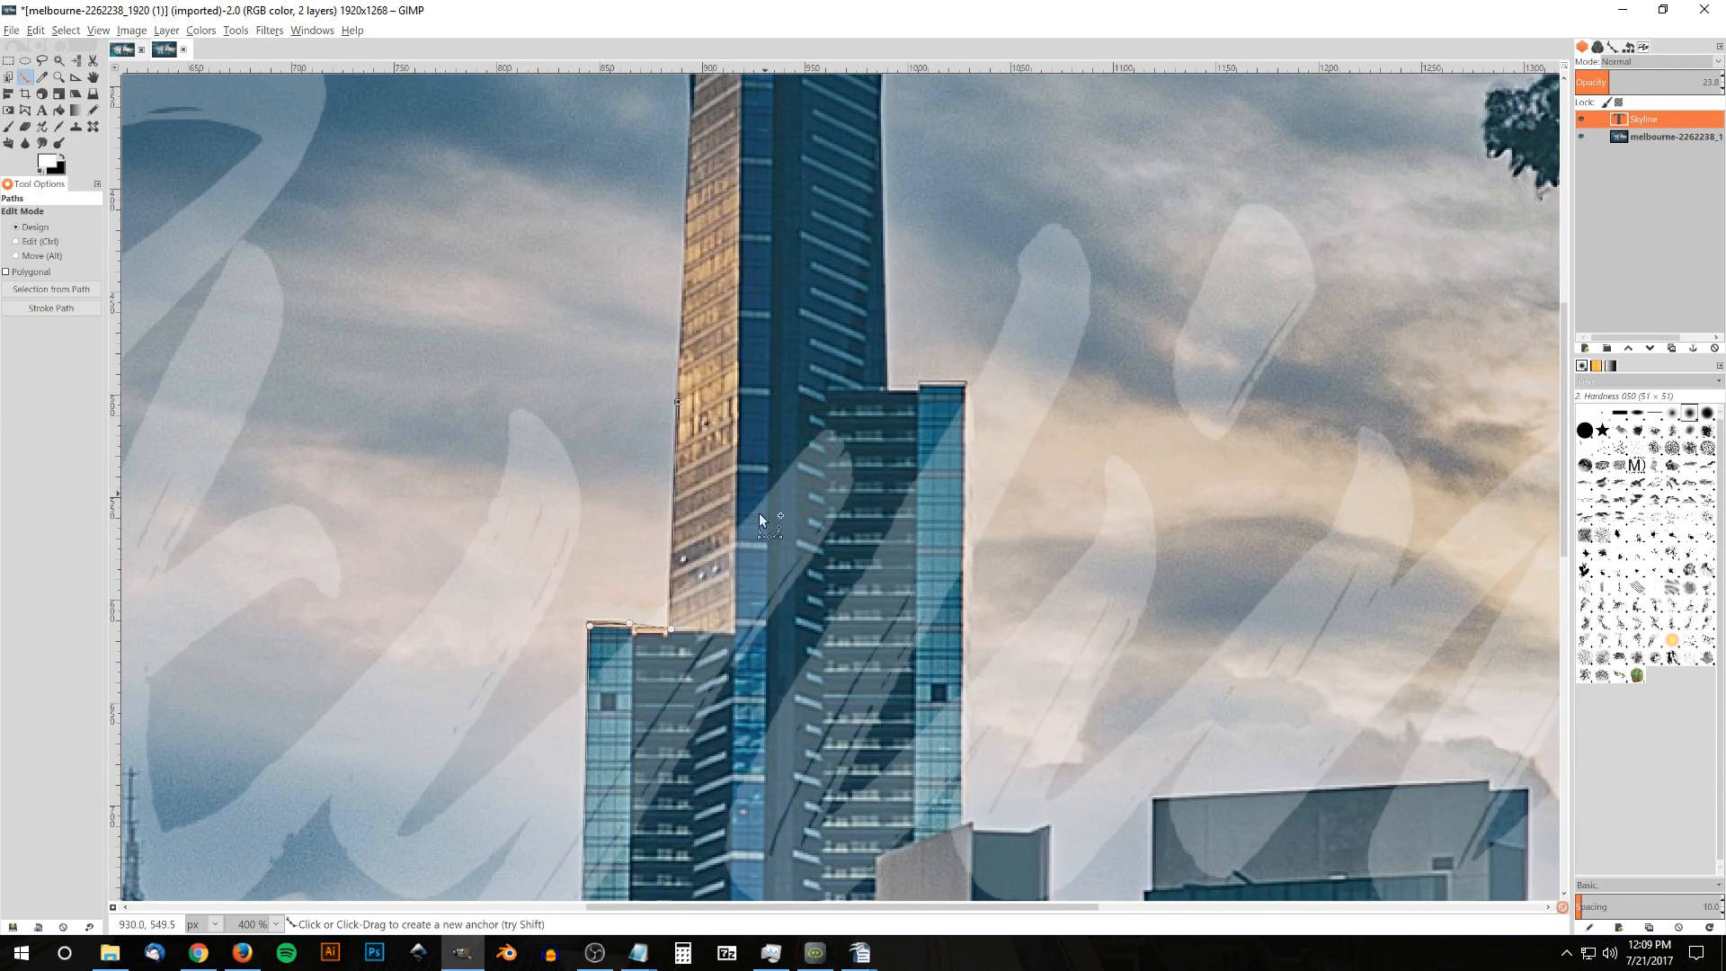
pyautogui.click(952, 391)
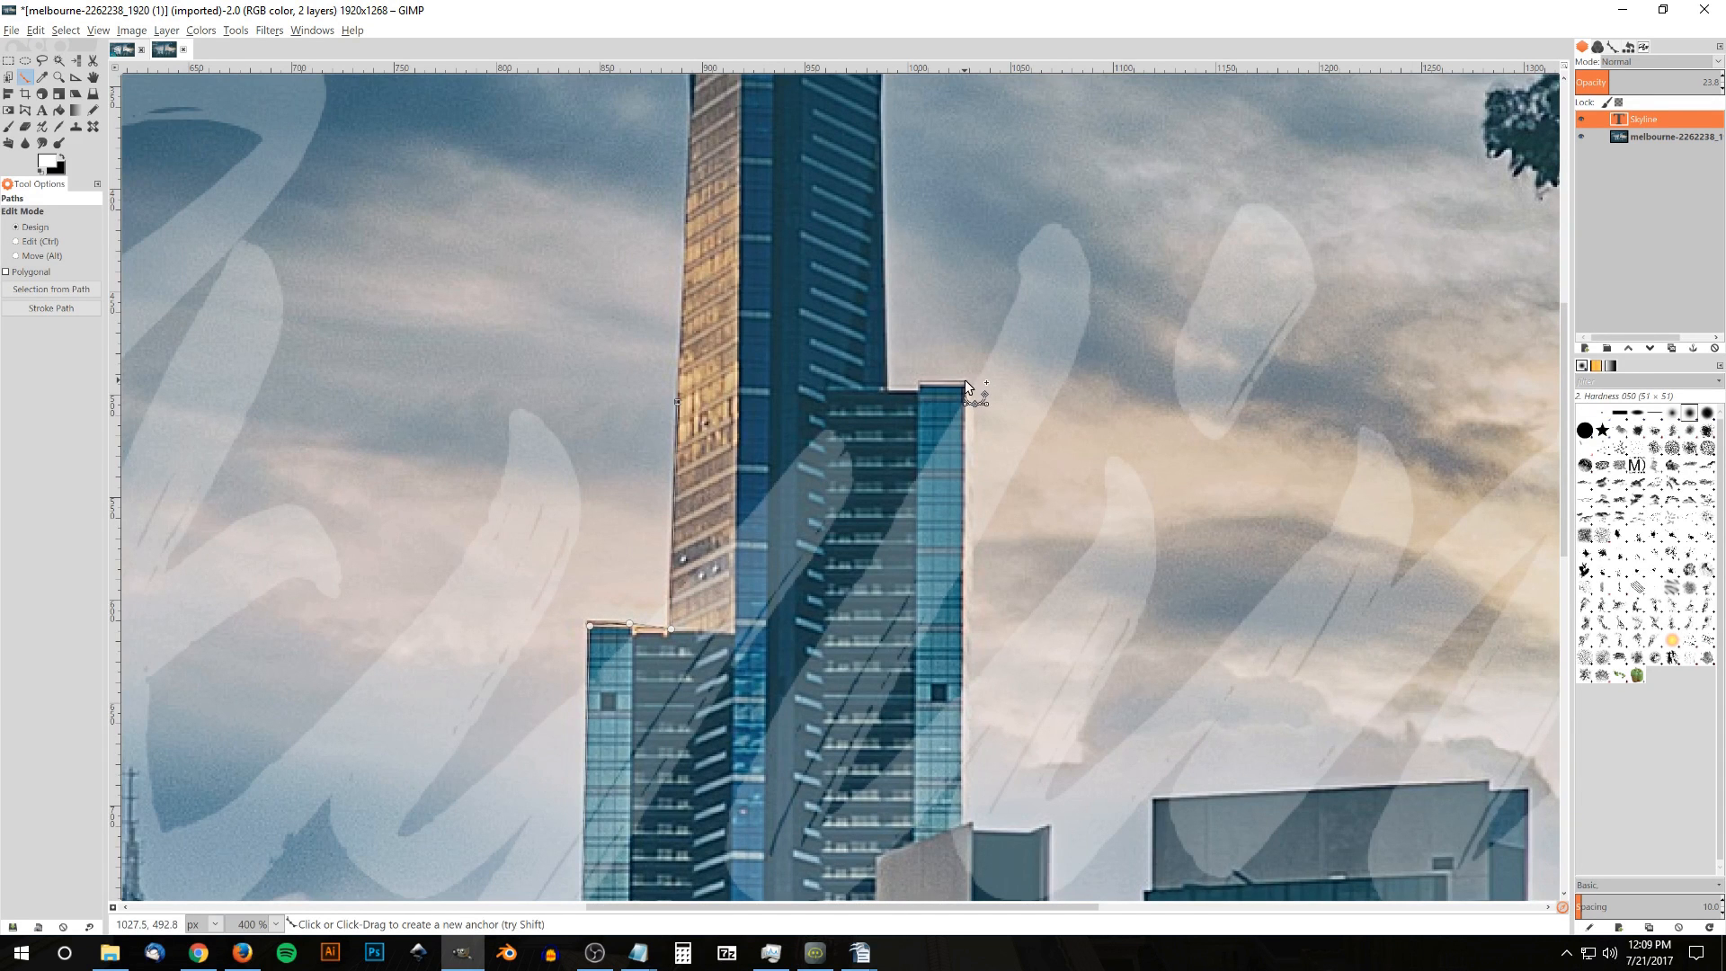
pyautogui.scroll(-3)
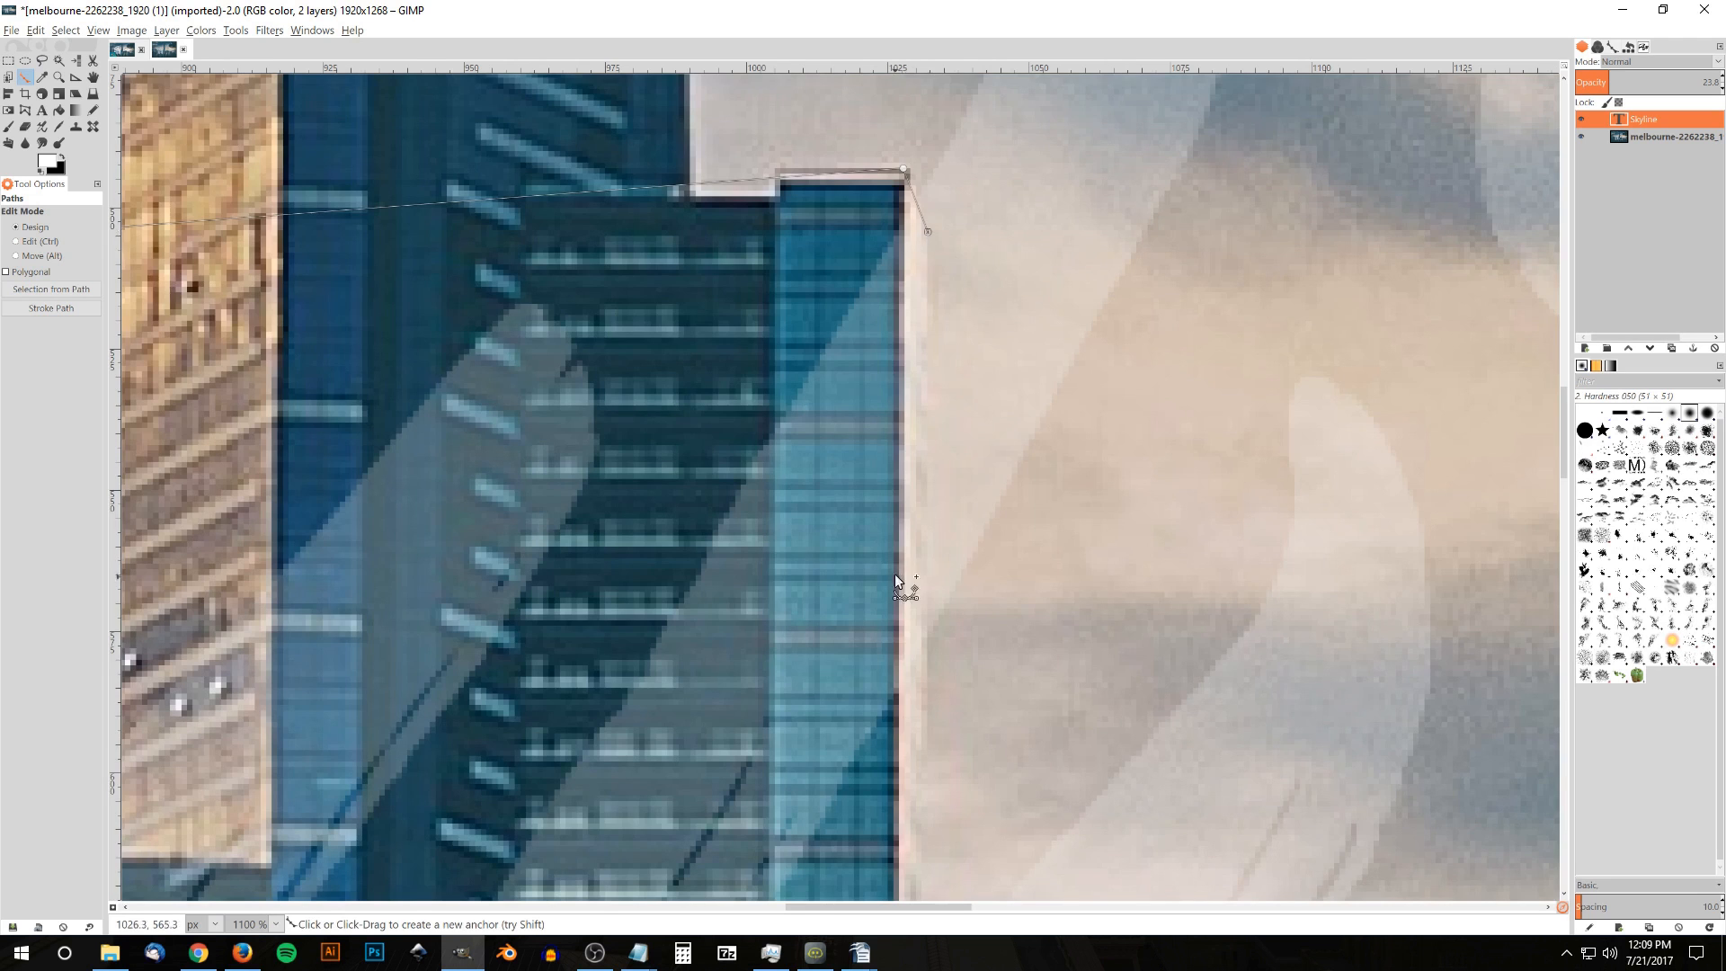
pyautogui.scroll(-3)
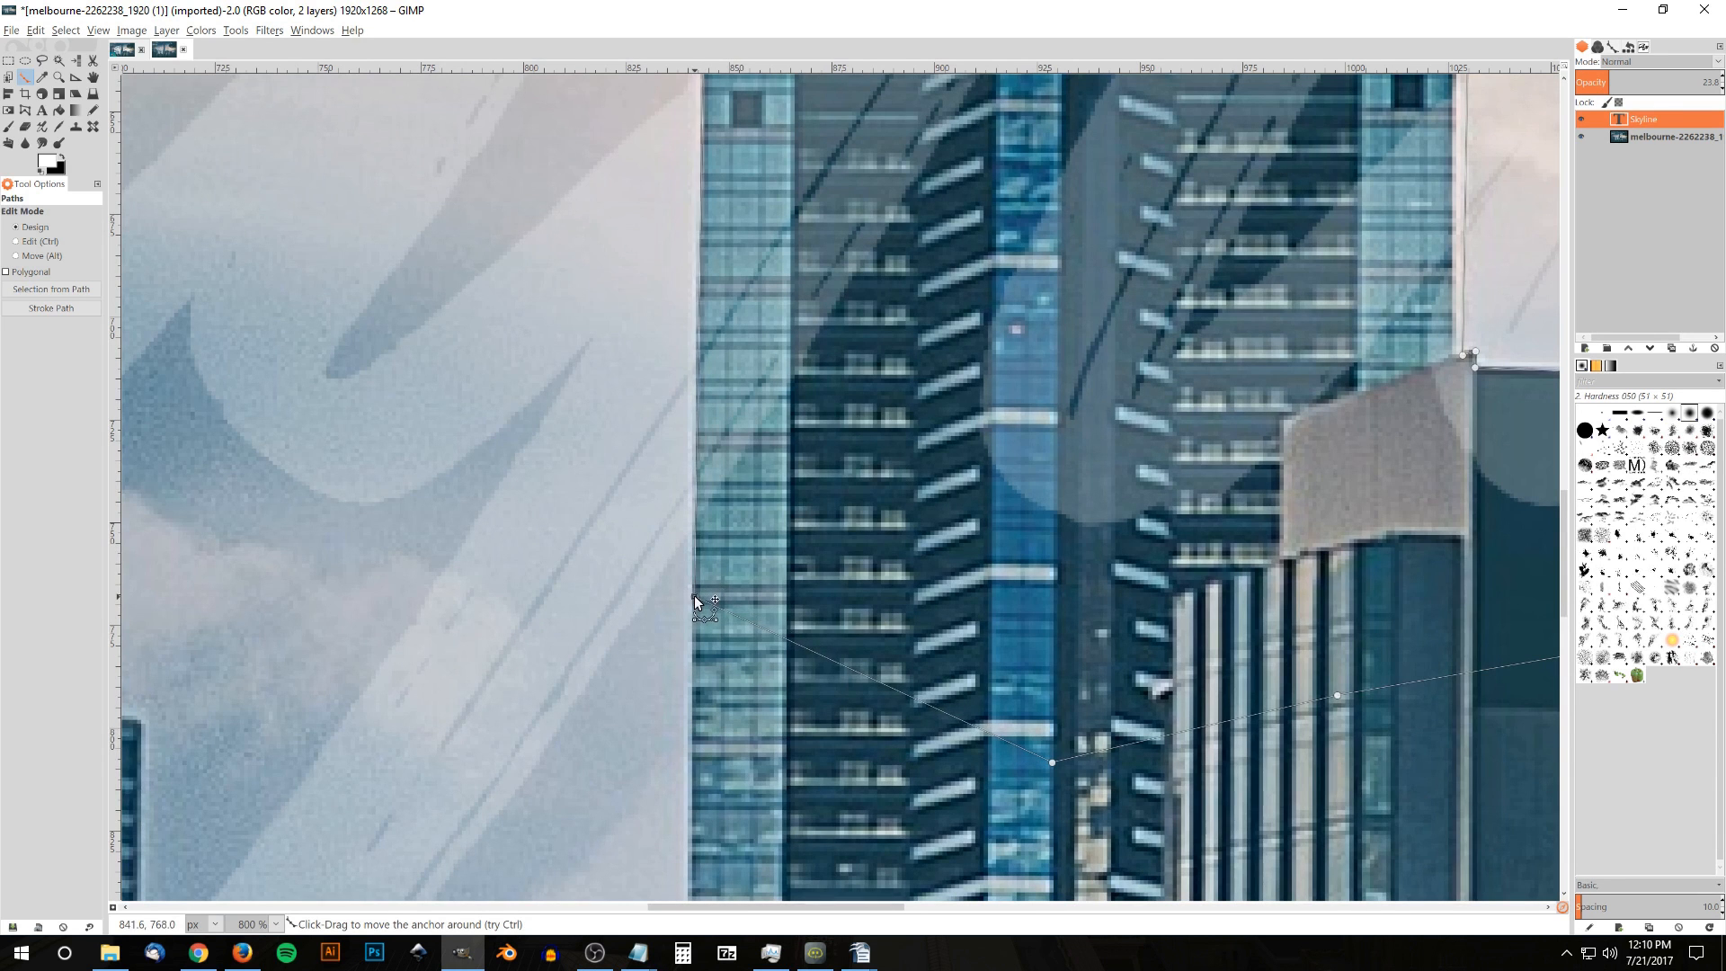
# Extend the path across the lower rooftops to the right of the tower.
pyautogui.scroll(-3)
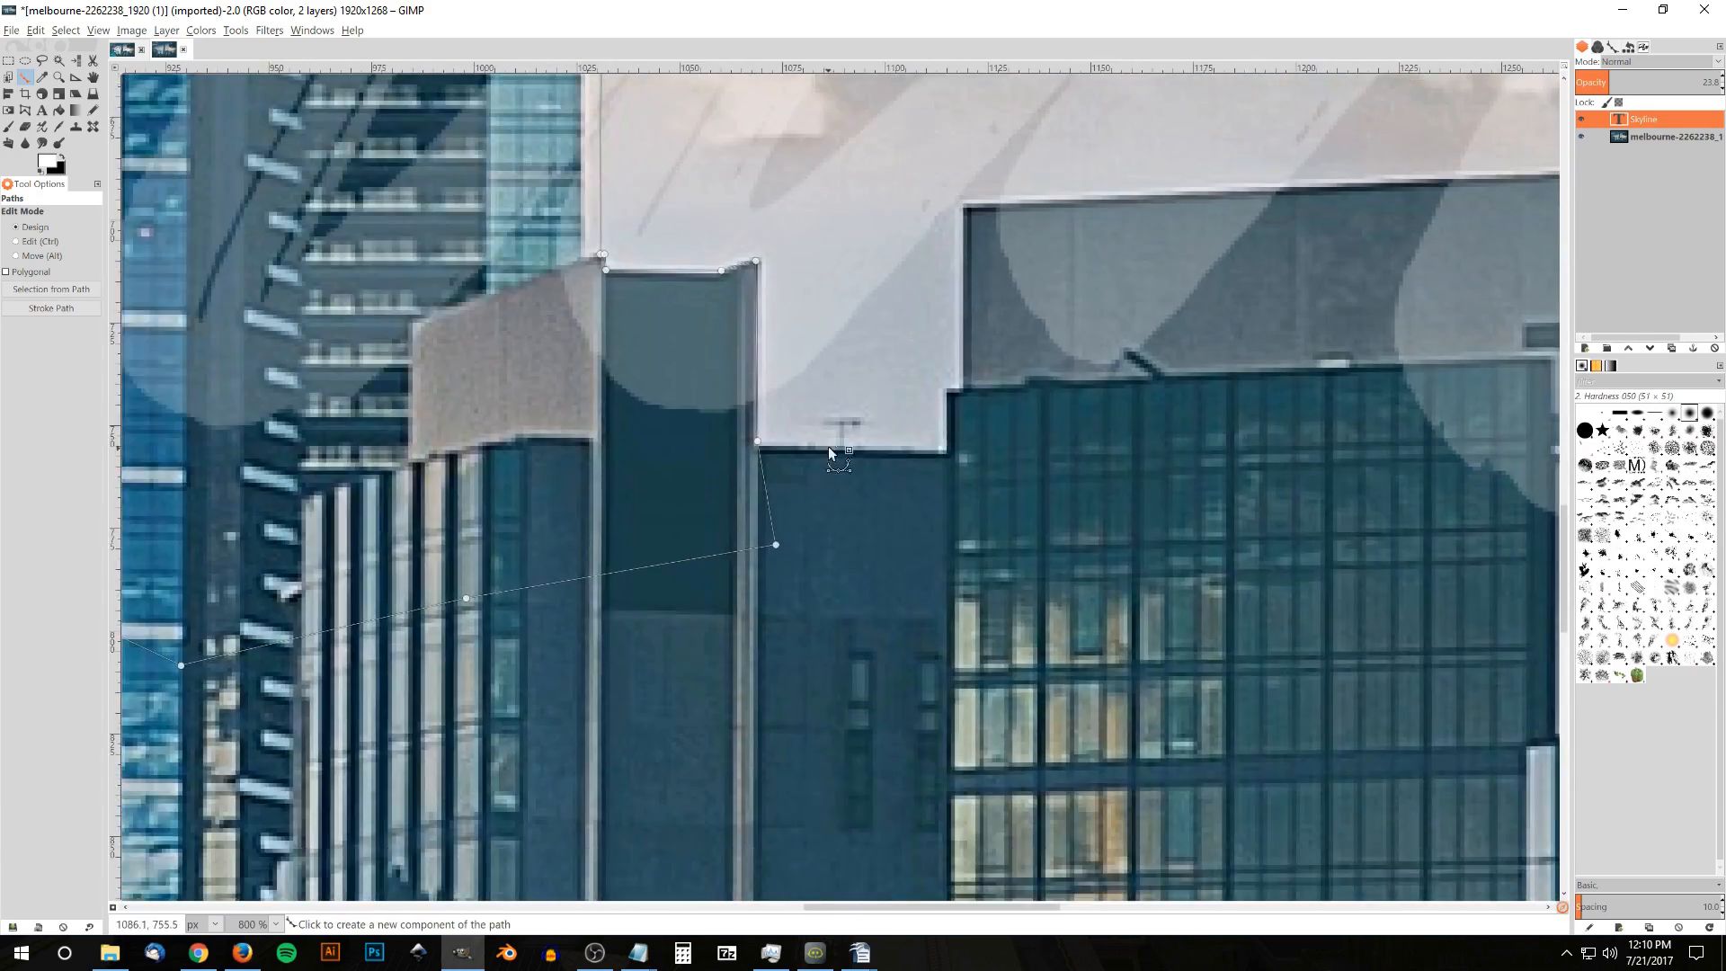
pyautogui.scroll(-3)
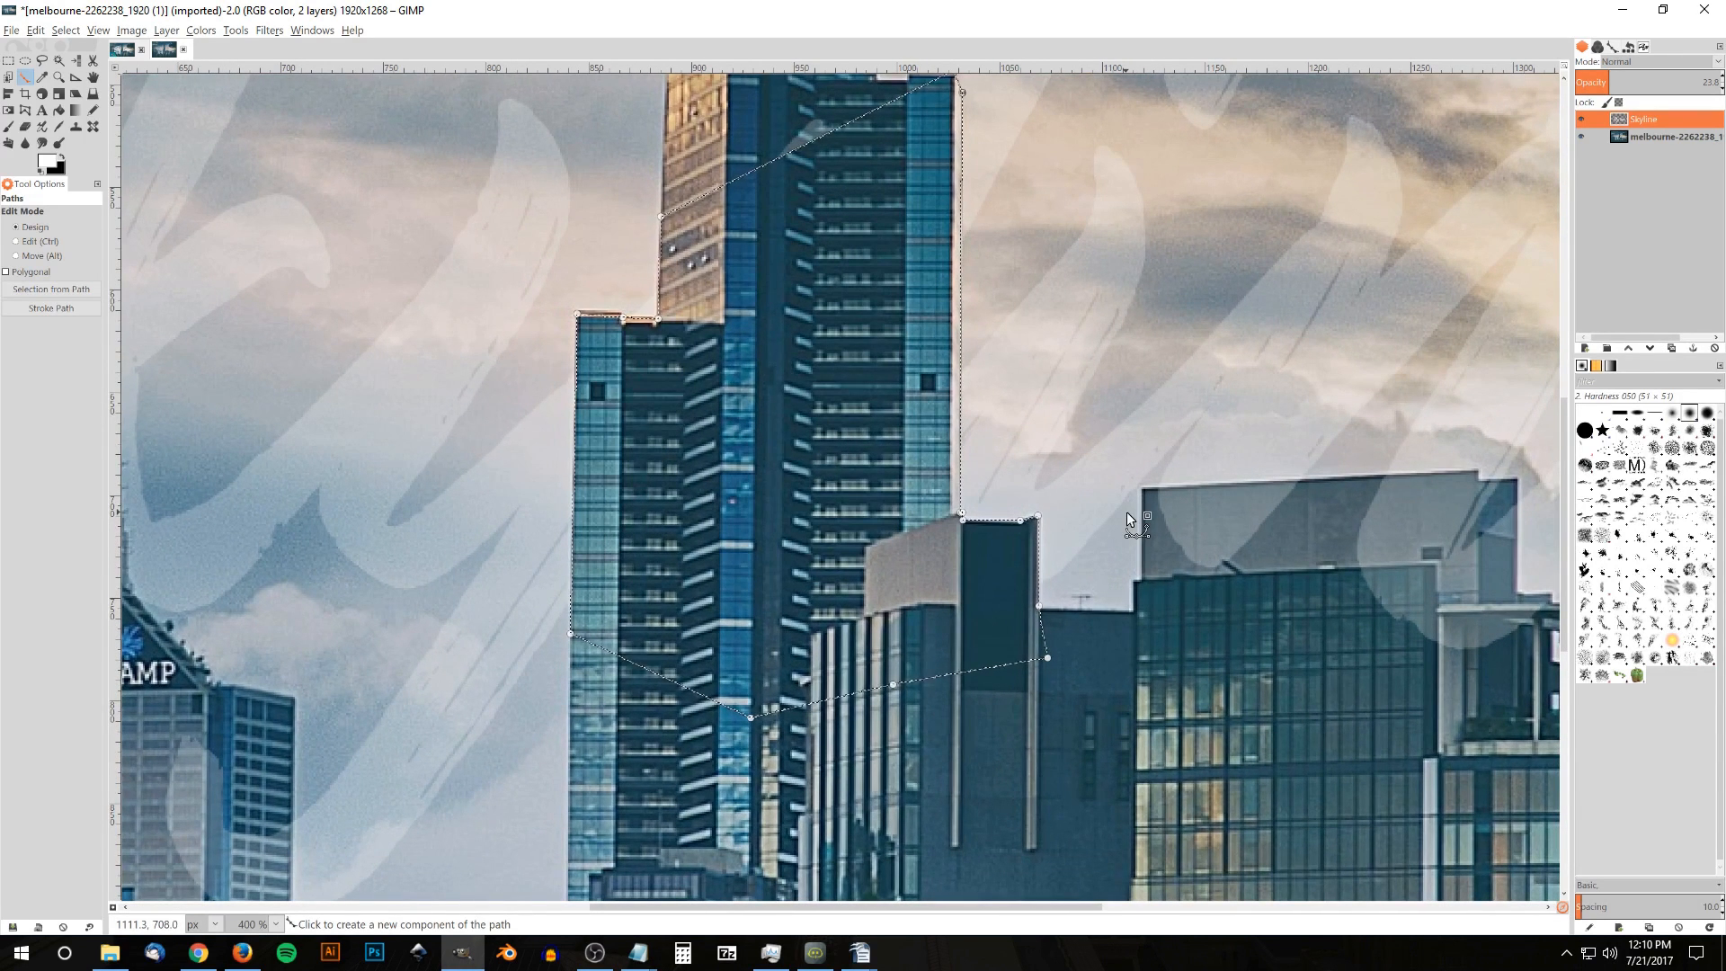
# Delete the lettering inside the traced outline and restore Skyline opacity to 100.
pyautogui.click(35, 30)
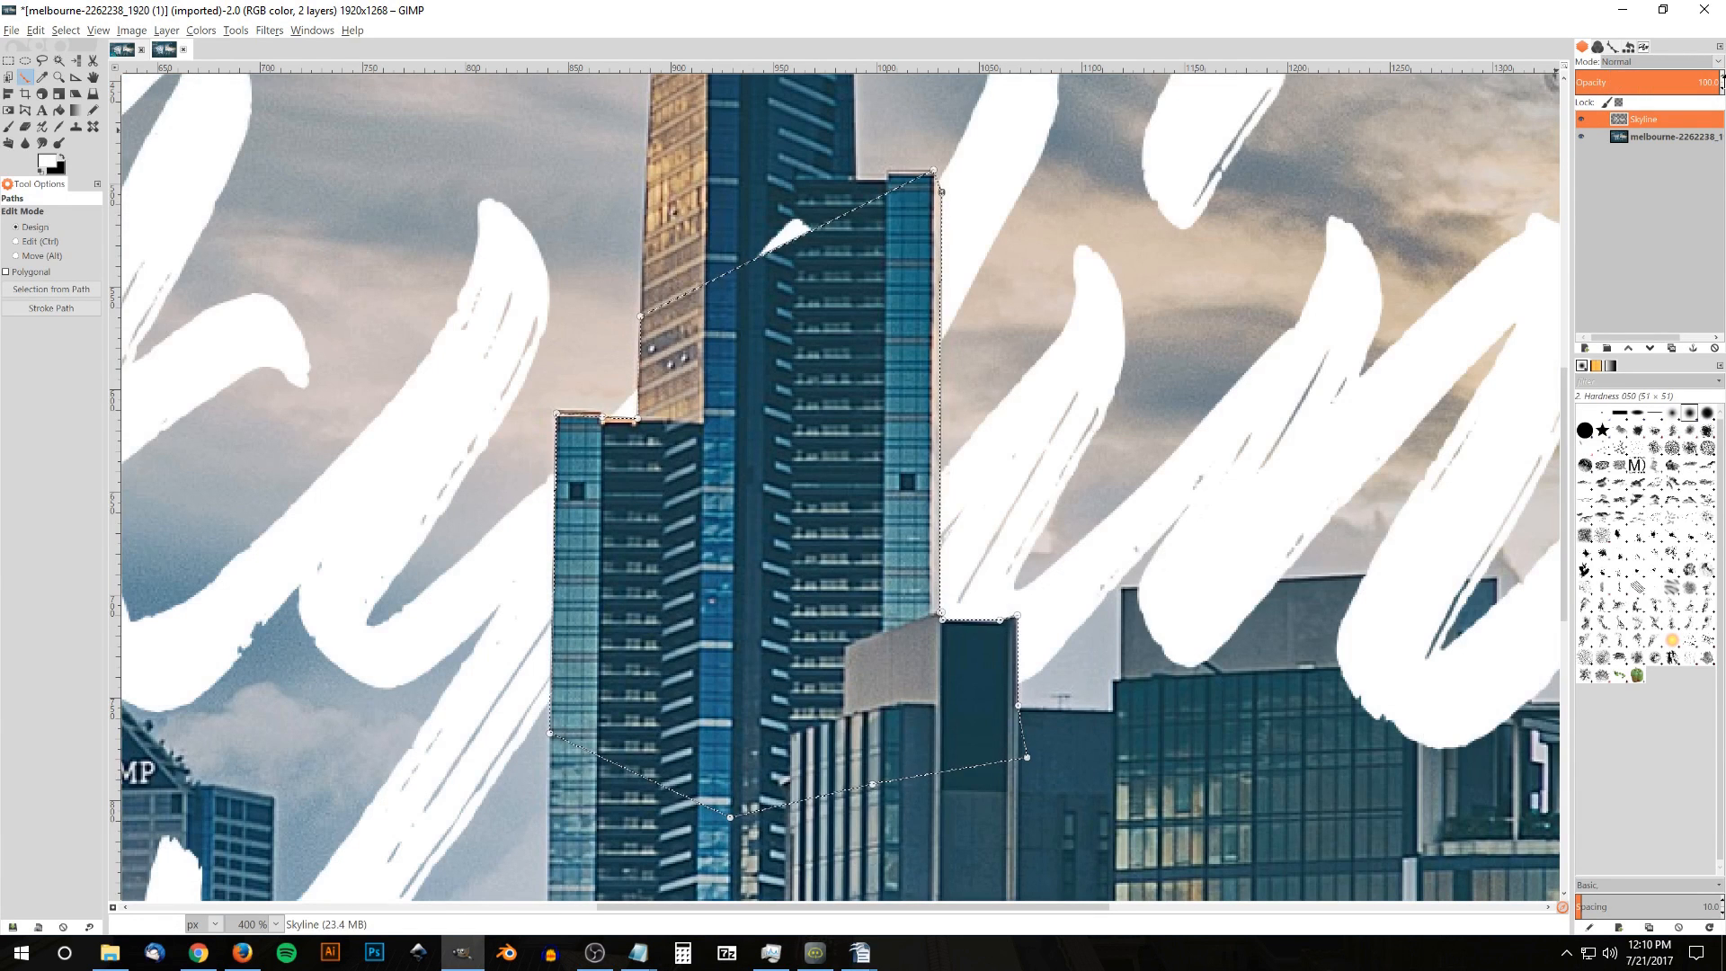
pyautogui.moveTo(799, 242)
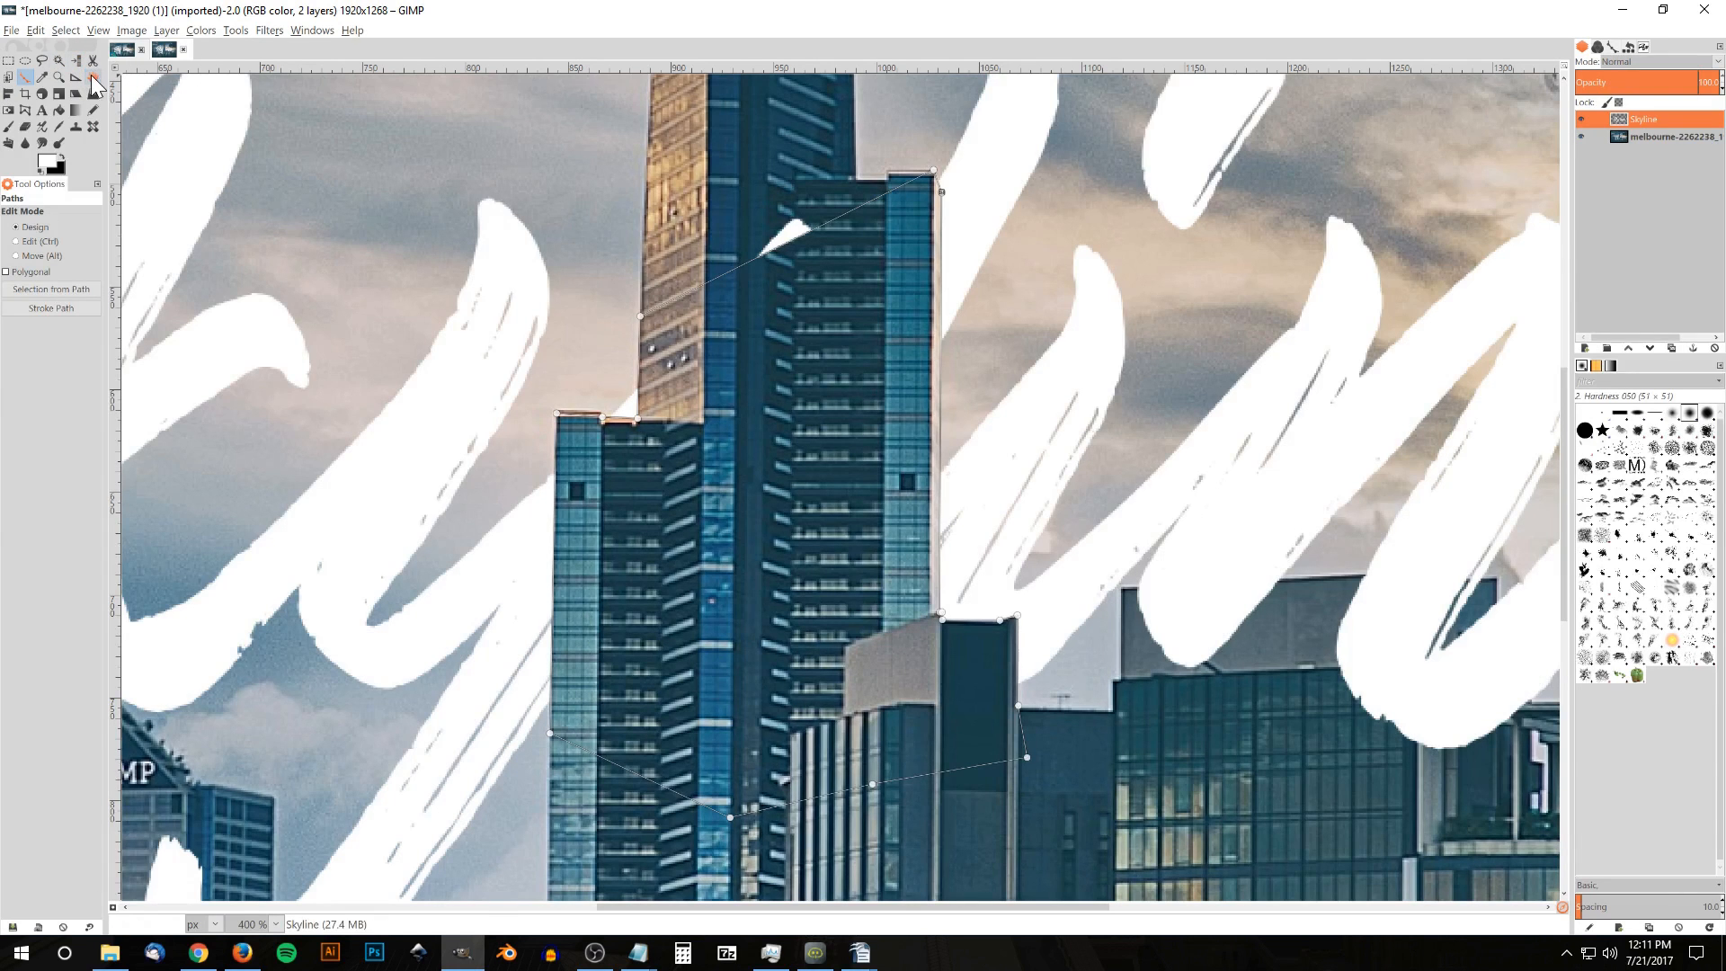
pyautogui.click(92, 75)
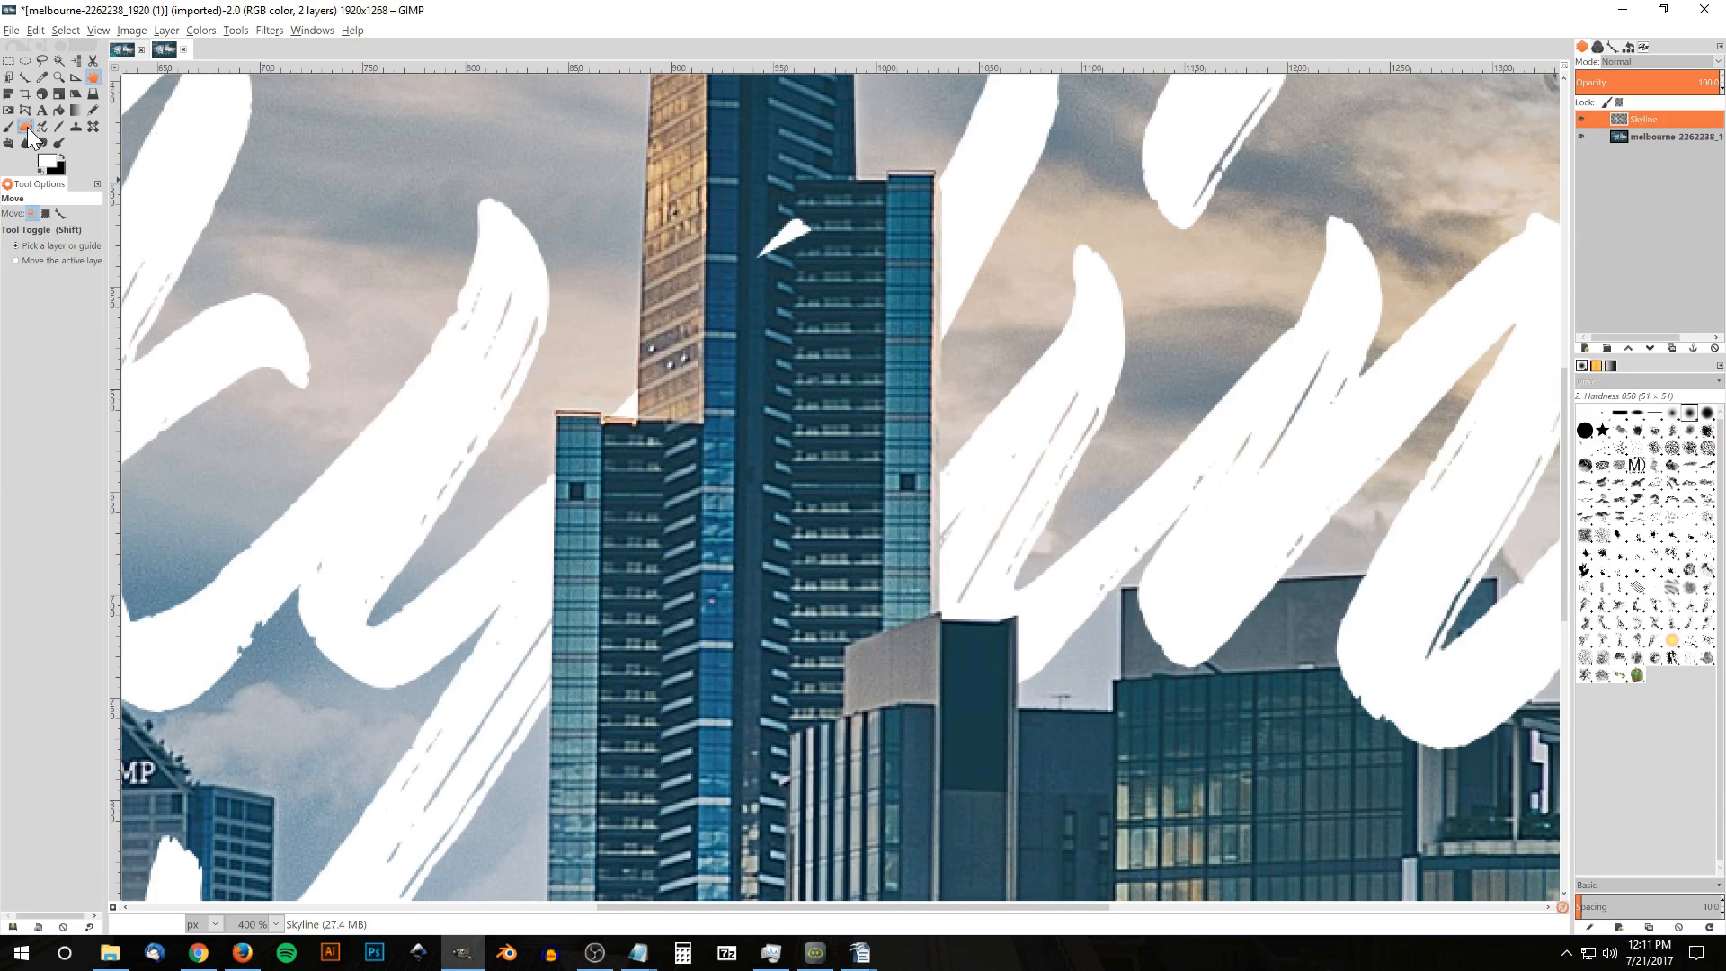
# Erase stray lettering edges along the building rooftops with the Eraser.
pyautogui.click(25, 126)
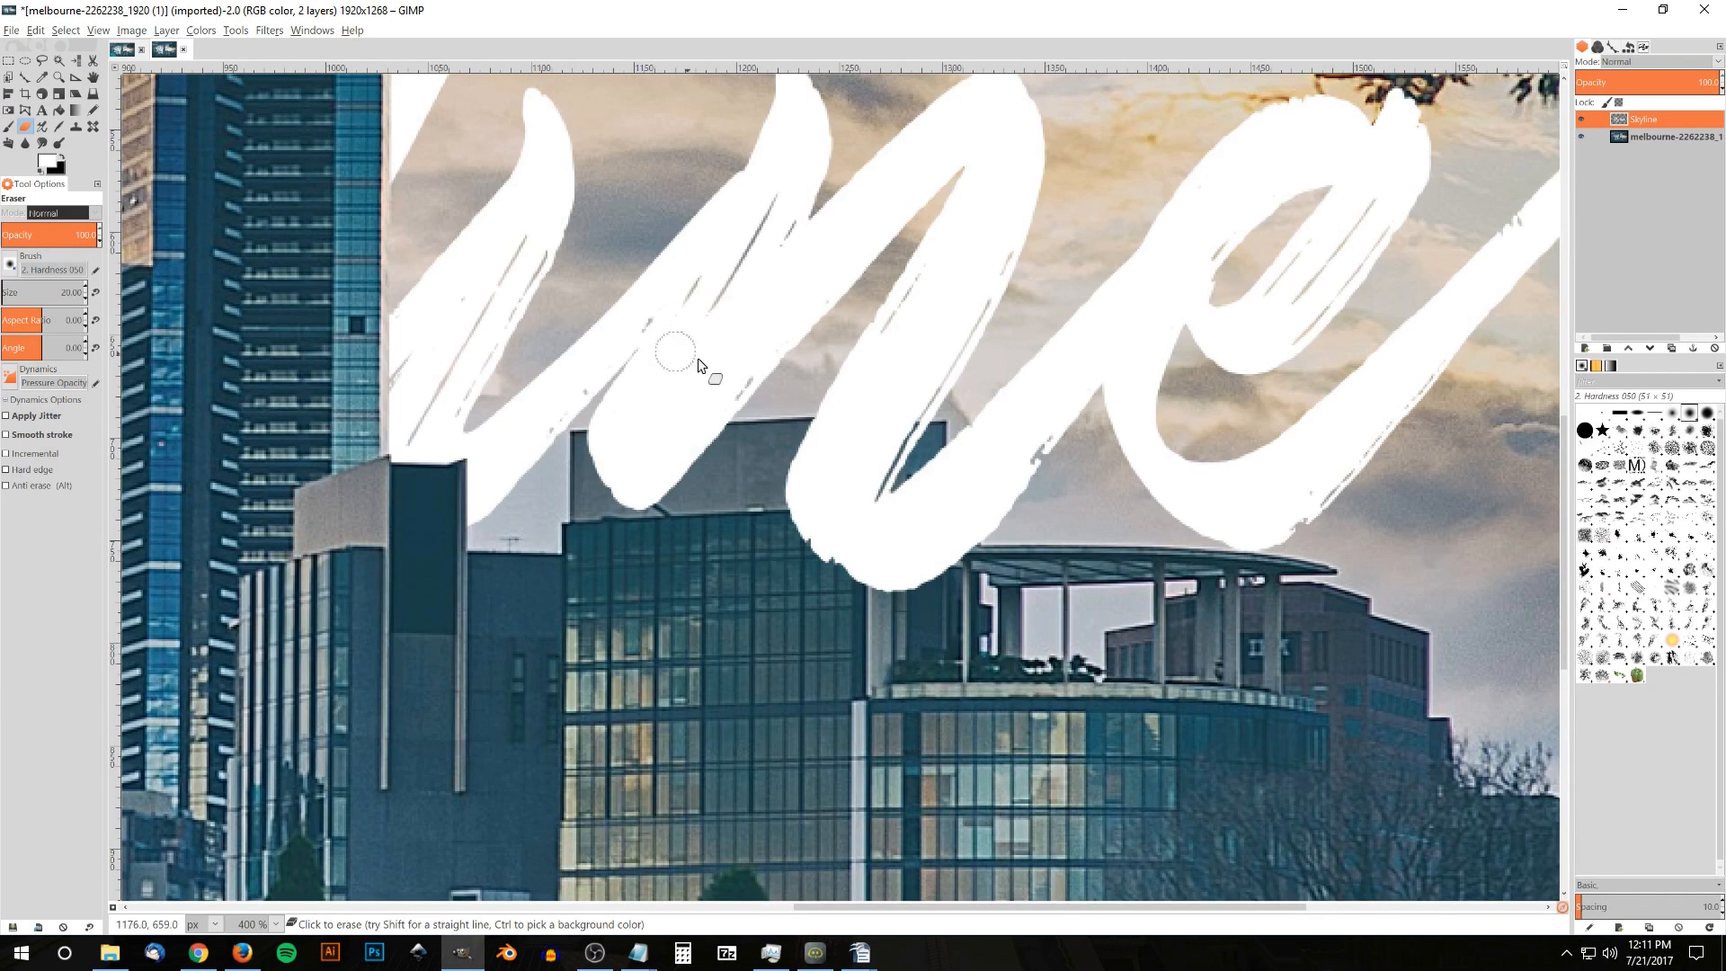
pyautogui.hscroll(-3)
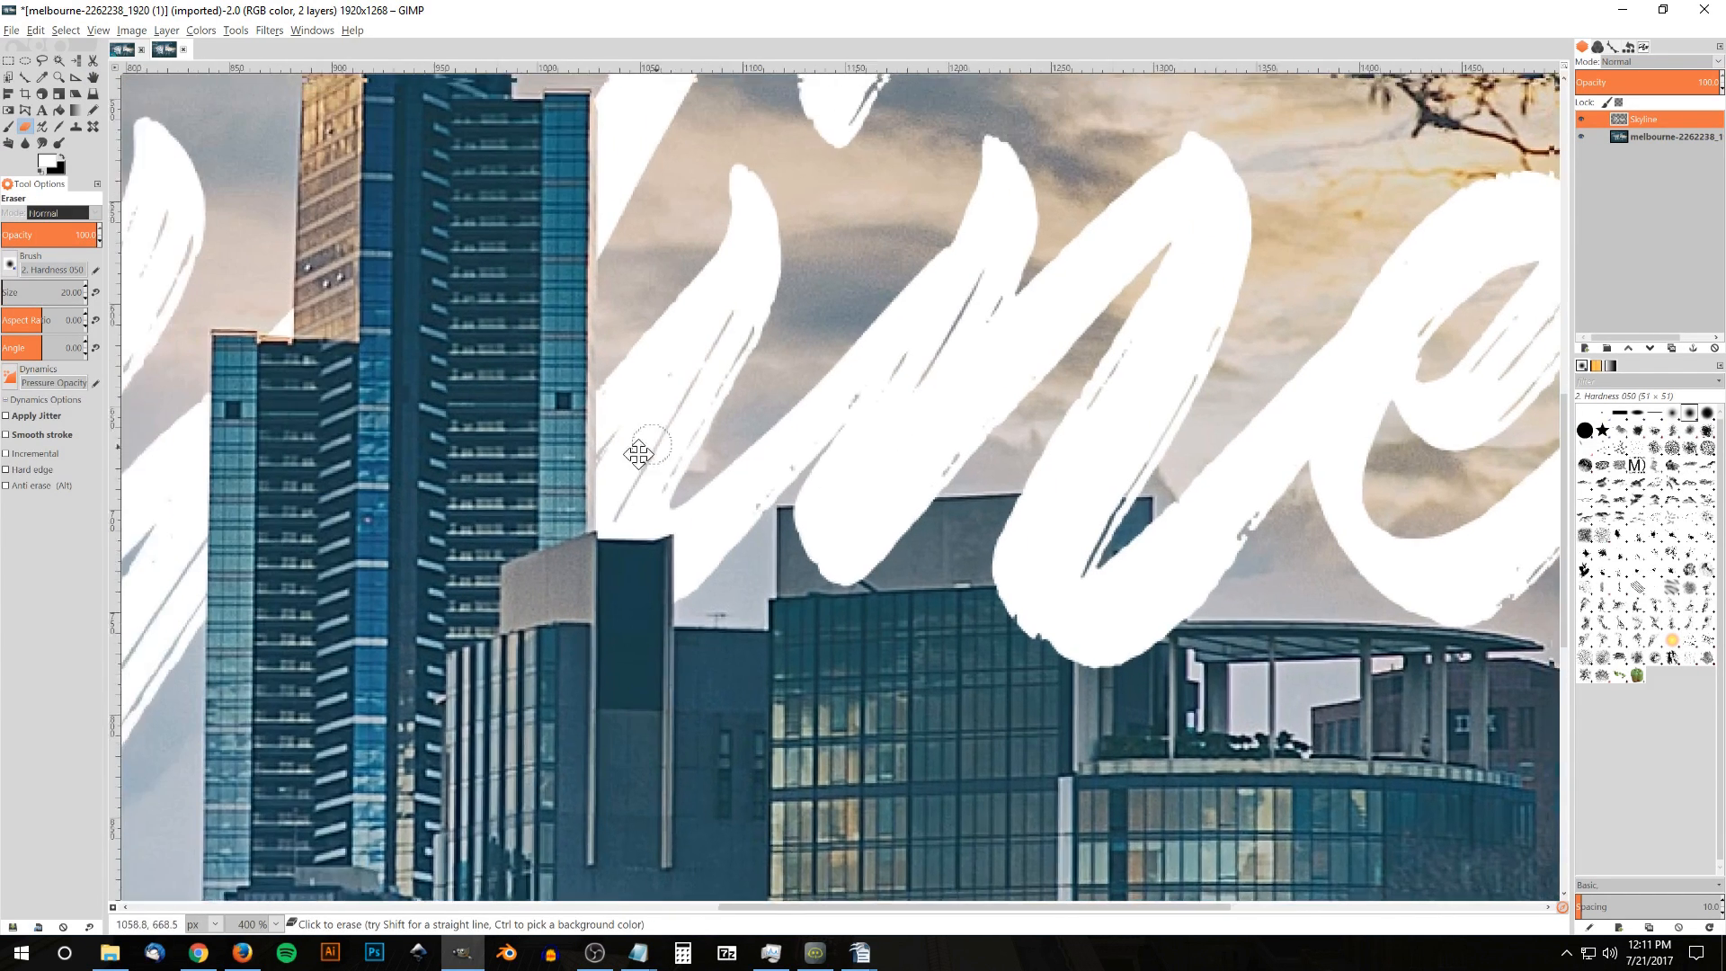
pyautogui.moveTo(1629, 82); pyautogui.dragTo(1589, 82)
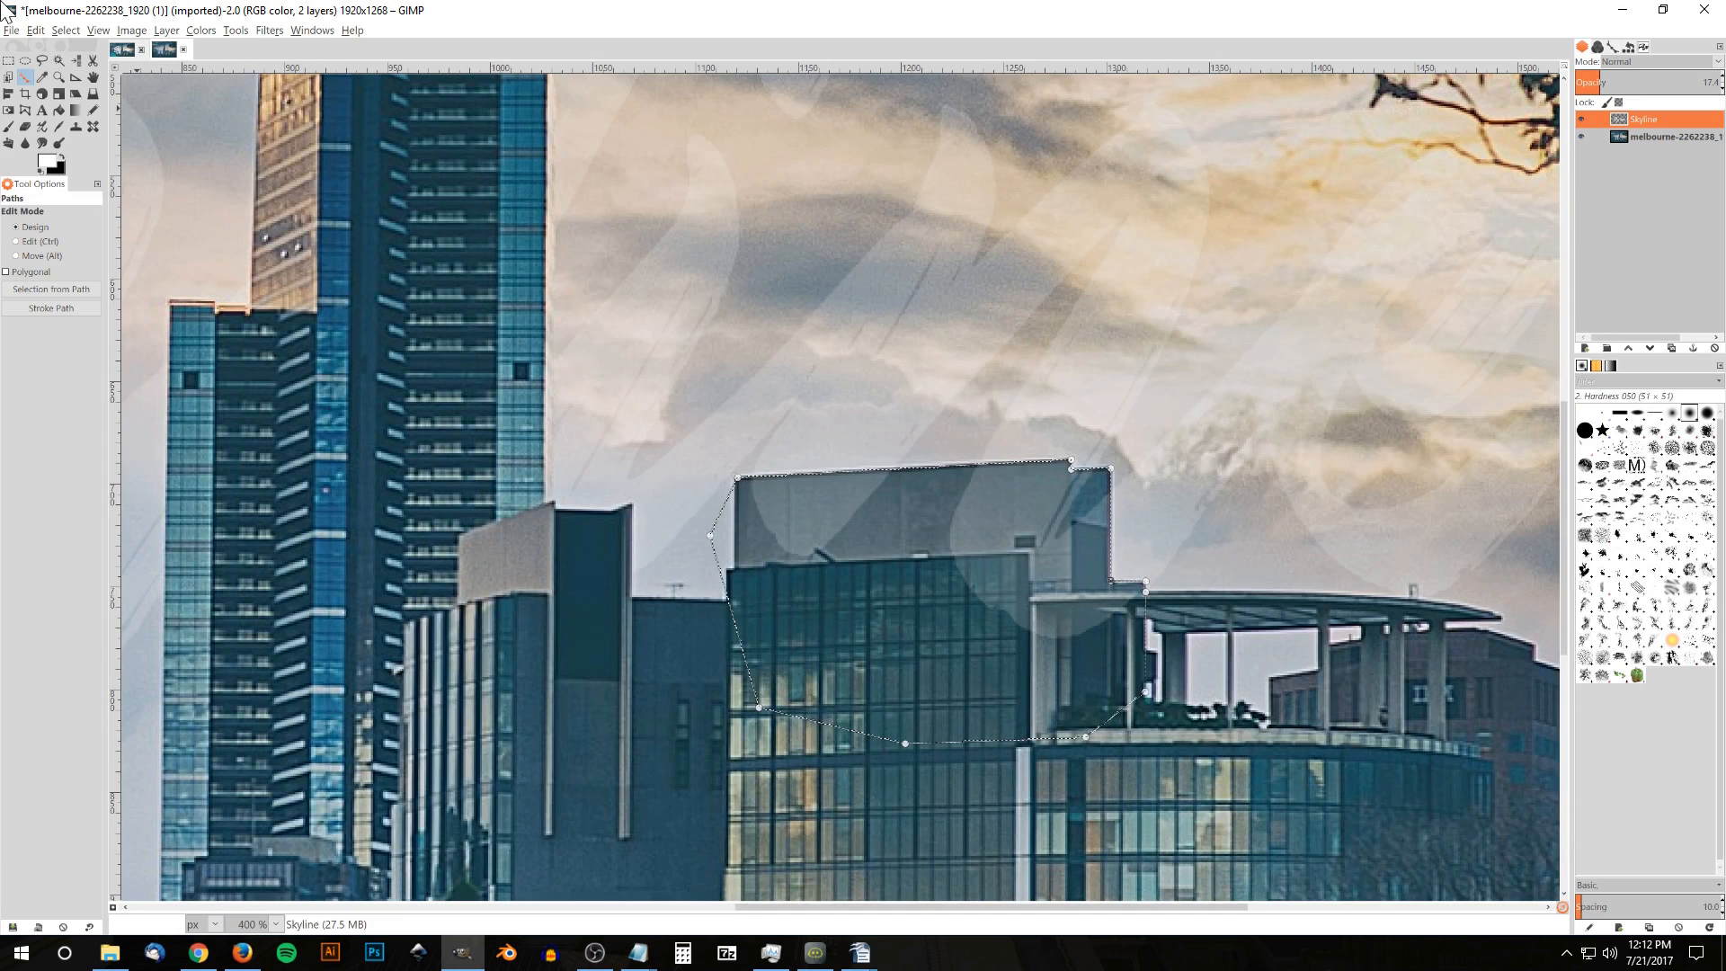
# Convert the glass building's path to a selection and delete the lettering inside it.
pyautogui.click(35, 29)
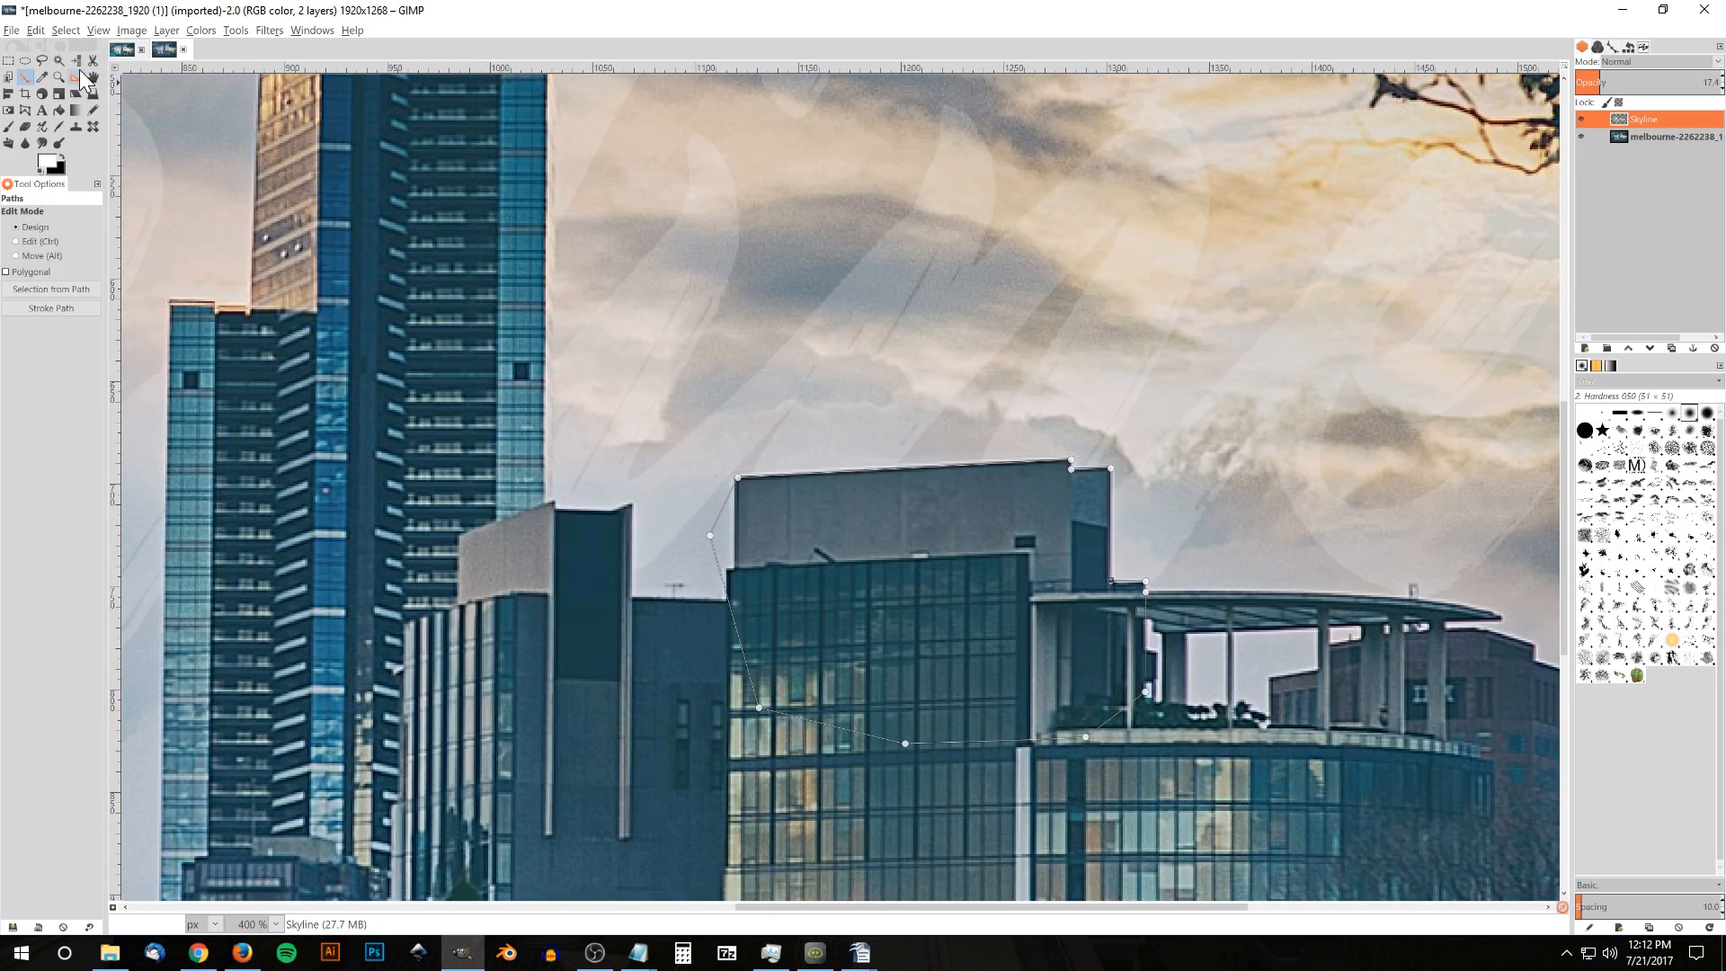
pyautogui.moveTo(92, 95)
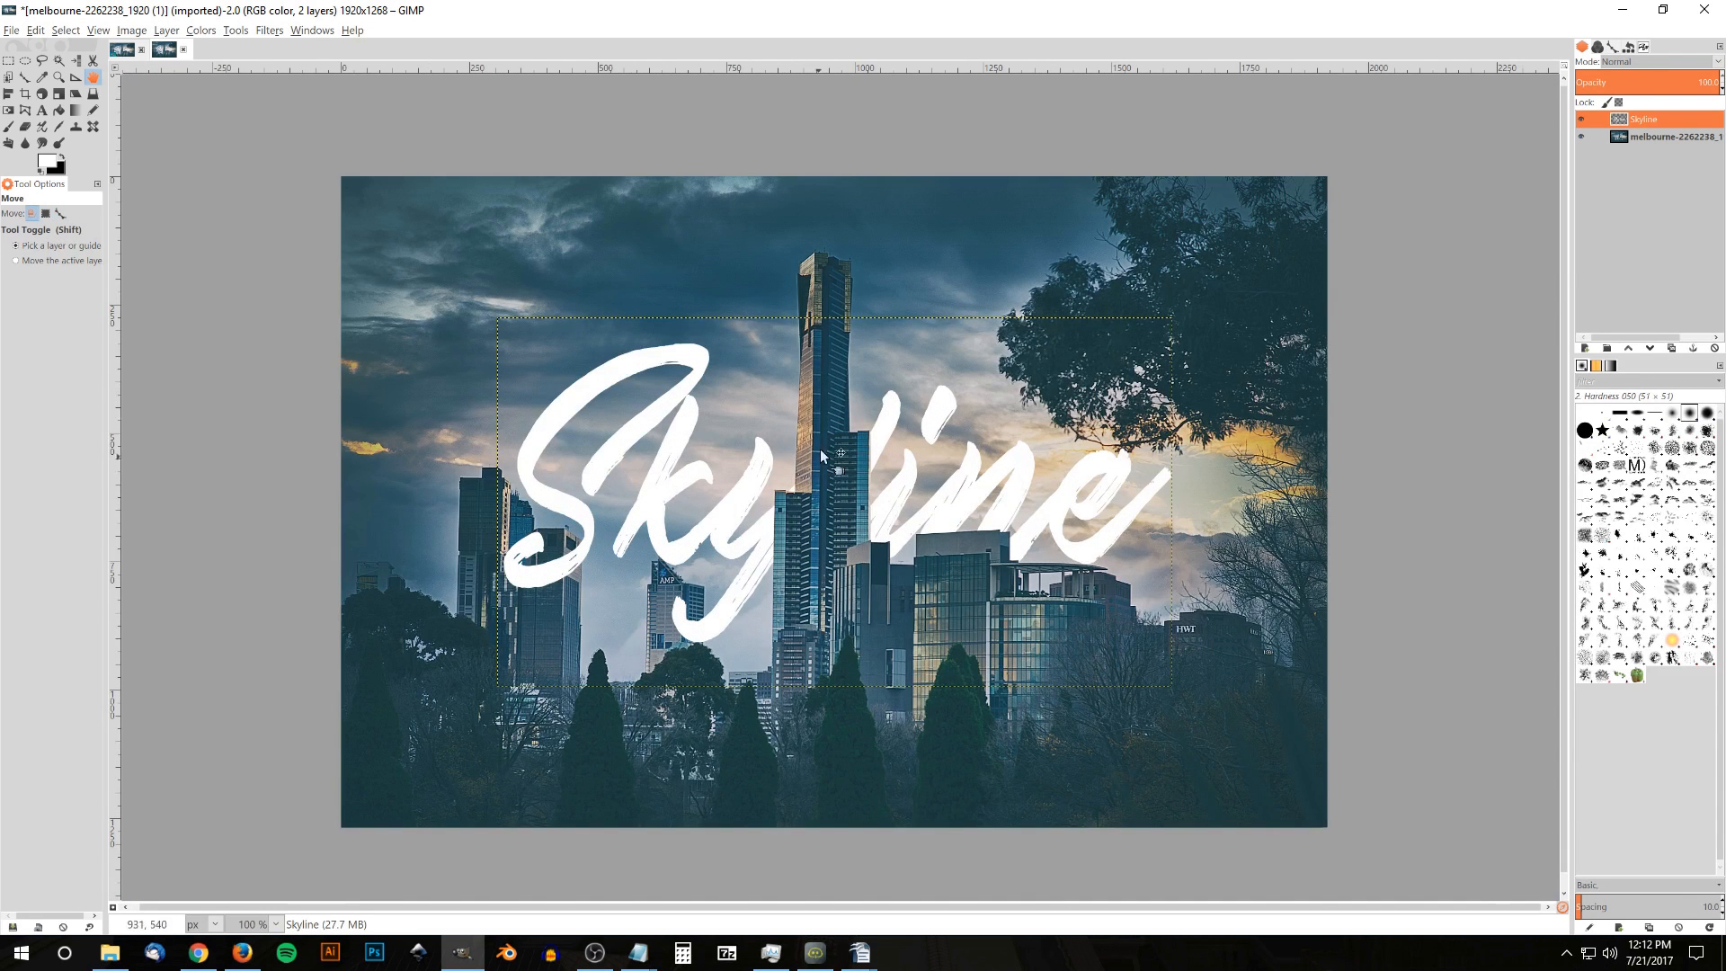
pyautogui.moveTo(673, 451)
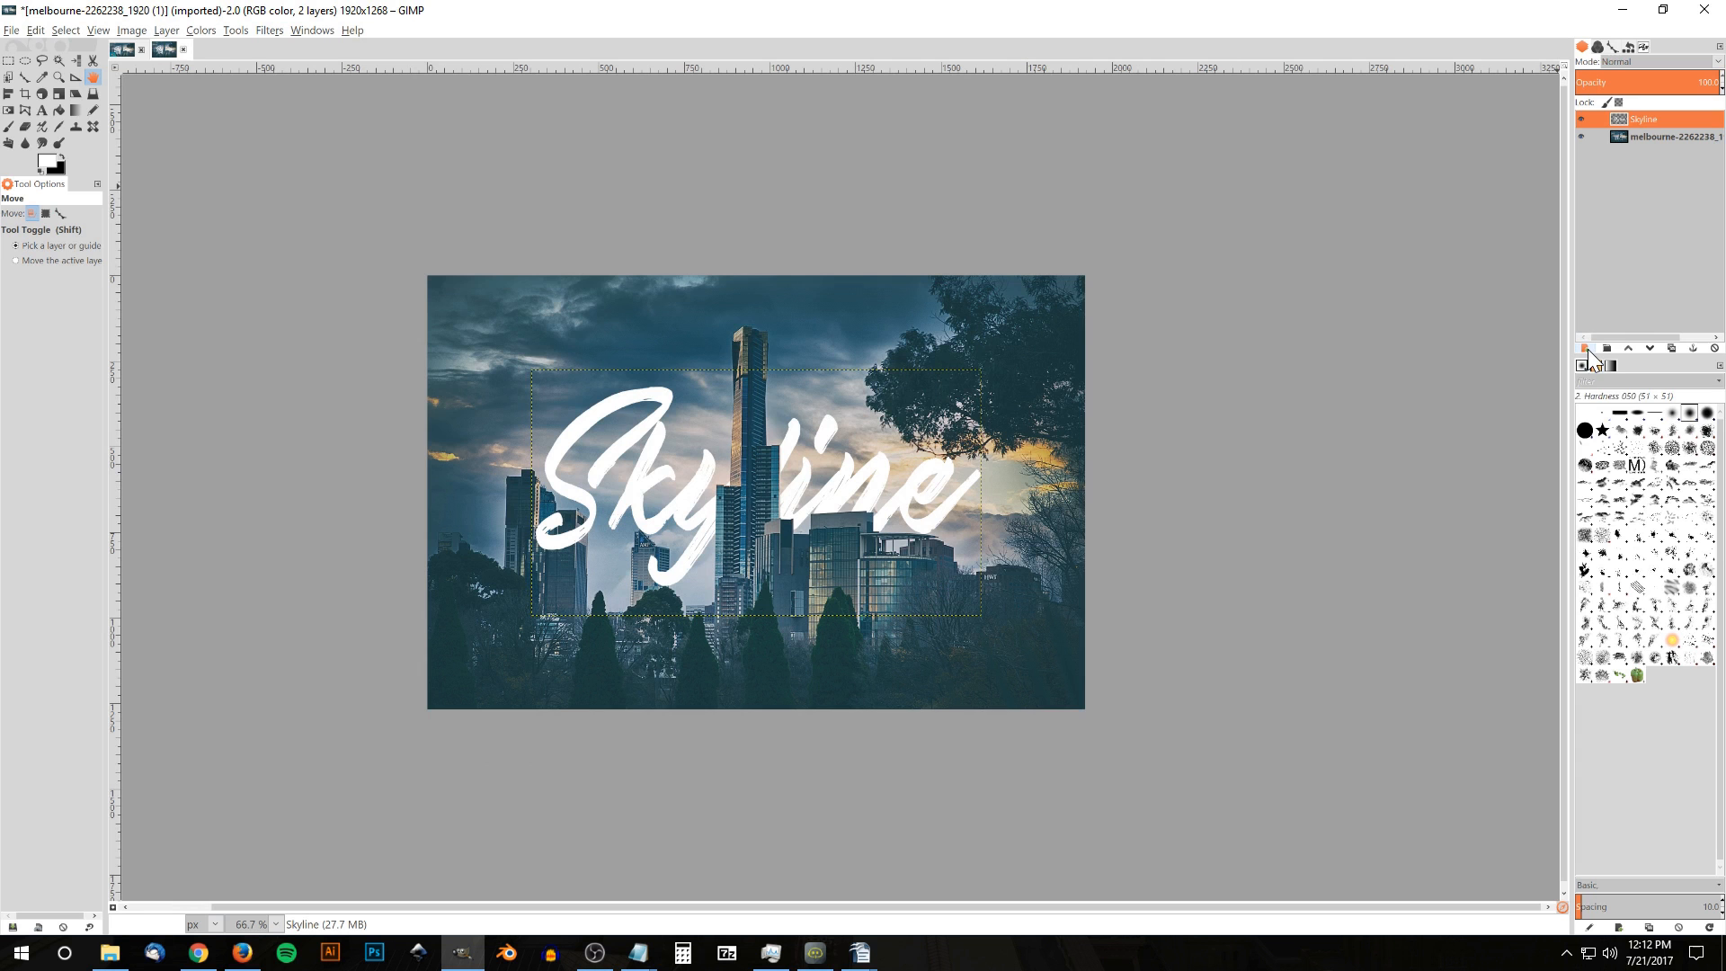
pyautogui.moveTo(1585, 348)
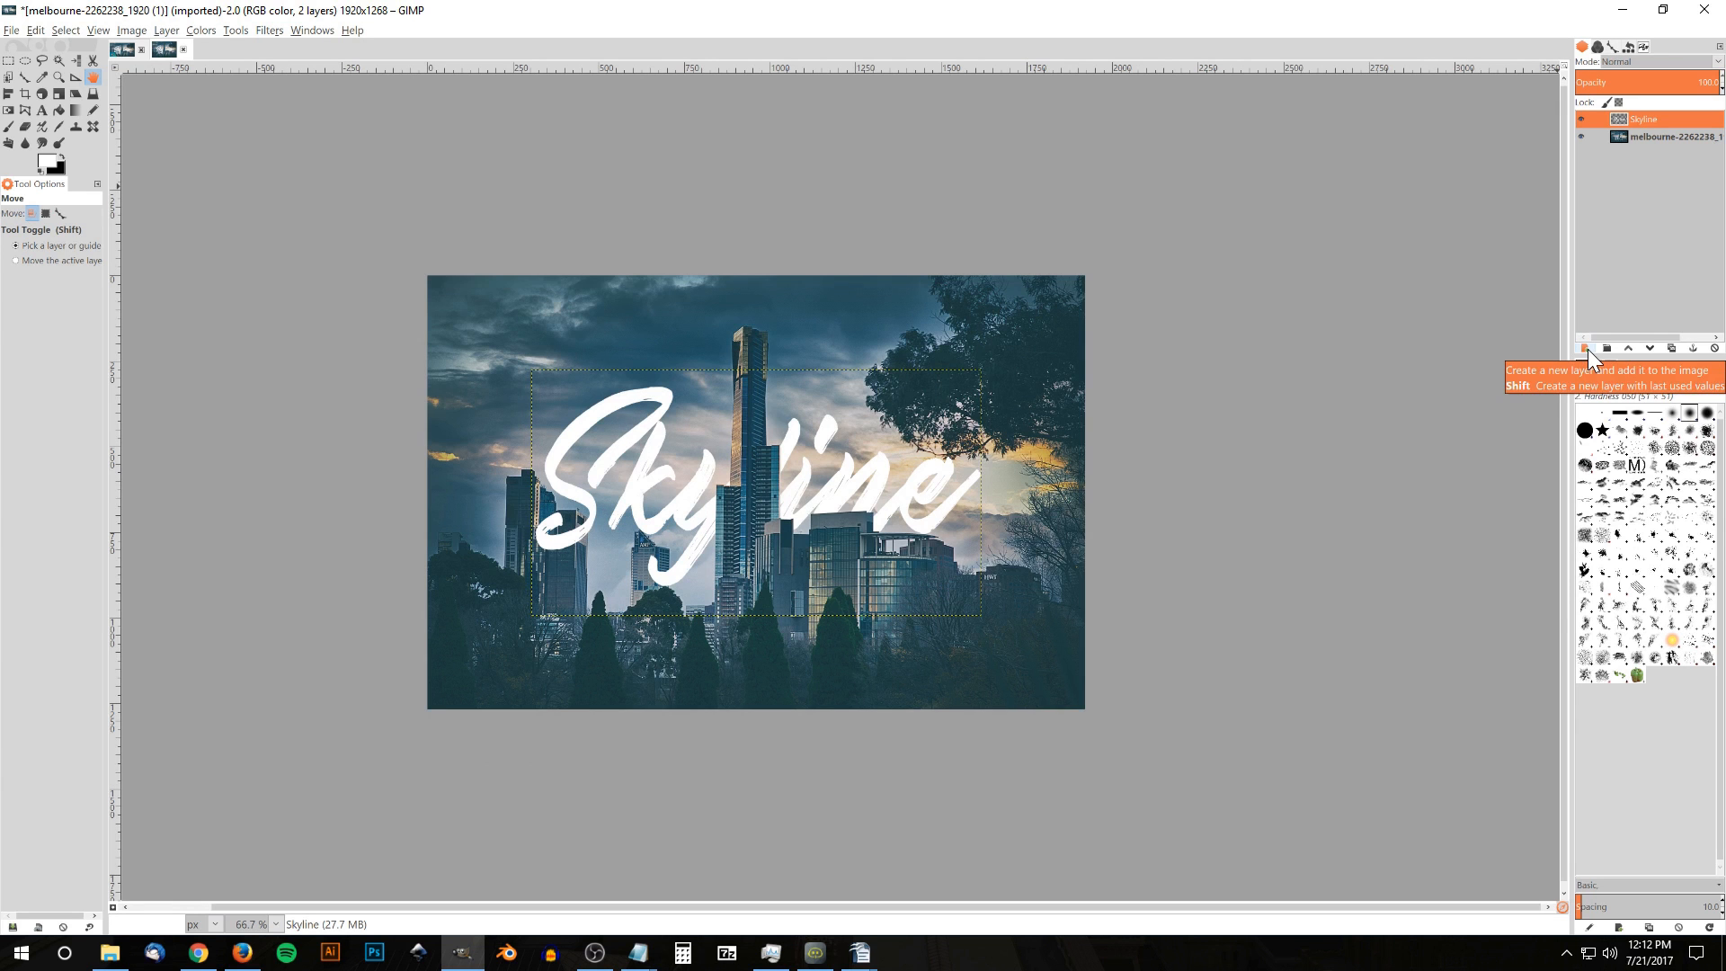
# Add a new layer below Skyline, fill it with black, and set its opacity to about 22.
pyautogui.click(1583, 348)
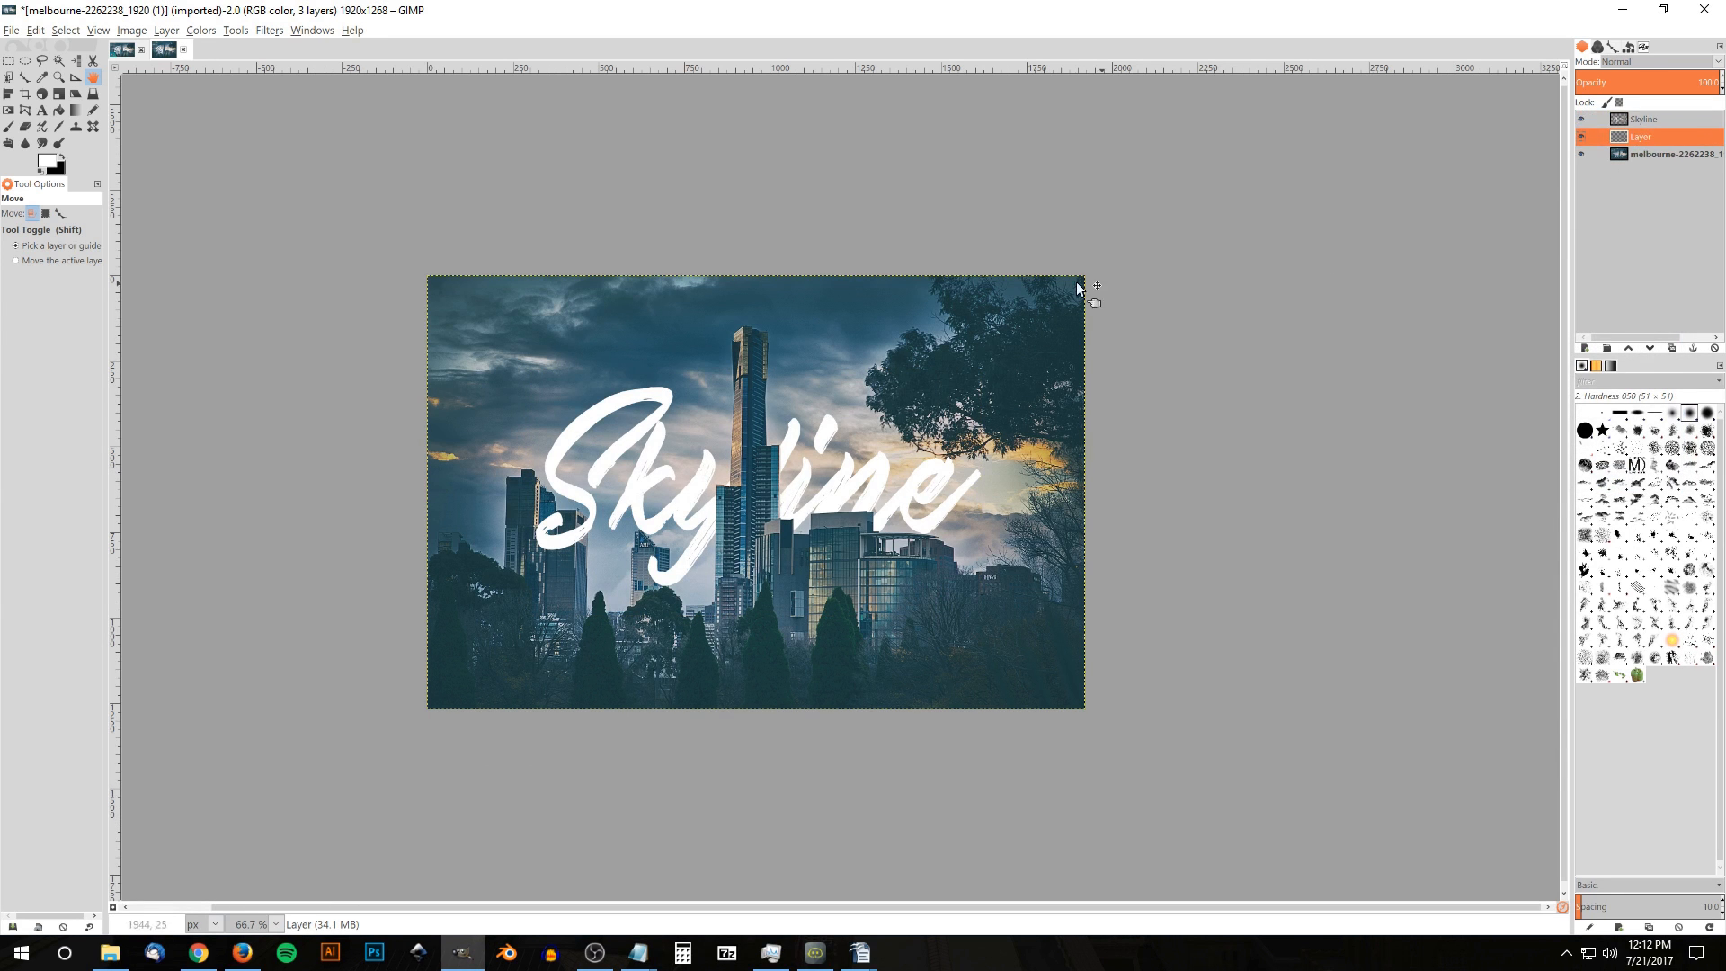
pyautogui.moveTo(33, 39)
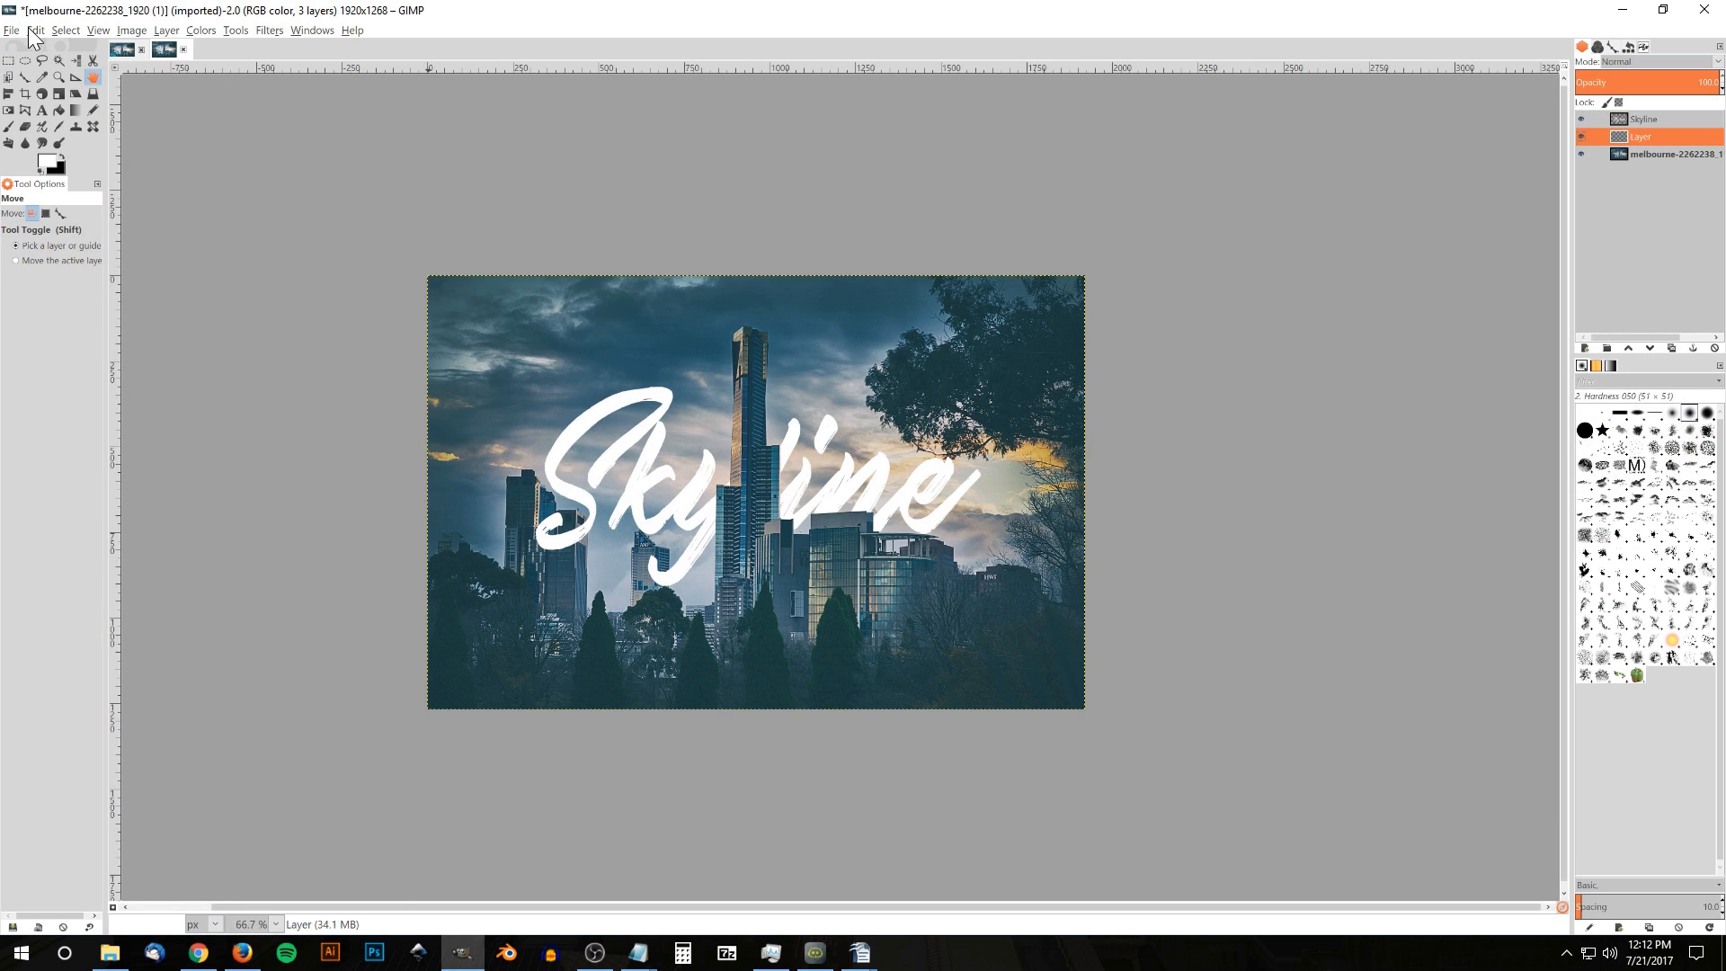
pyautogui.click(35, 29)
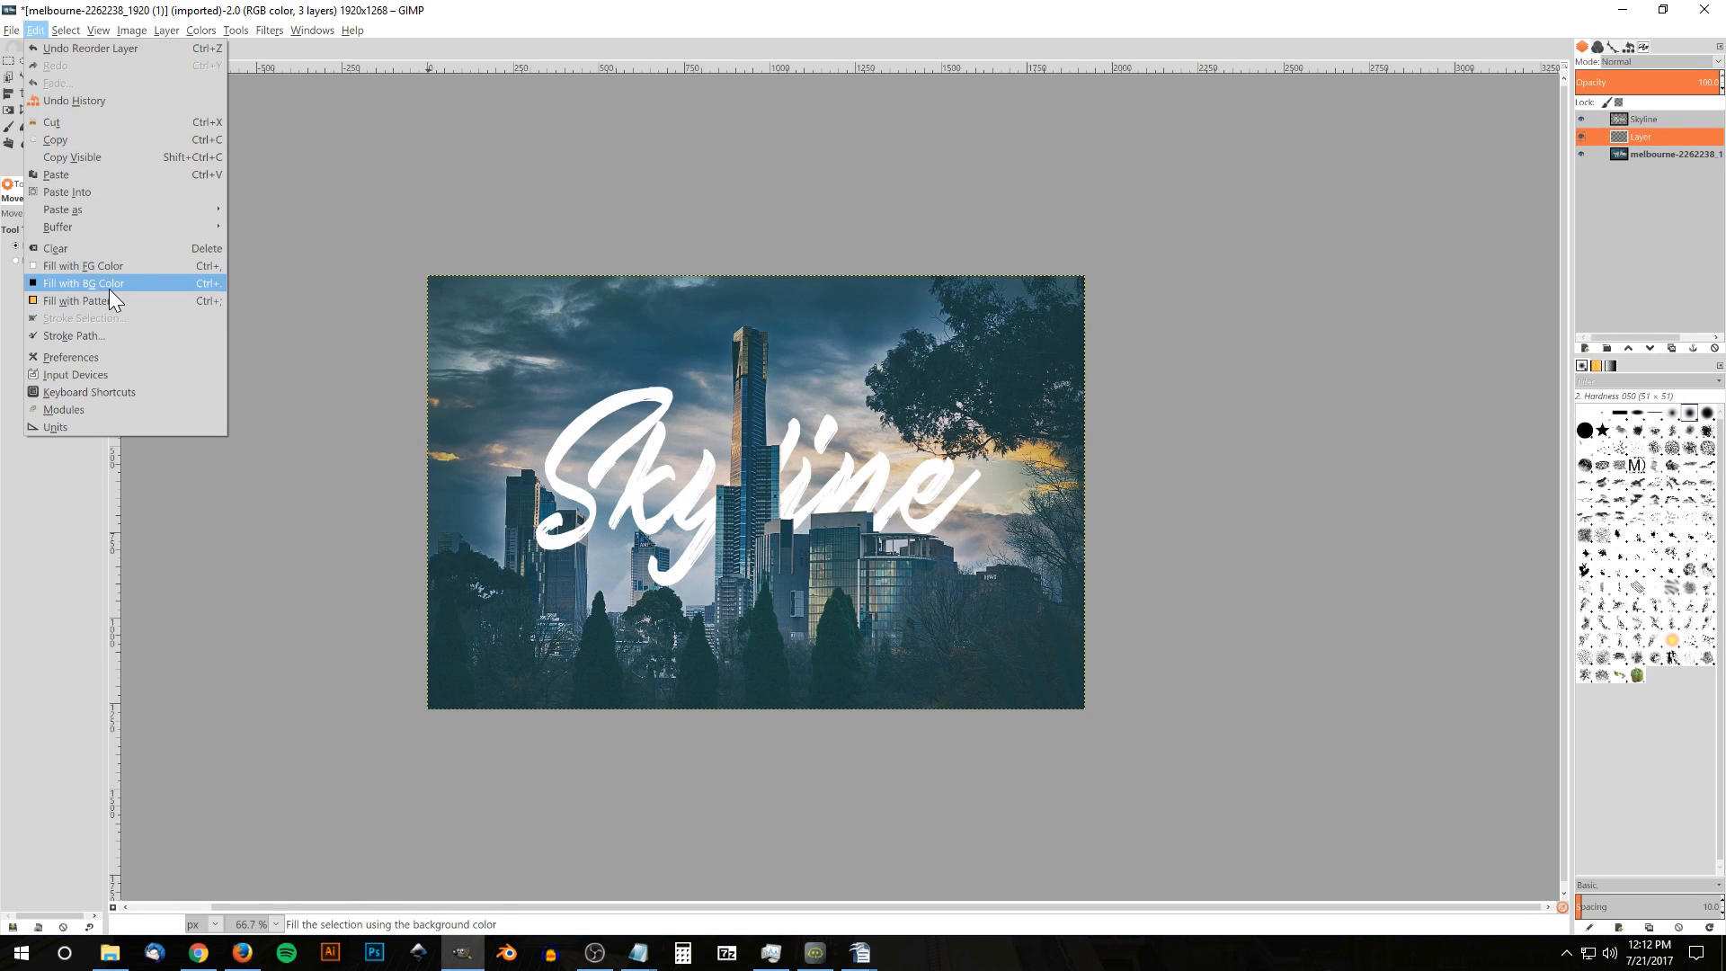
pyautogui.click(83, 284)
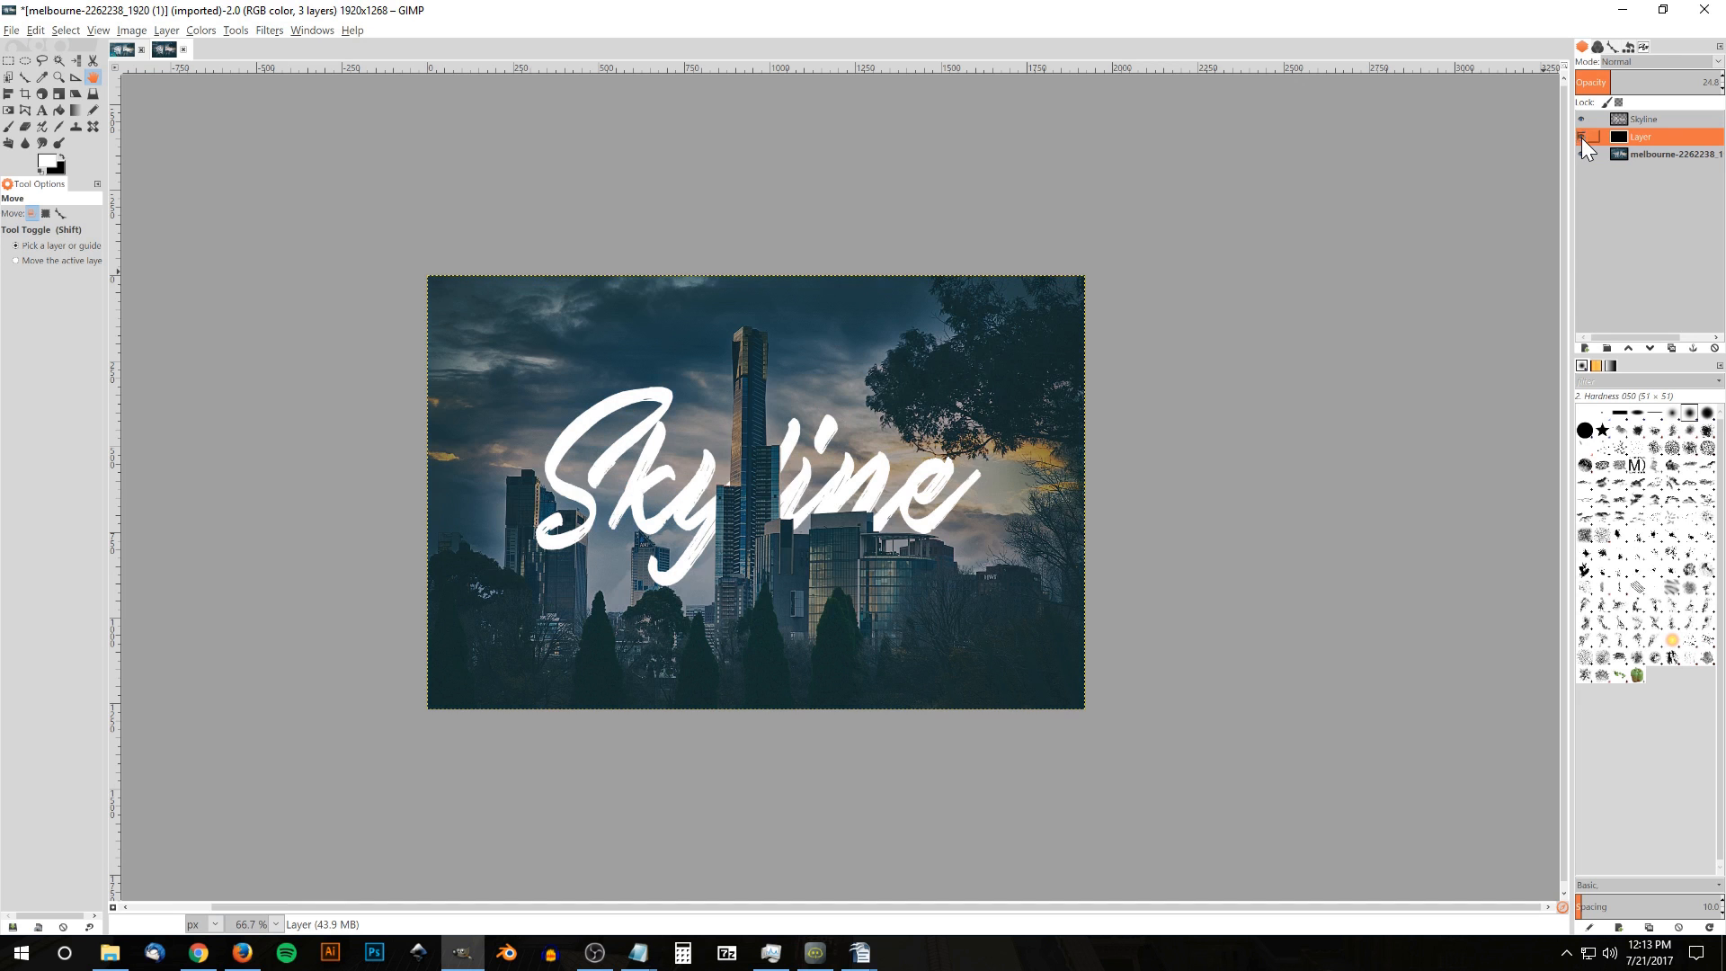
pyautogui.click(1583, 135)
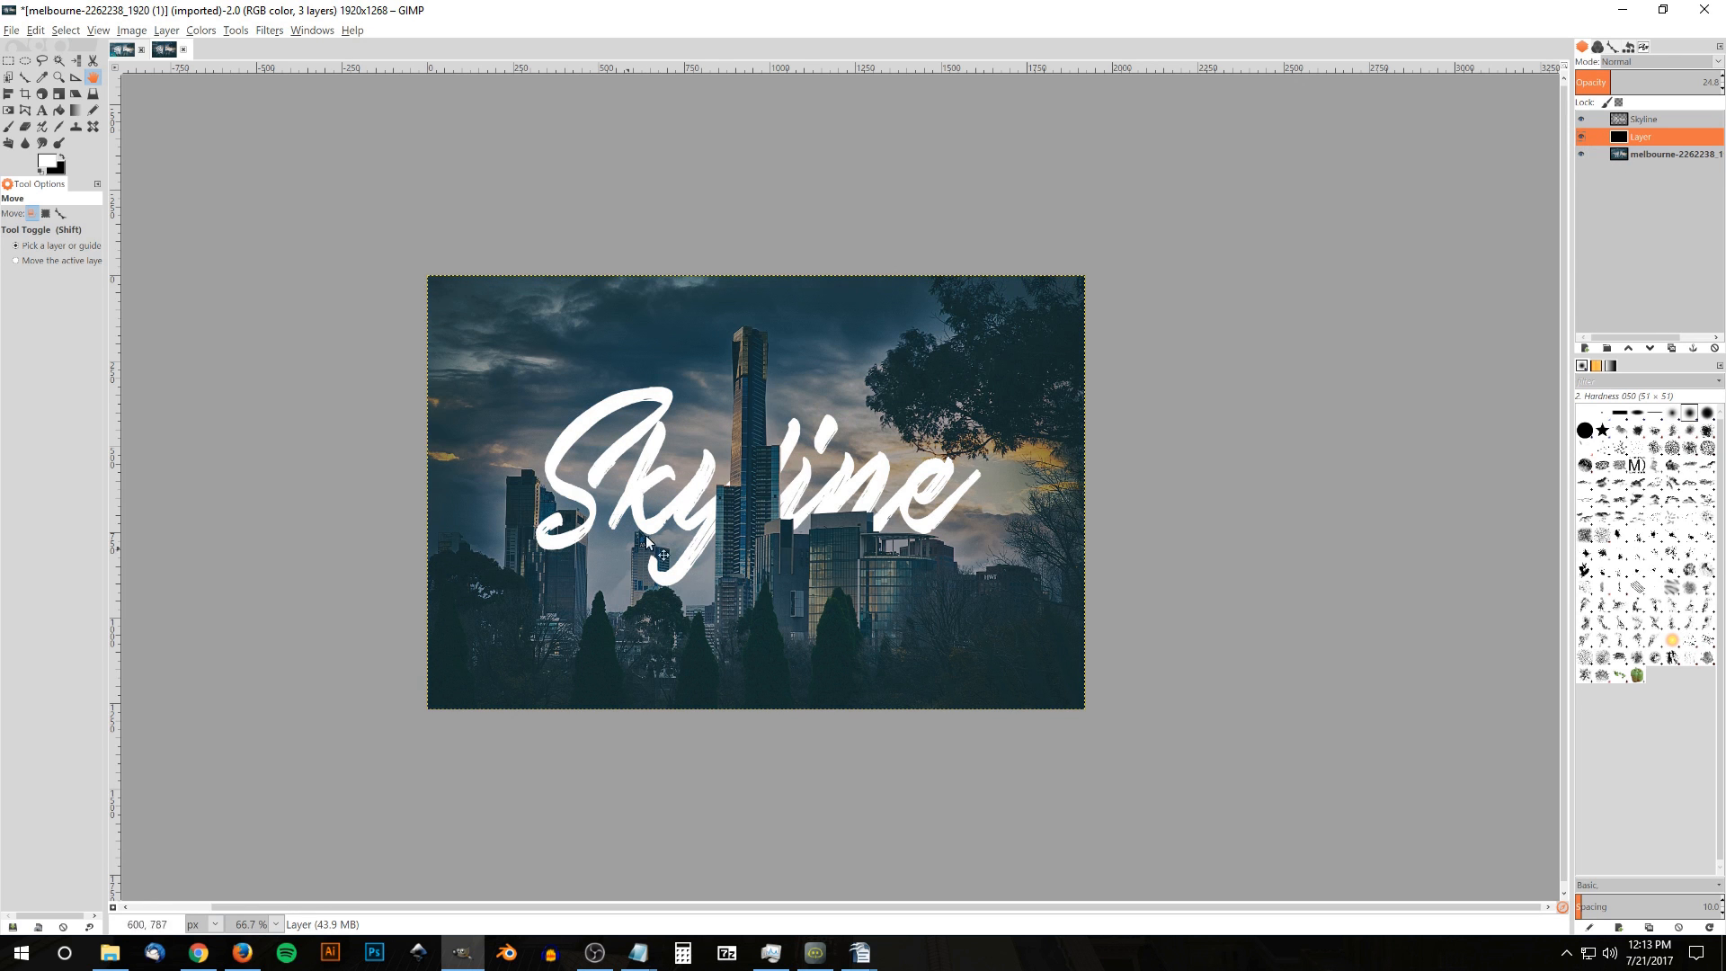